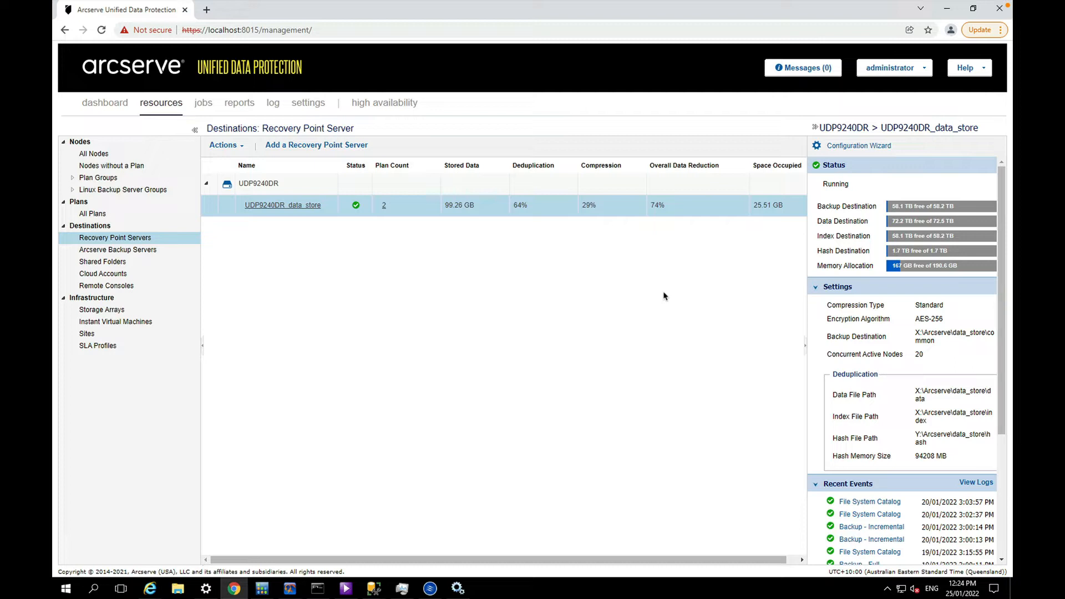
{"action": "mouse_move", "coordinate": [380, 323]}
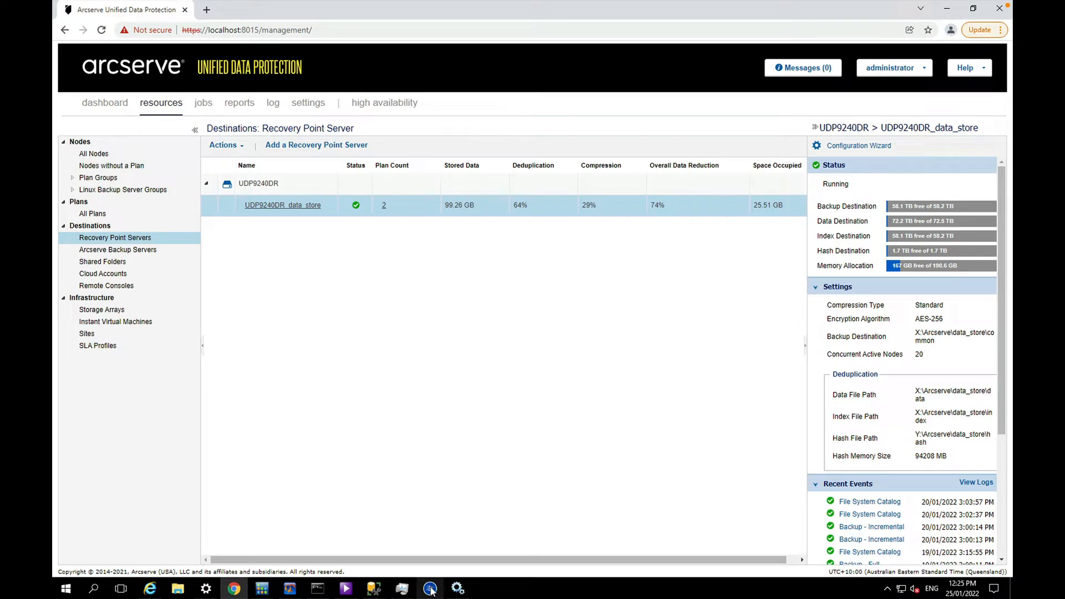
Glance at the StarWind virtual tape library console, then move to the backup Source selection.
{"action": "left_click", "coordinate": [429, 588]}
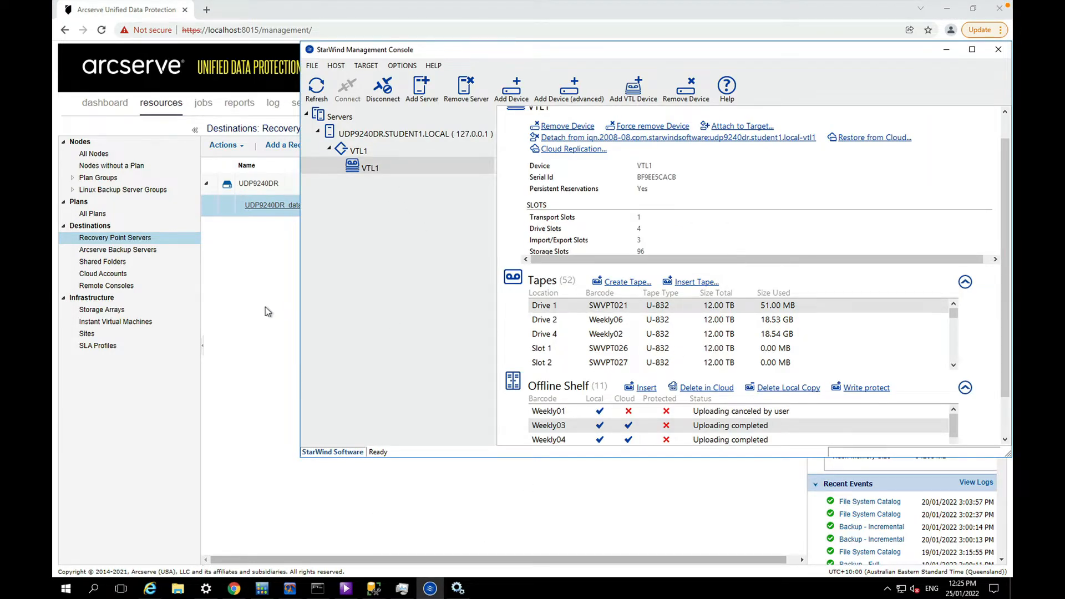
{"action": "left_click", "coordinate": [997, 49]}
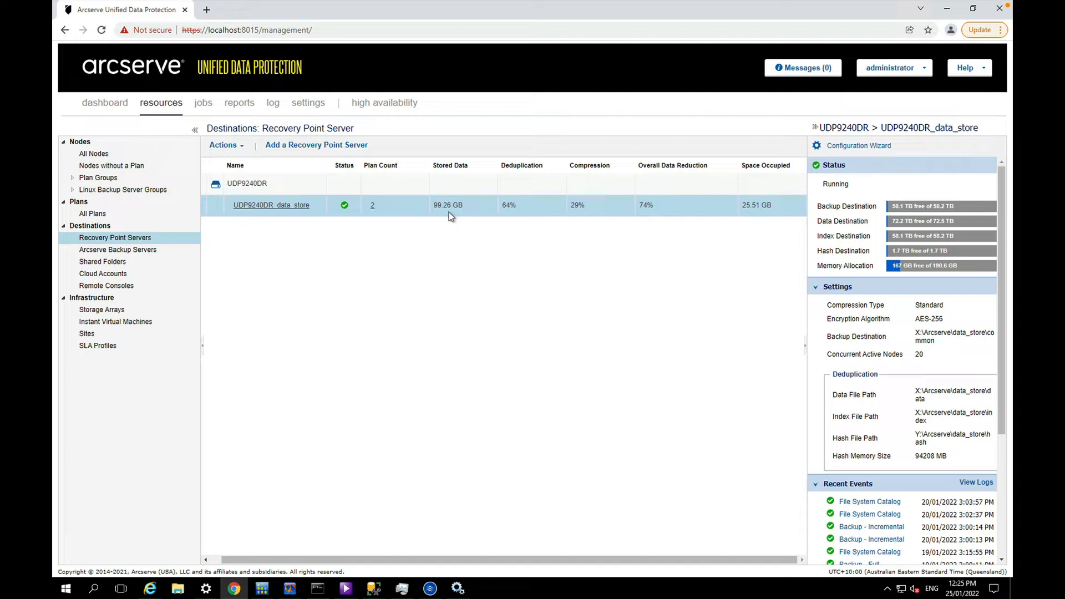
{"action": "mouse_move", "coordinate": [352, 507]}
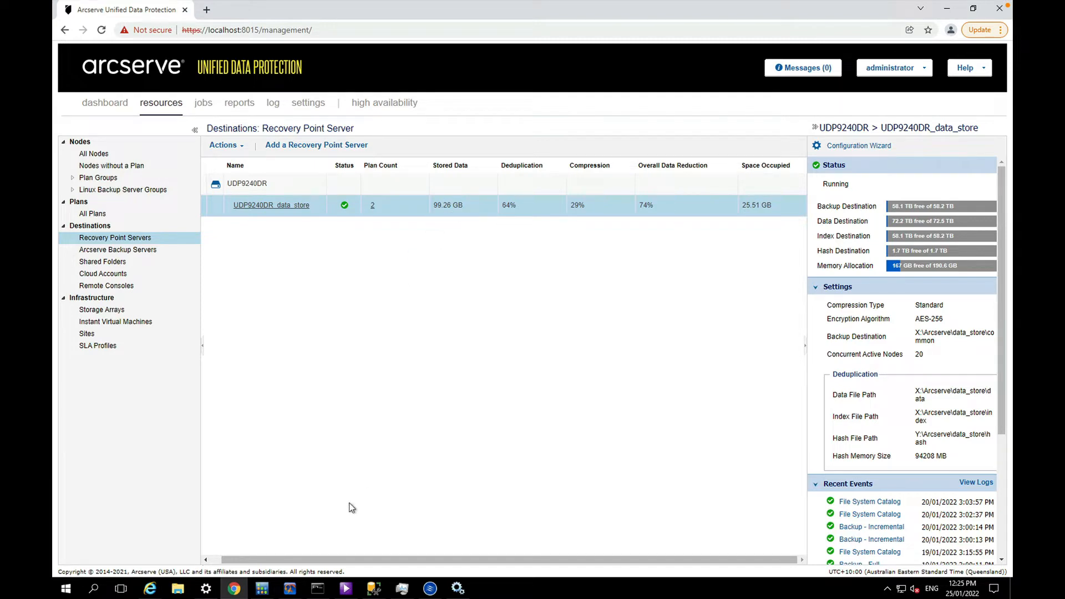
{"action": "mouse_move", "coordinate": [471, 424]}
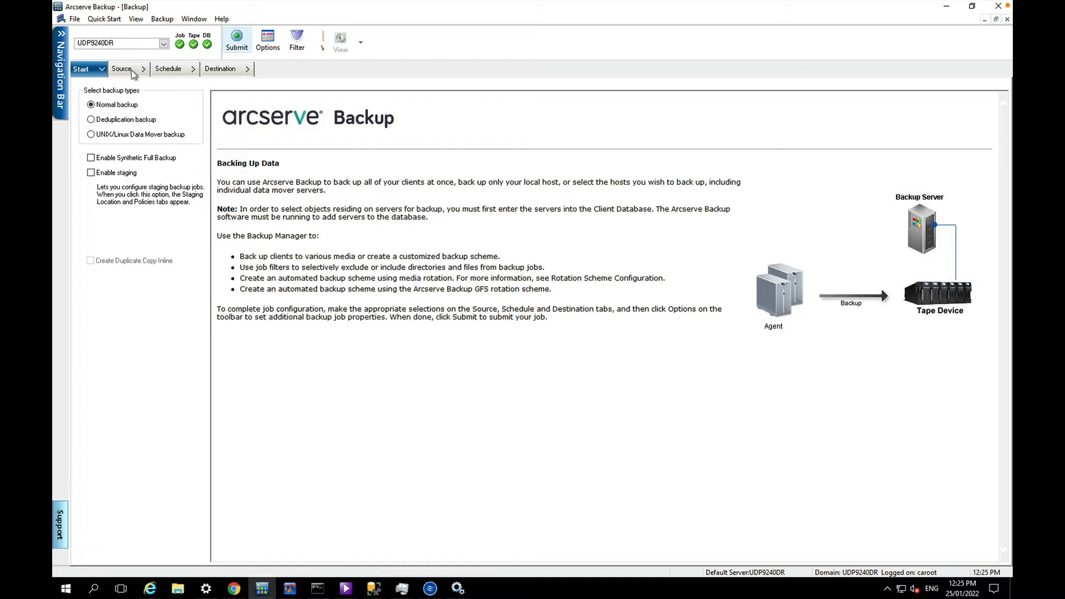
{"action": "left_click", "coordinate": [121, 68]}
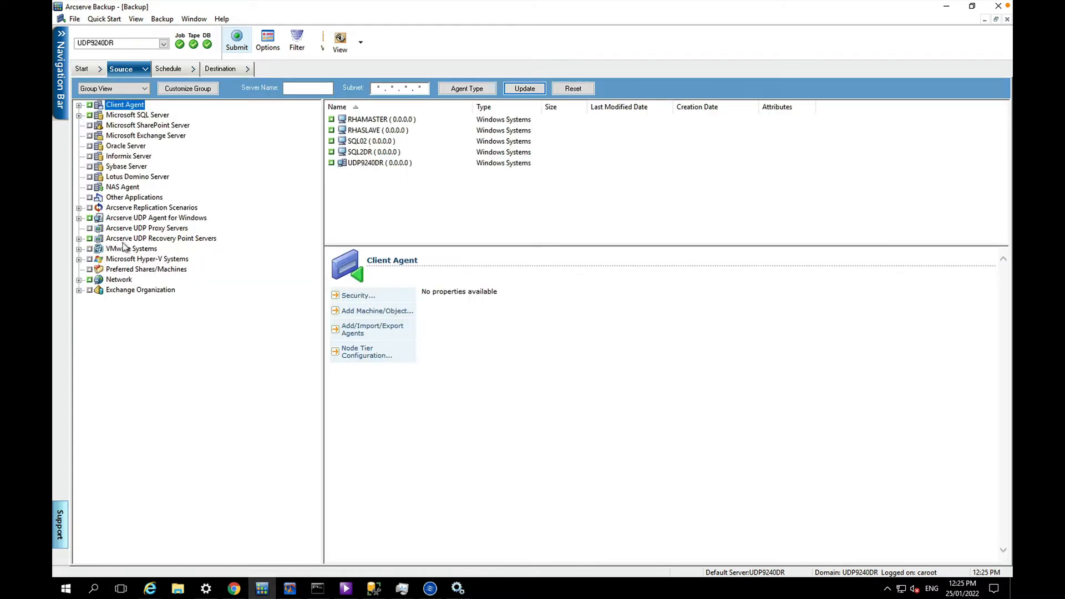
{"action": "mouse_move", "coordinate": [128, 248]}
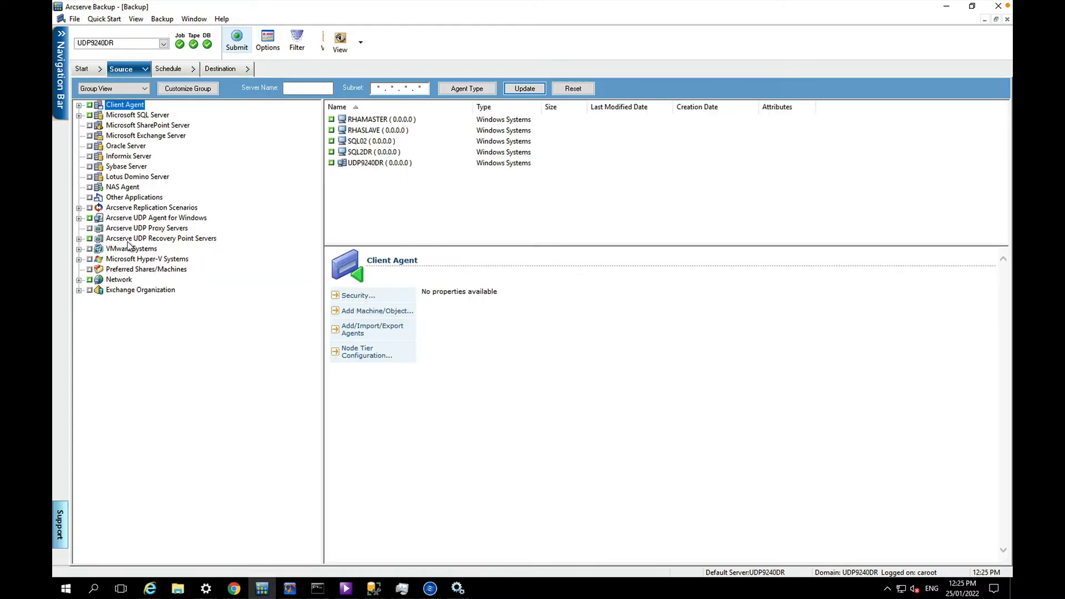
Expand Arcserve UDP Recovery Point Servers > UDP9240DR and show the RHAMASTER node's properties.
{"action": "left_click", "coordinate": [161, 237]}
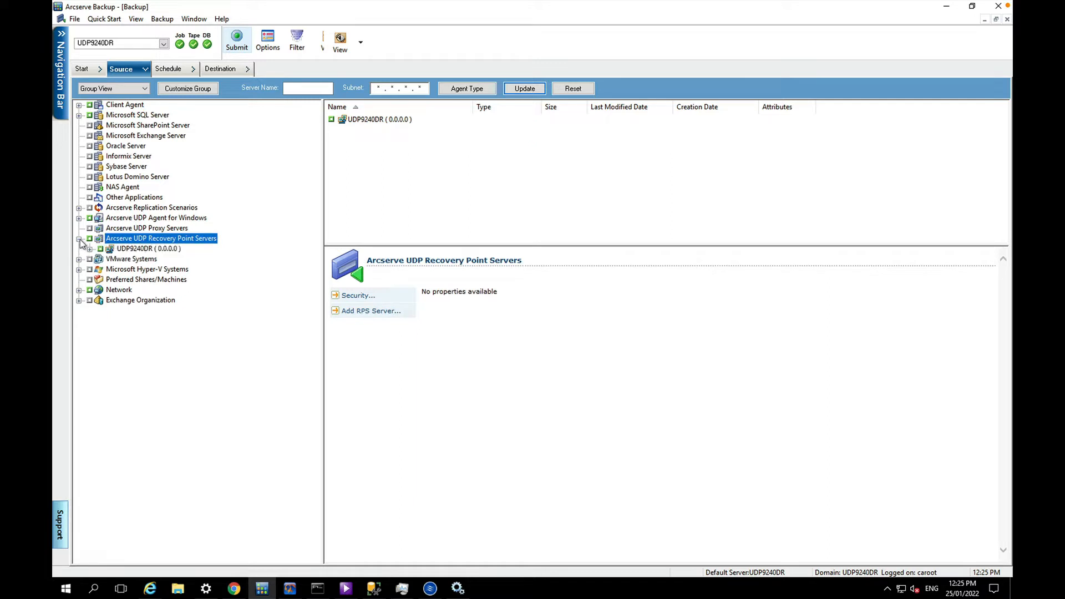
{"action": "left_click", "coordinate": [80, 243]}
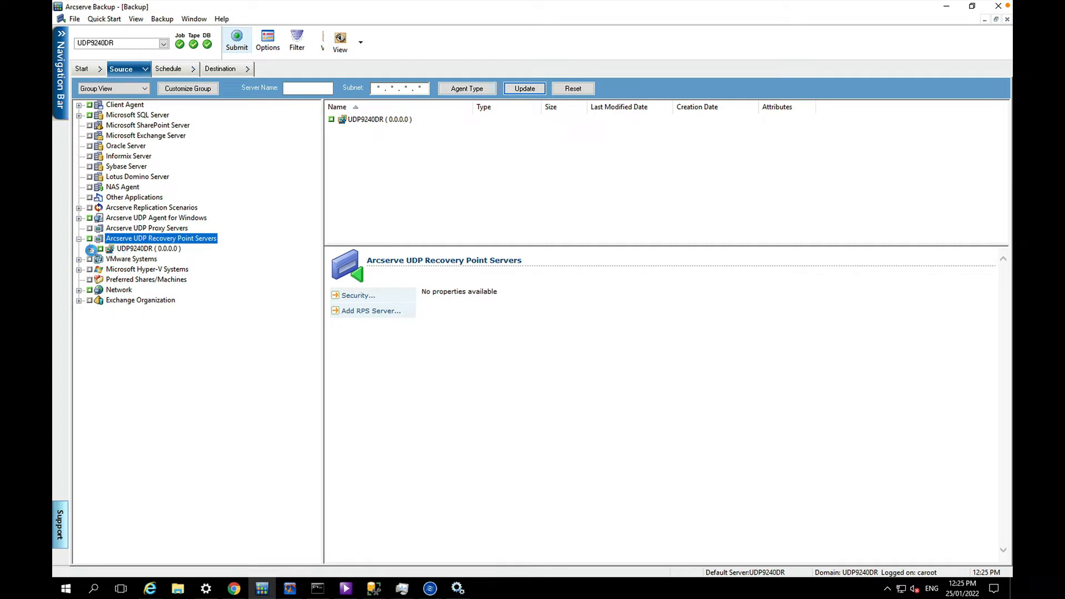
{"action": "left_click", "coordinate": [148, 248]}
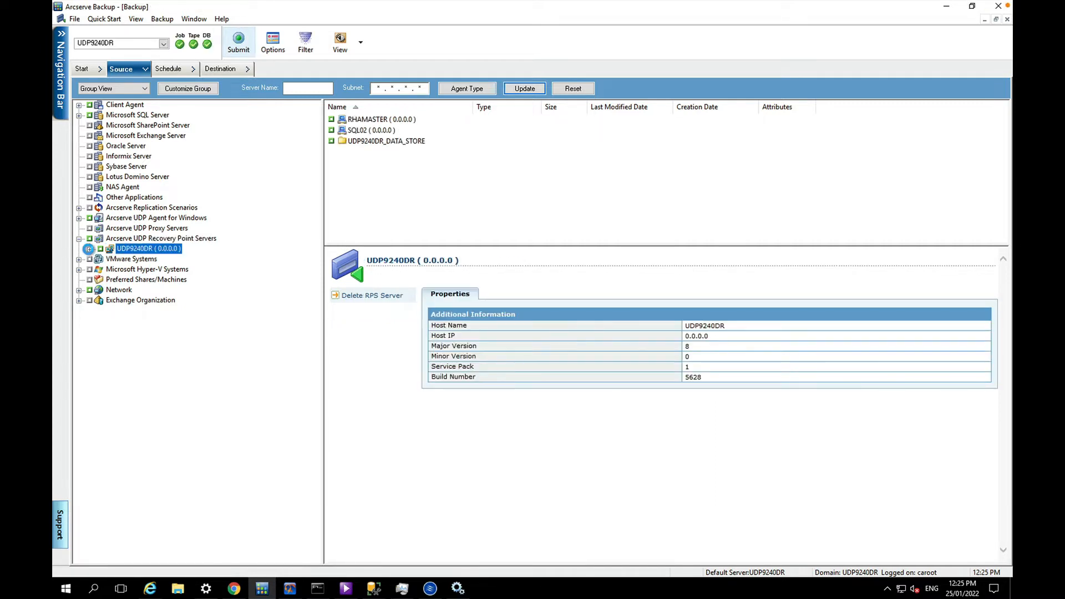
{"action": "left_click", "coordinate": [90, 248]}
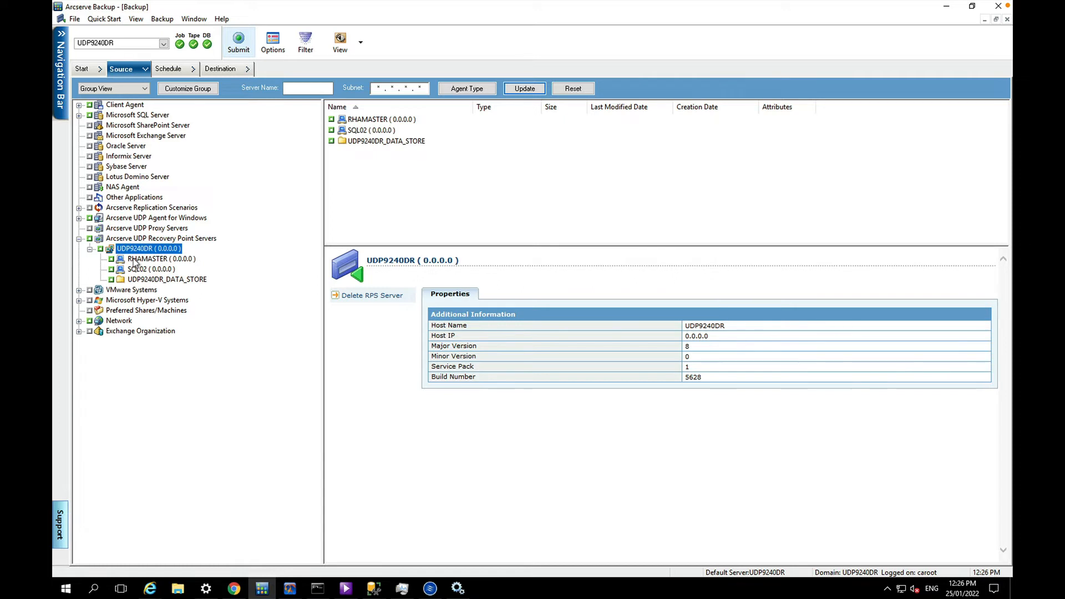
{"action": "mouse_move", "coordinate": [135, 264]}
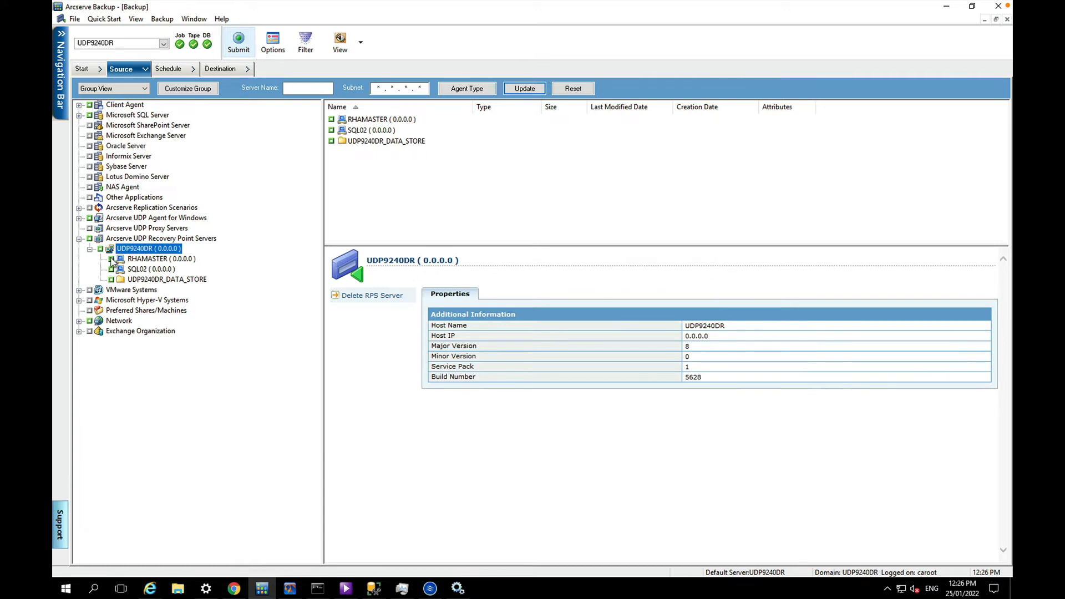
{"action": "left_click", "coordinate": [161, 258]}
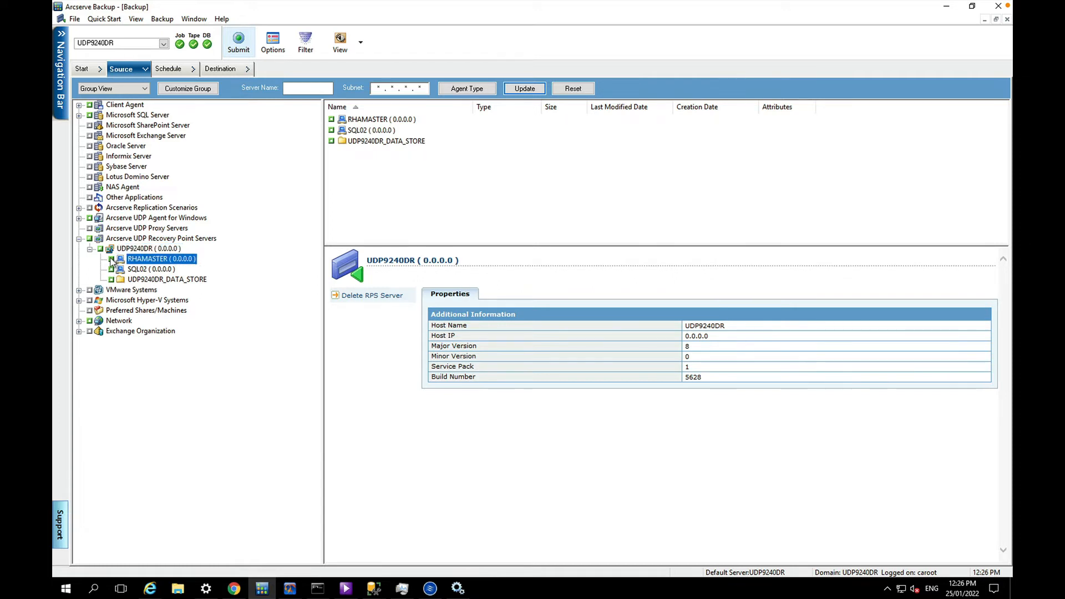
{"action": "left_click", "coordinate": [161, 258]}
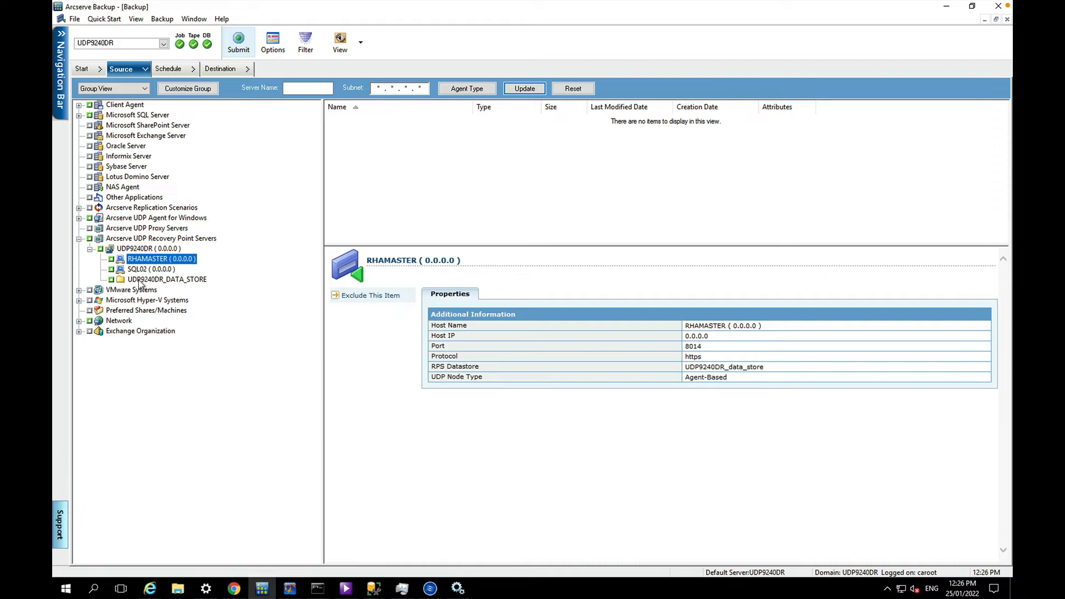
Show UDP9240DR_DATA_STORE's properties with its deduplication data, hash and index folders.
{"action": "left_click", "coordinate": [167, 280]}
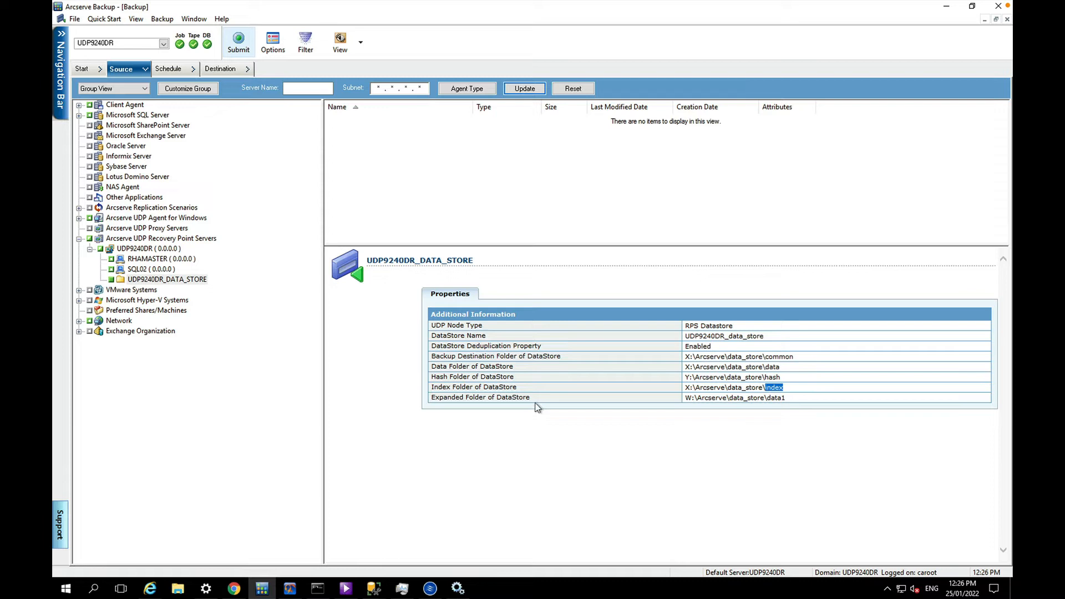
{"action": "double_click", "coordinate": [775, 397]}
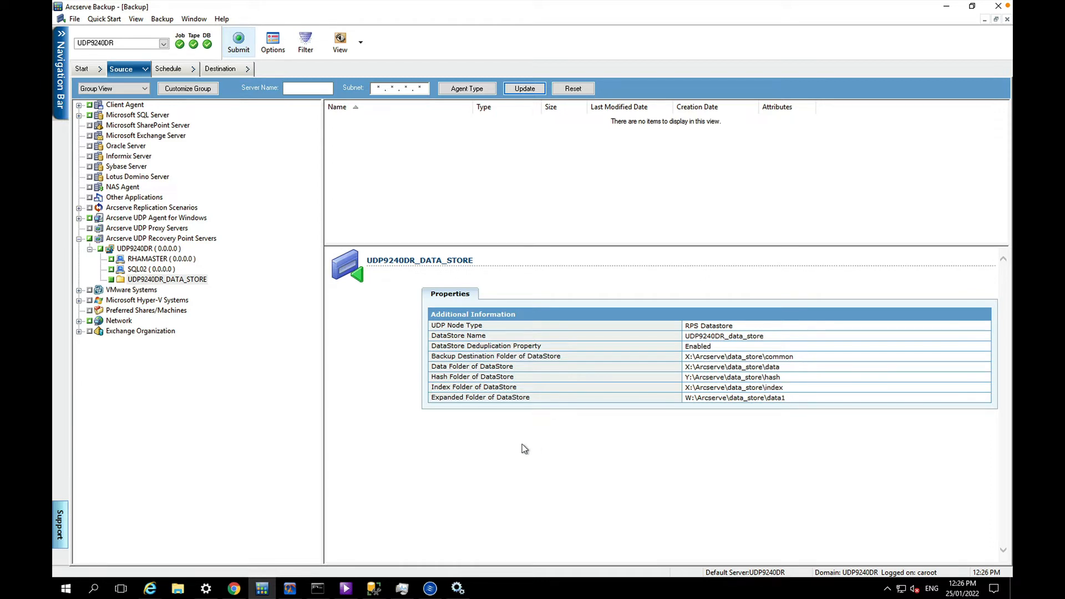
{"action": "mouse_move", "coordinate": [492, 458]}
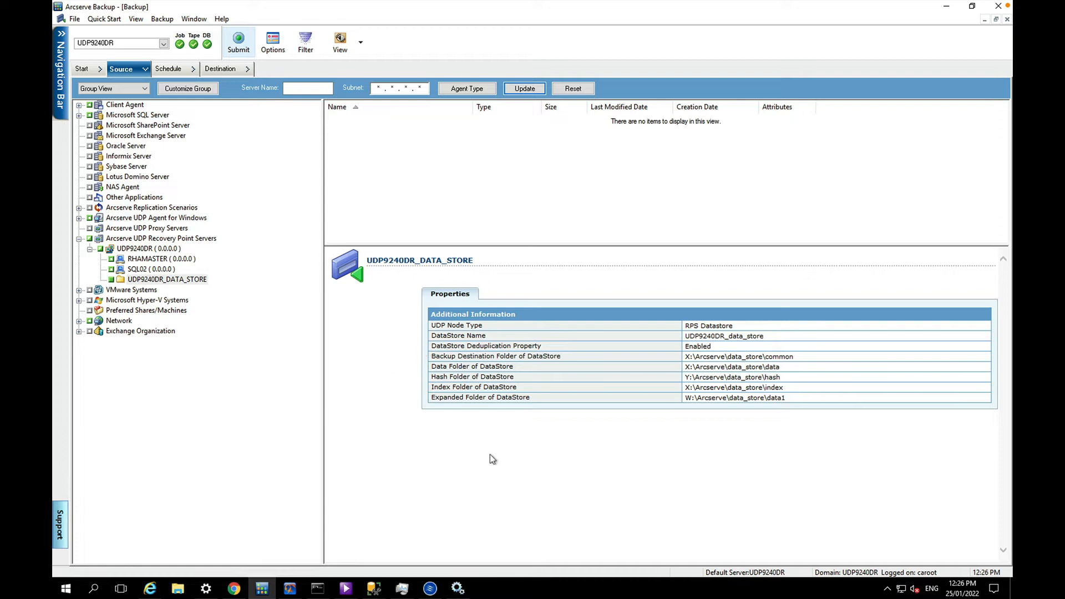
{"action": "mouse_move", "coordinate": [256, 319]}
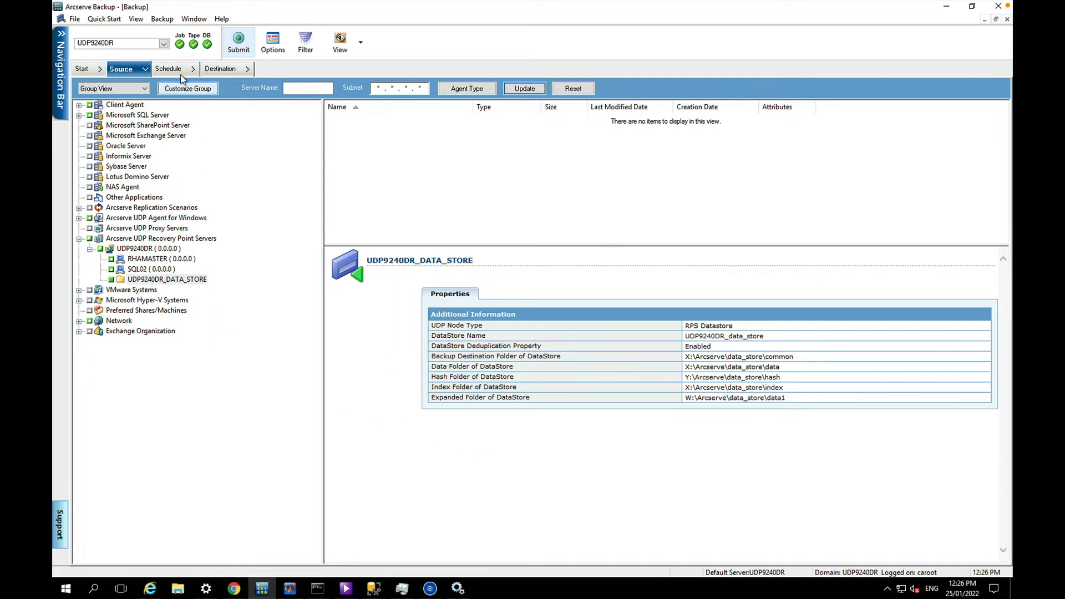
Review the job schedule, keeping repeat method Every 1 day with full backups.
{"action": "left_click", "coordinate": [167, 69]}
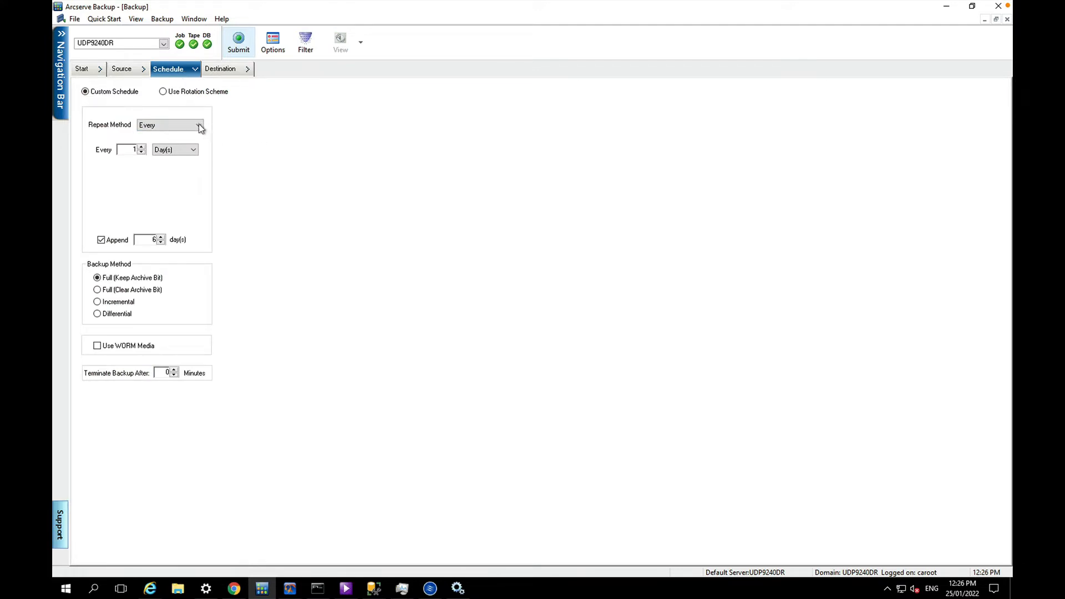
{"action": "left_click", "coordinate": [199, 126]}
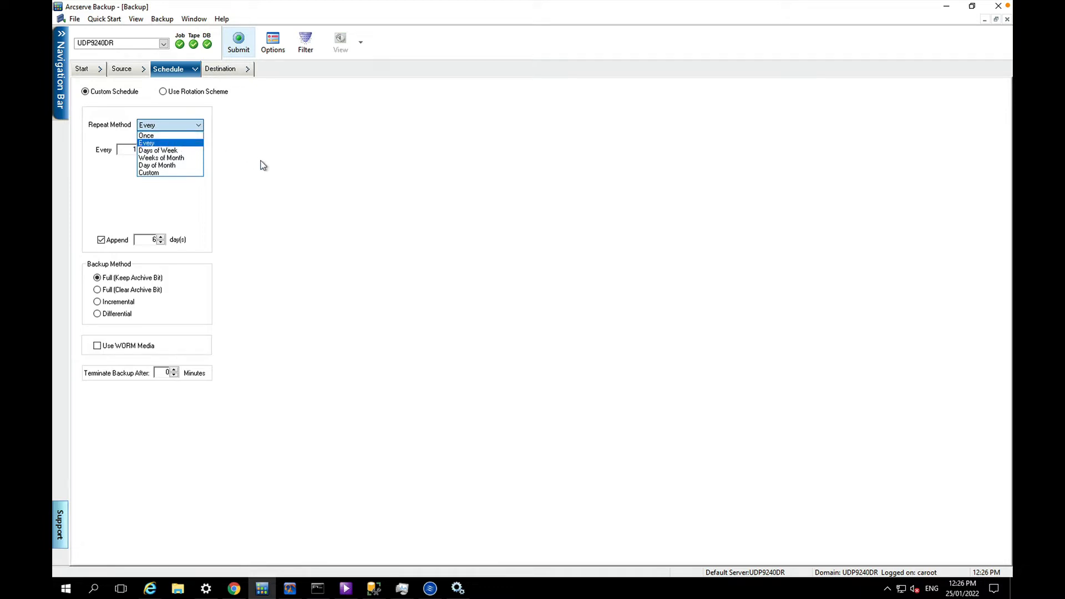
{"action": "mouse_move", "coordinate": [213, 183]}
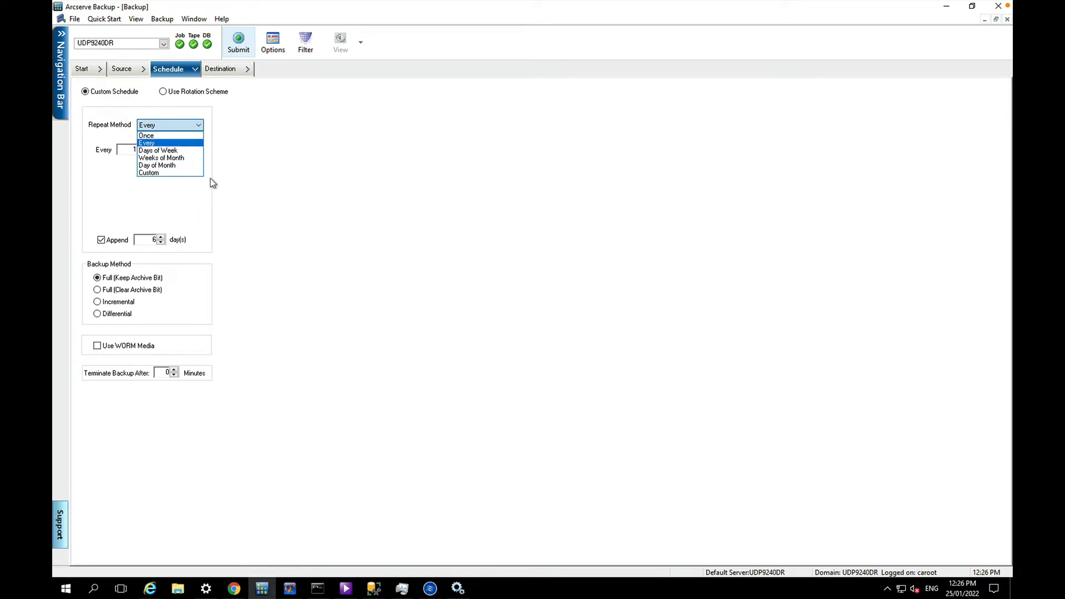
{"action": "mouse_move", "coordinate": [226, 185]}
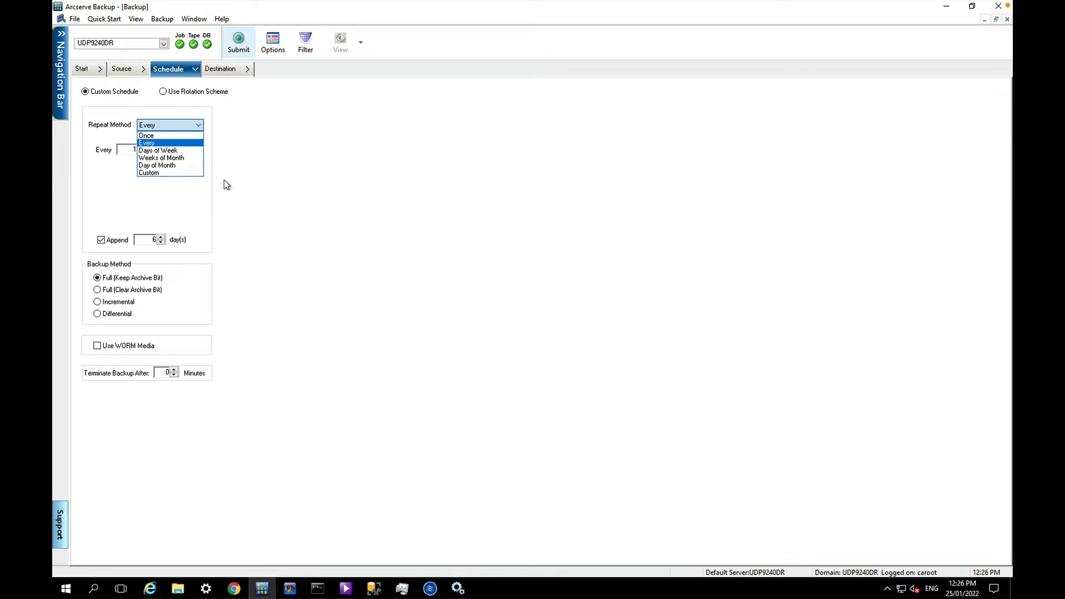
{"action": "left_click", "coordinate": [146, 143]}
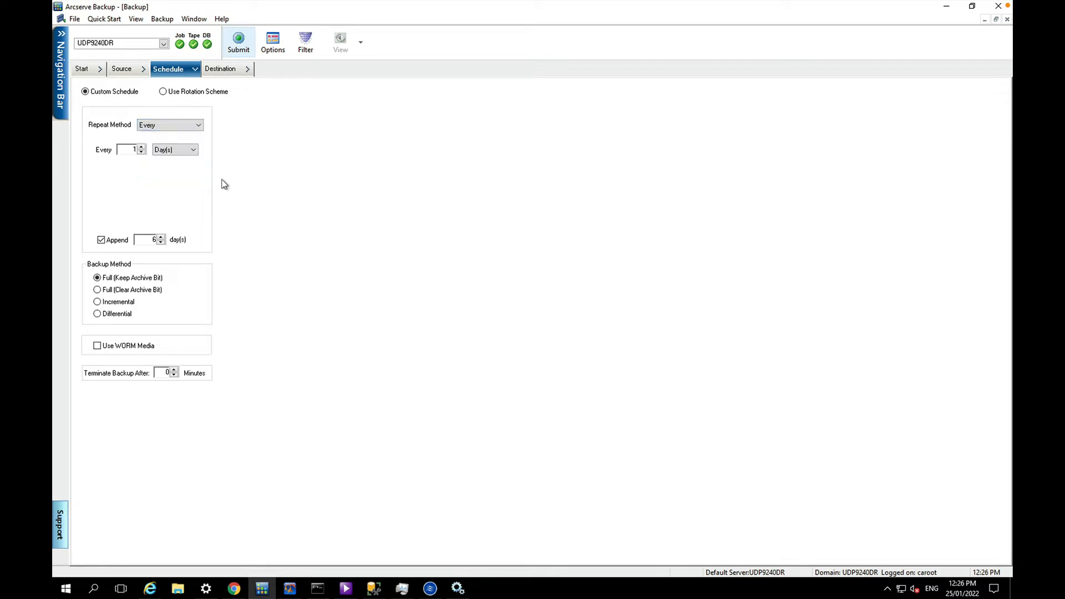
{"action": "mouse_move", "coordinate": [121, 288]}
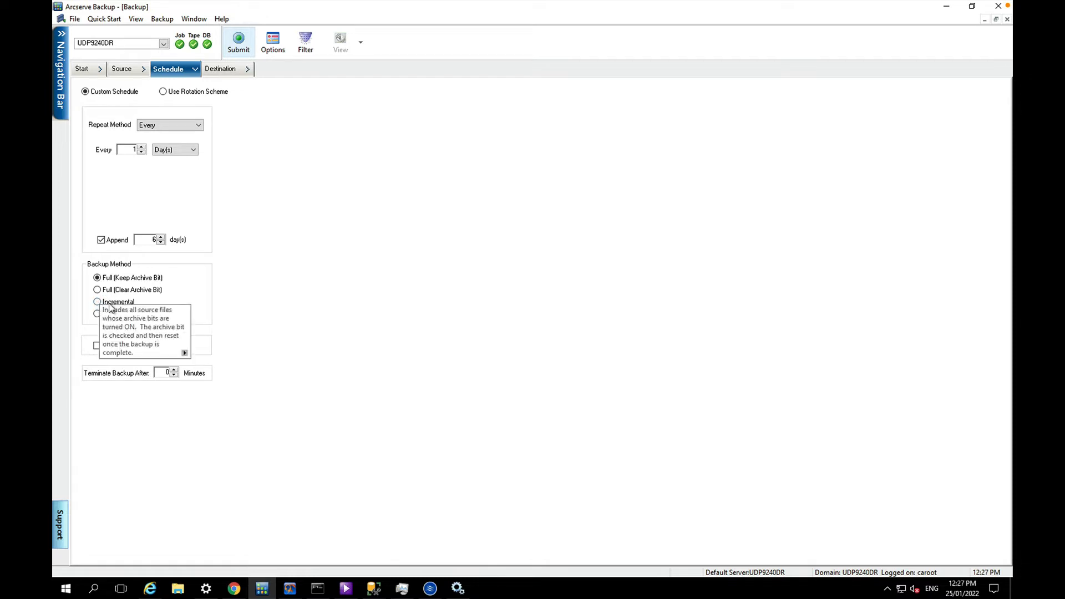
{"action": "mouse_move", "coordinate": [251, 269]}
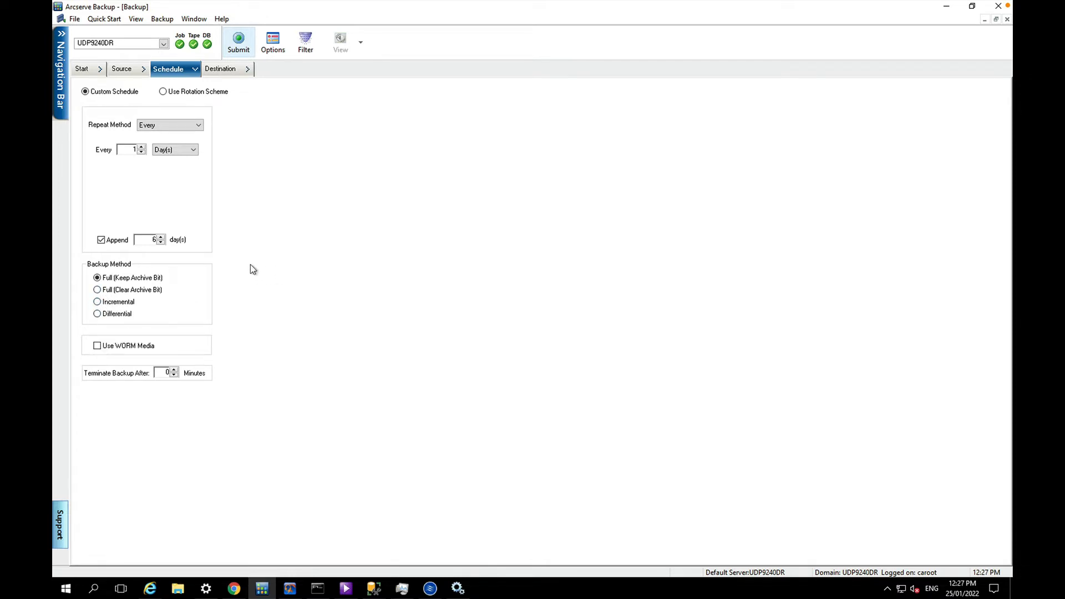
{"action": "mouse_move", "coordinate": [341, 148]}
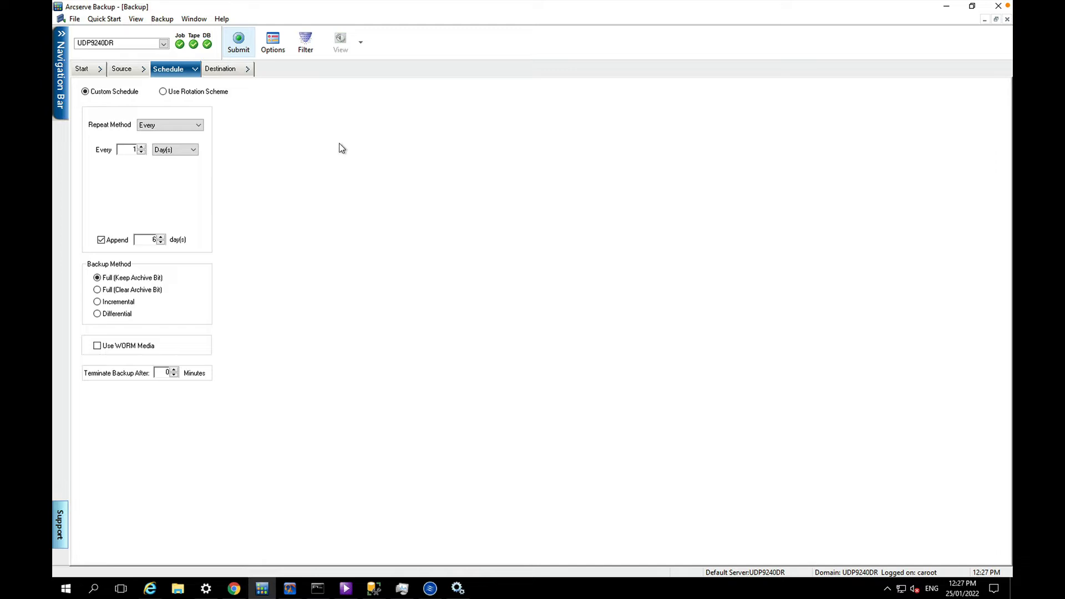
Target the PGRP0 tape library group as destination and bring up the job's Global Options.
{"action": "left_click", "coordinate": [220, 68]}
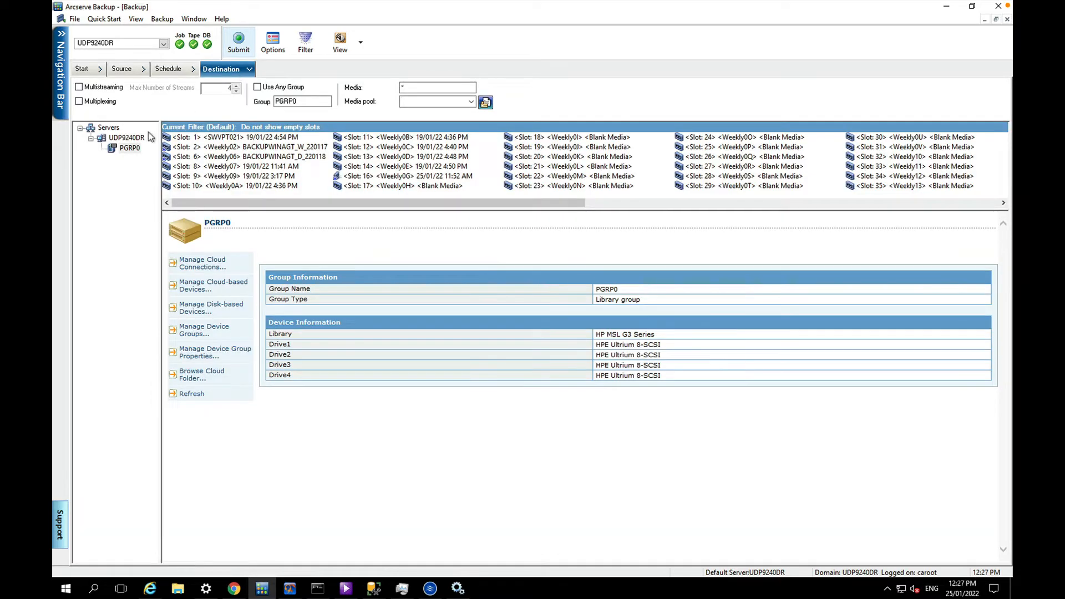
{"action": "left_click", "coordinate": [128, 148]}
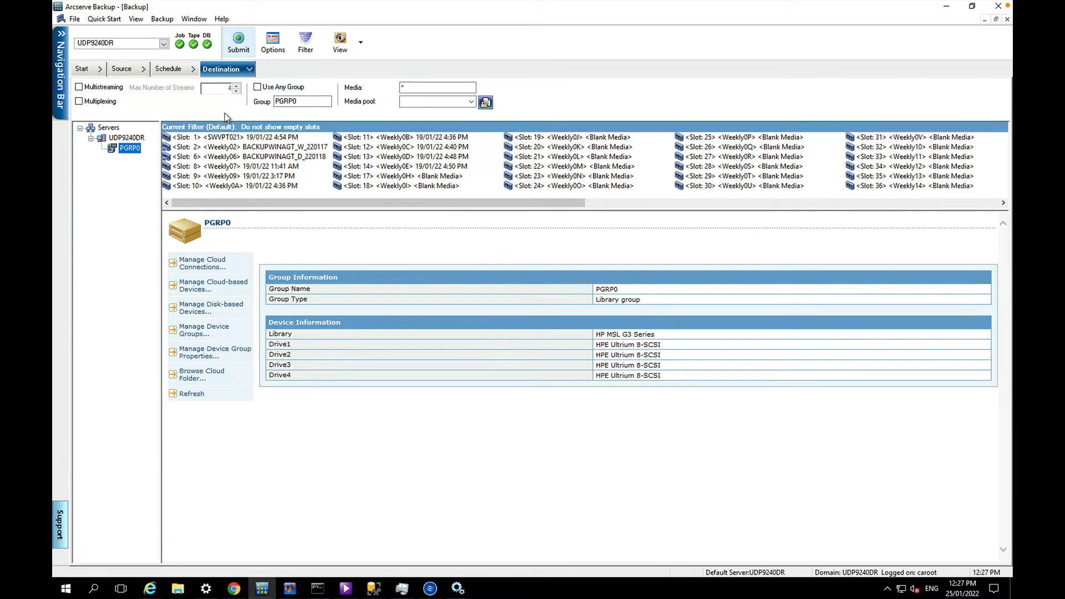
{"action": "left_click", "coordinate": [272, 41]}
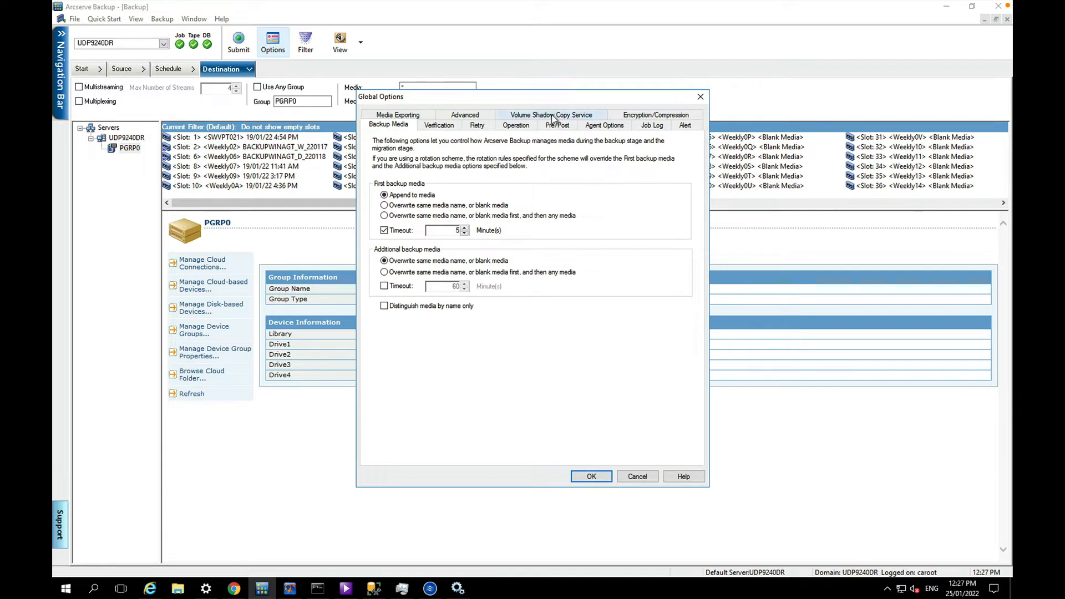
Stop reverting to traditional backup when VSS fails.
{"action": "left_click", "coordinate": [552, 114]}
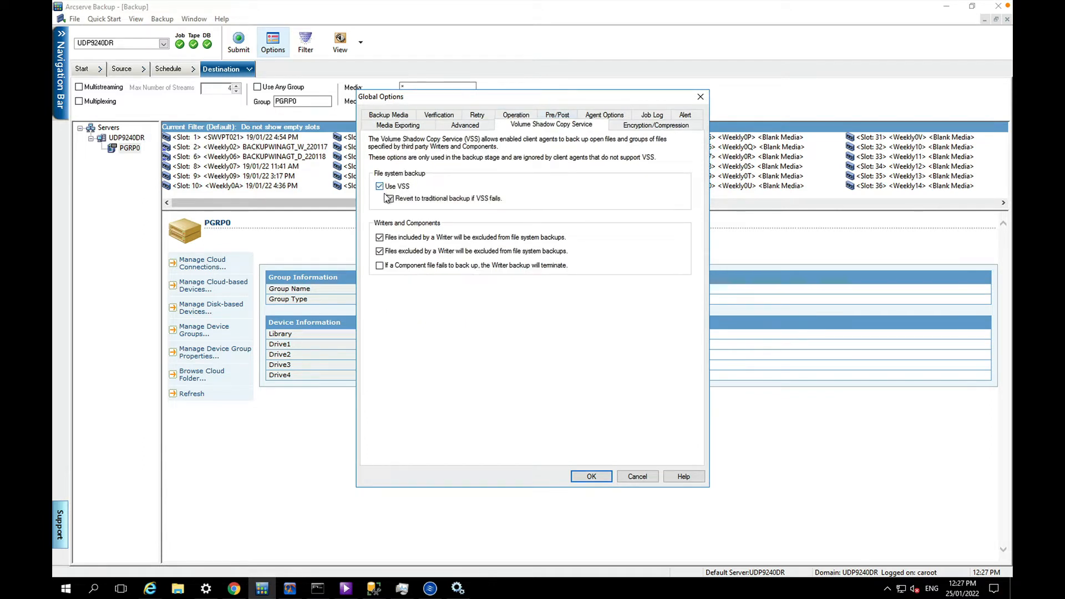
{"action": "left_click", "coordinate": [389, 199]}
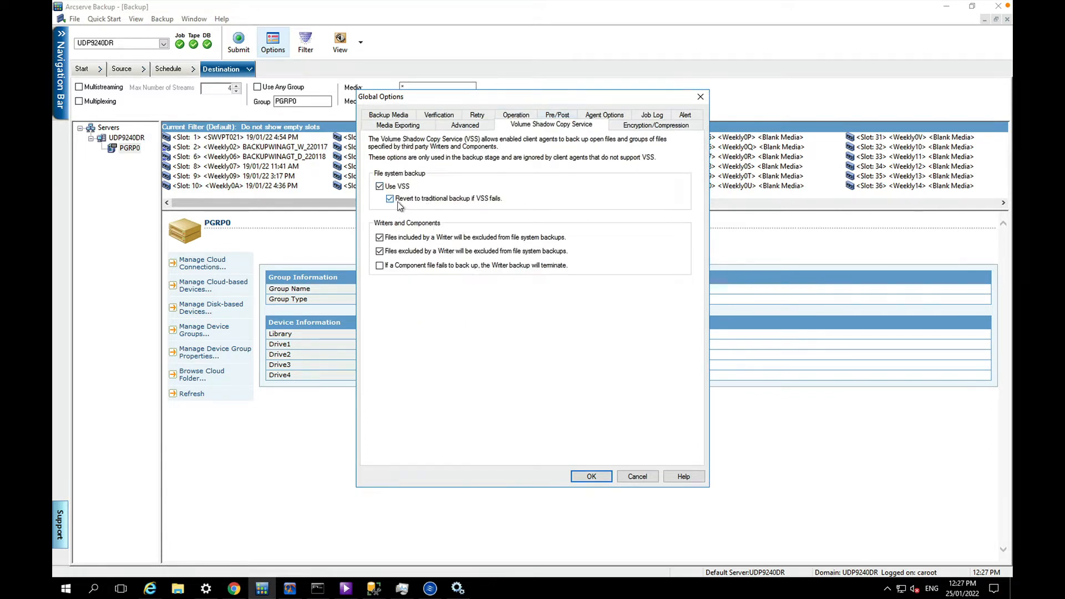
{"action": "left_click", "coordinate": [389, 198]}
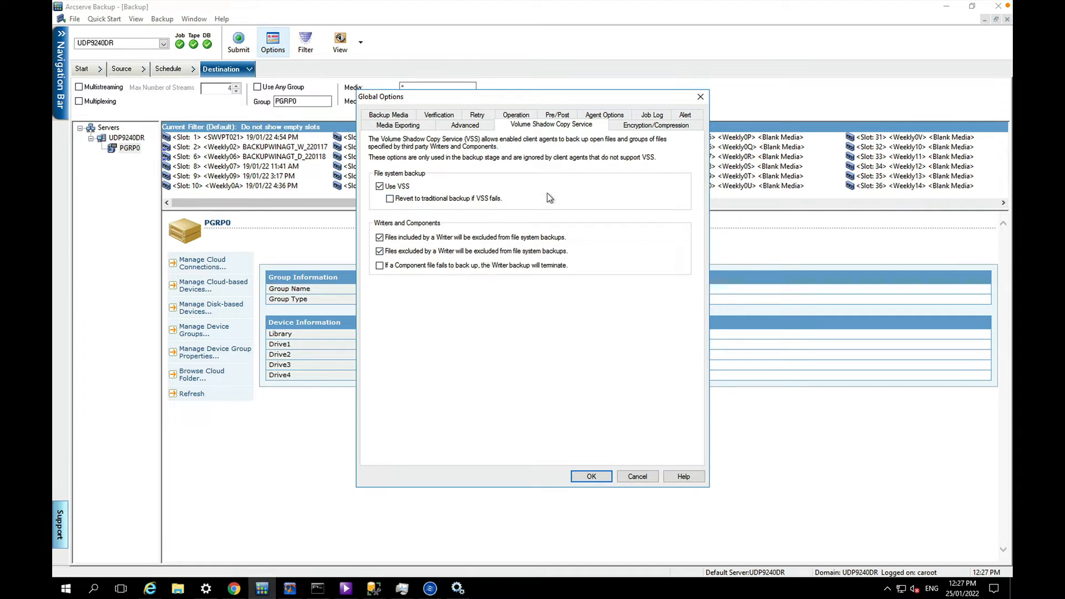
{"action": "mouse_move", "coordinate": [450, 156]}
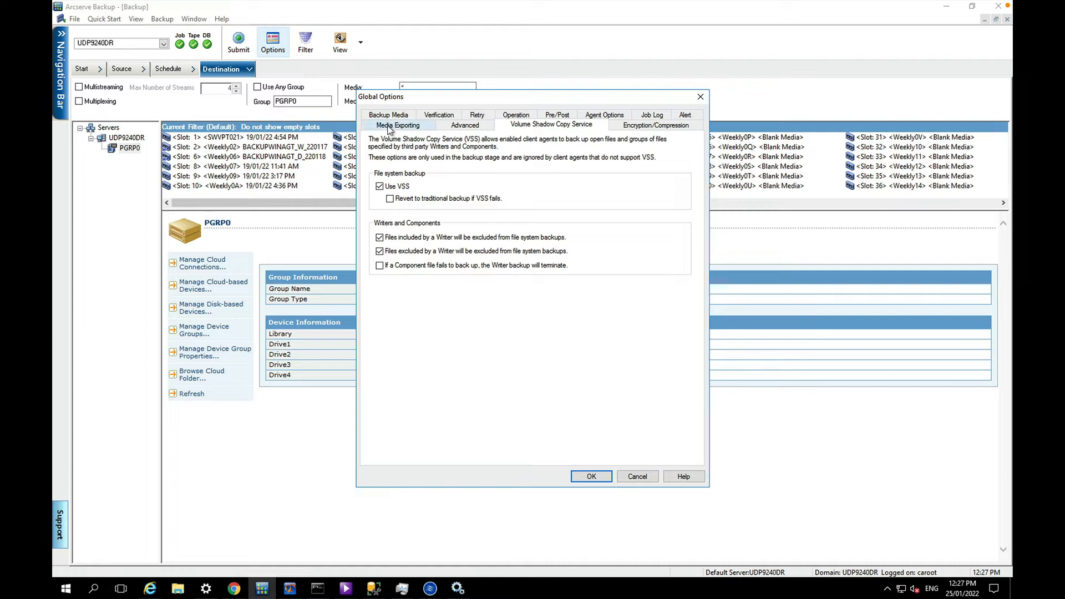
Export all tapes after the job and eject media when the job completes.
{"action": "left_click", "coordinate": [465, 125]}
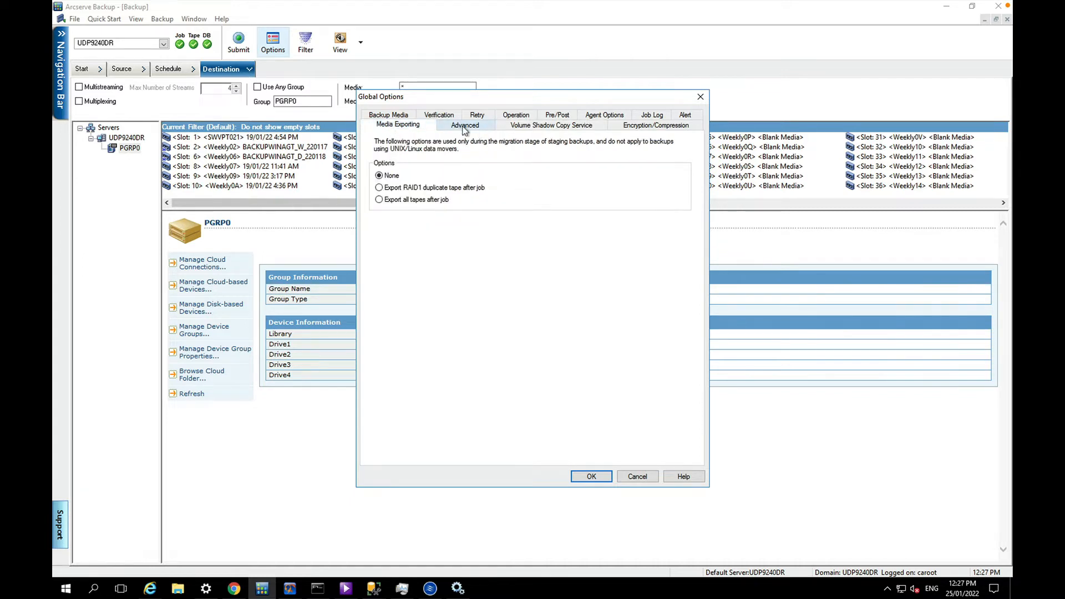
{"action": "left_click", "coordinate": [465, 125]}
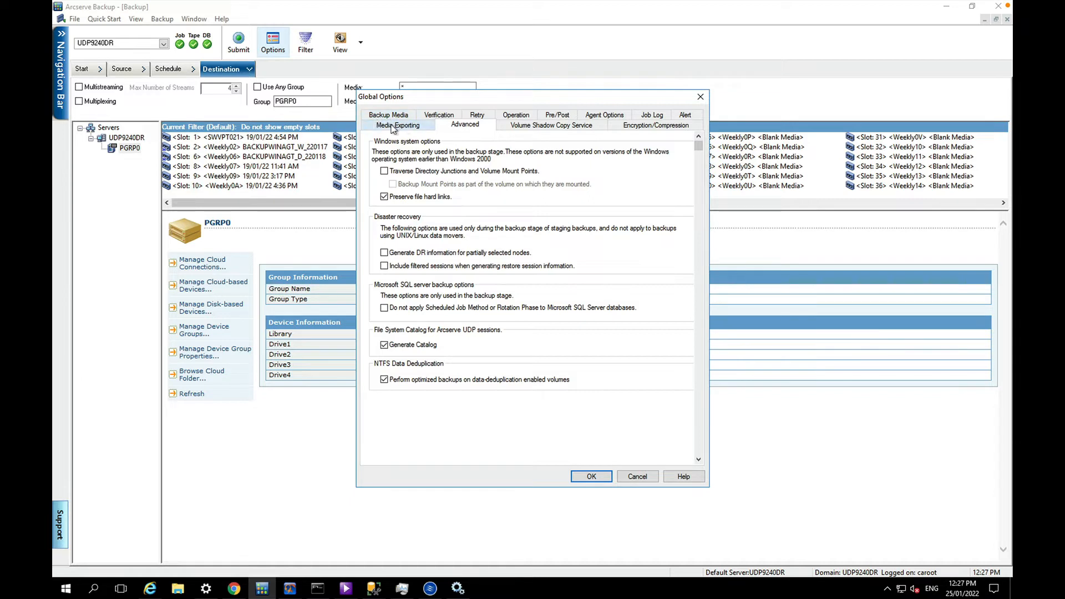
{"action": "left_click", "coordinate": [399, 126]}
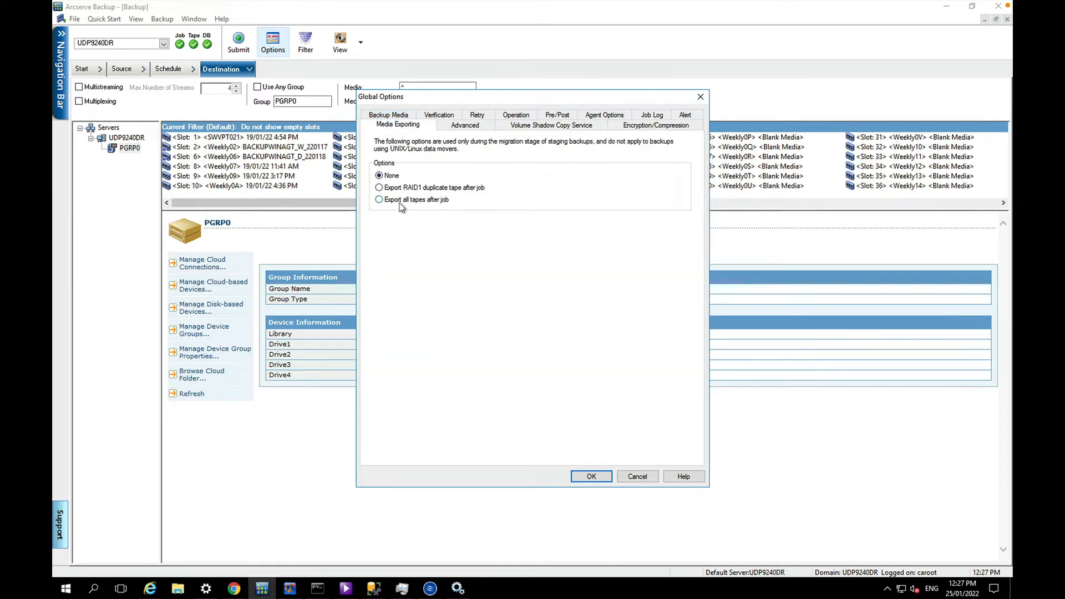
{"action": "left_click", "coordinate": [379, 199]}
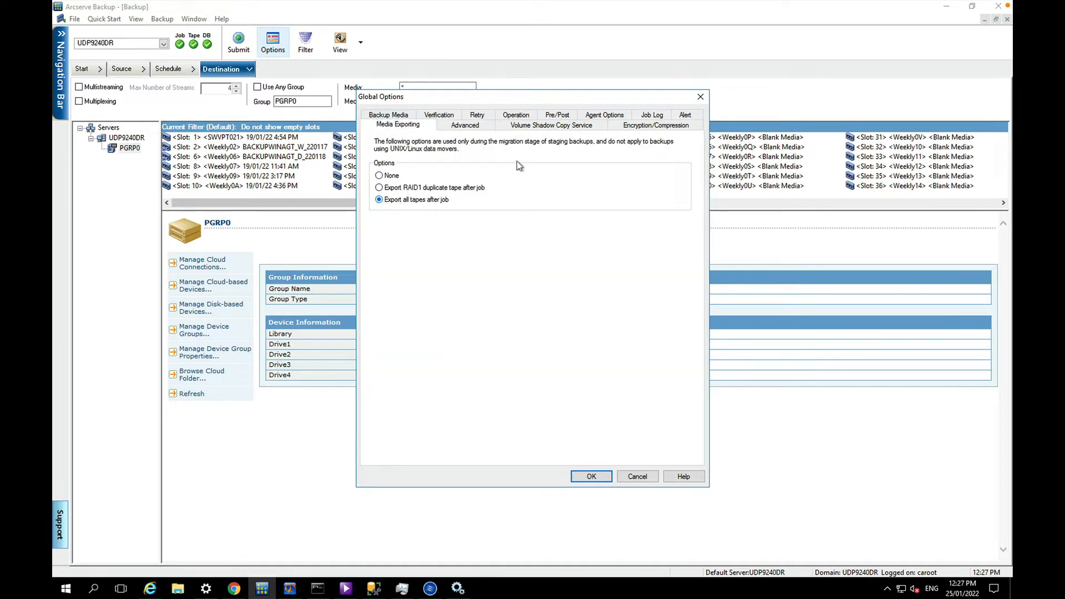
{"action": "left_click", "coordinate": [516, 125]}
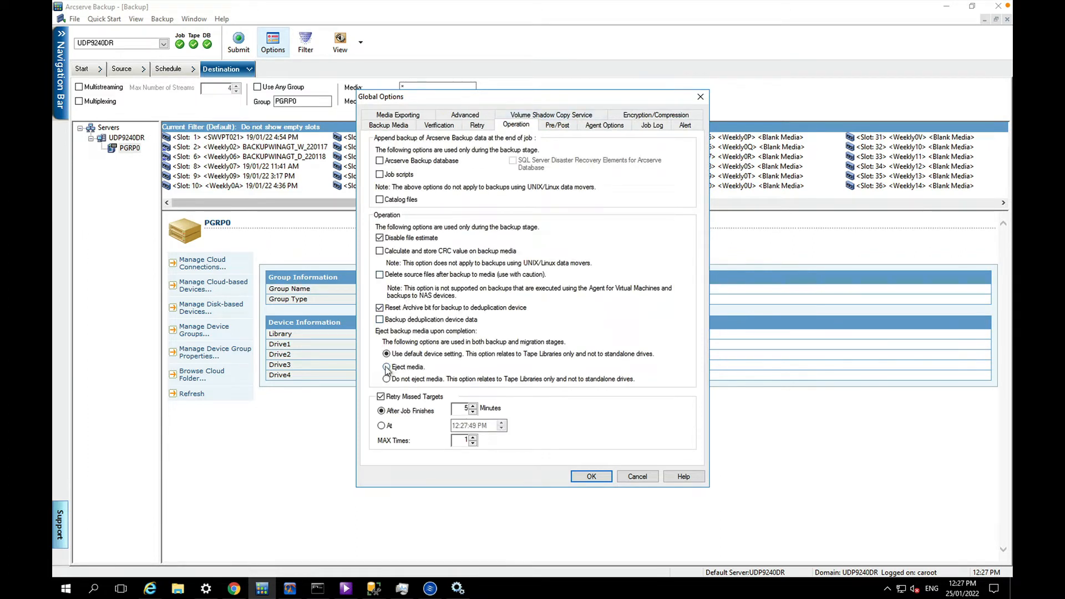
{"action": "left_click", "coordinate": [386, 368]}
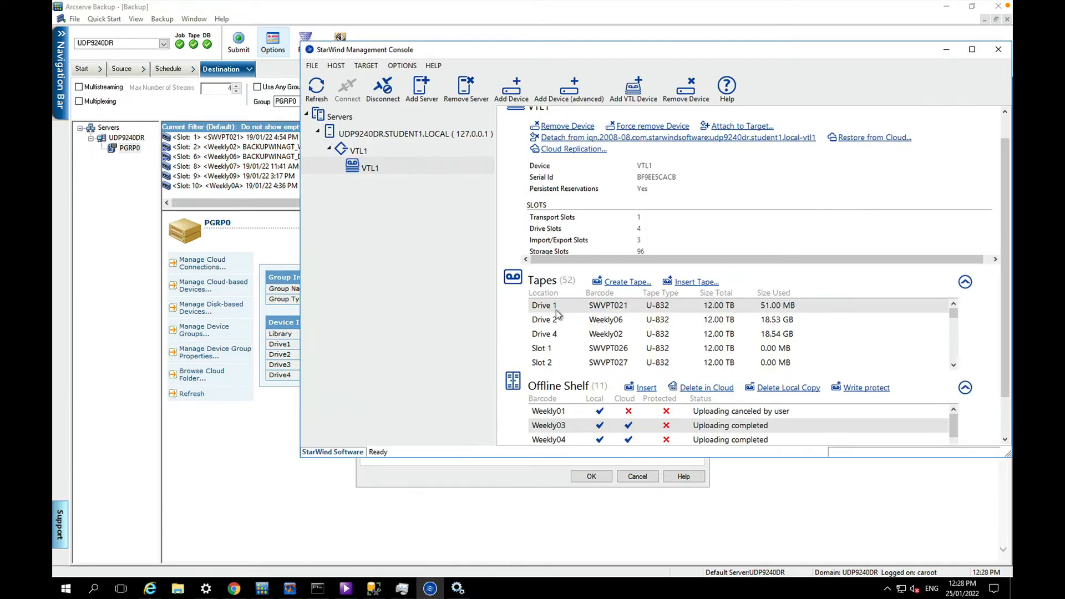
{"action": "mouse_move", "coordinate": [592, 364]}
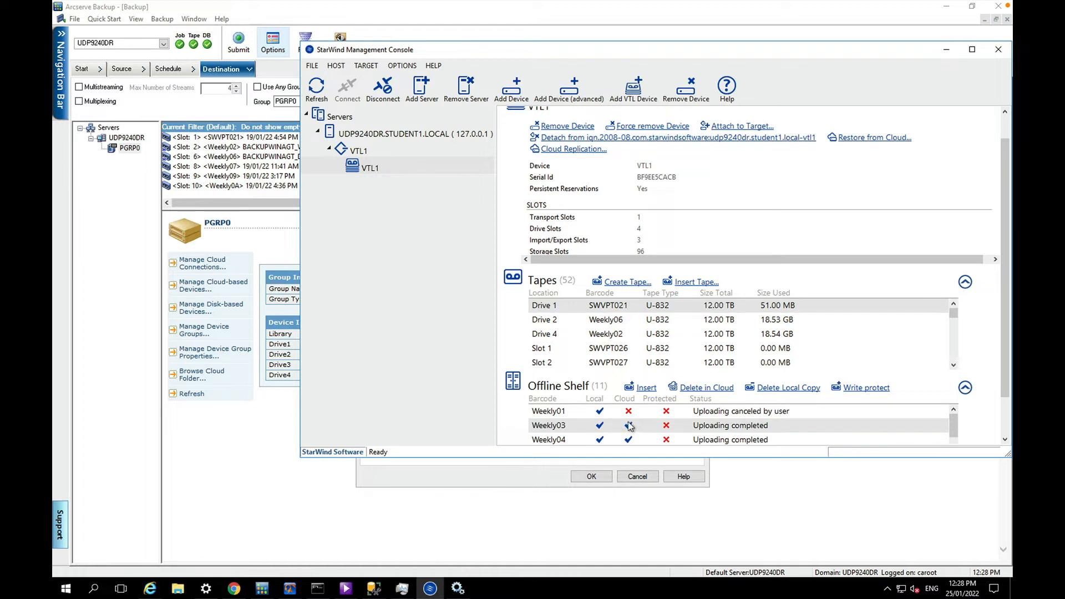
{"action": "mouse_move", "coordinate": [628, 430]}
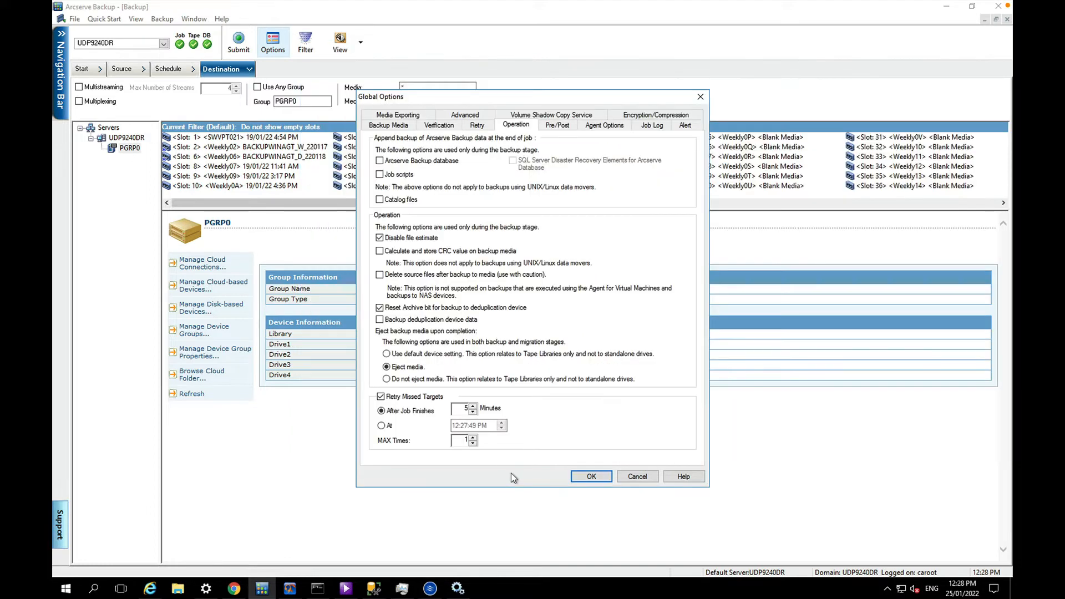
Apply the global options, submit the job past the security dialog and name it with 'Datastore'.
{"action": "left_click", "coordinate": [589, 476]}
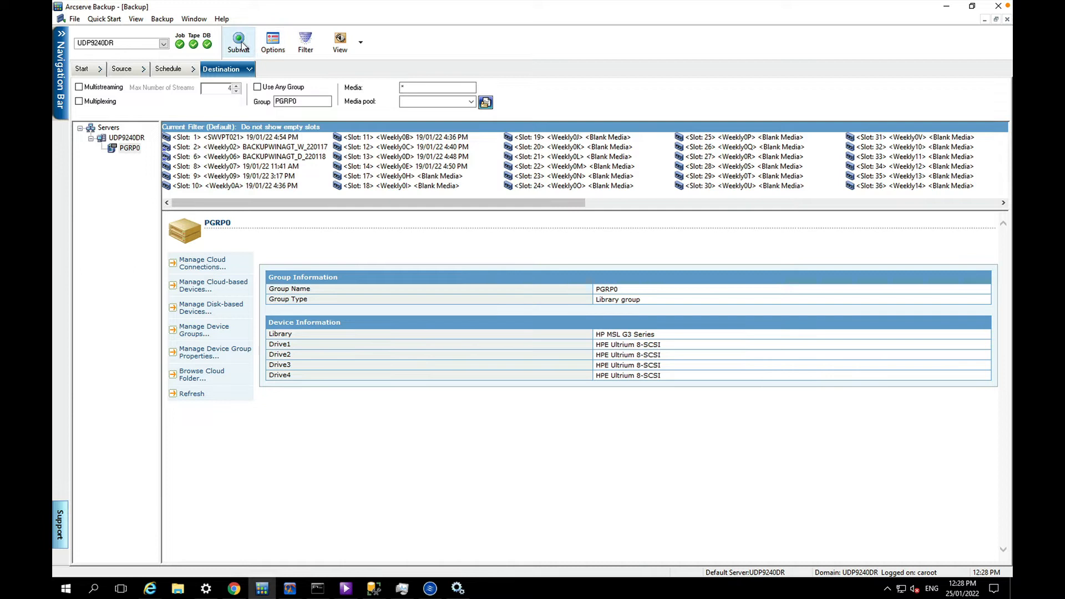
{"action": "left_click", "coordinate": [238, 40]}
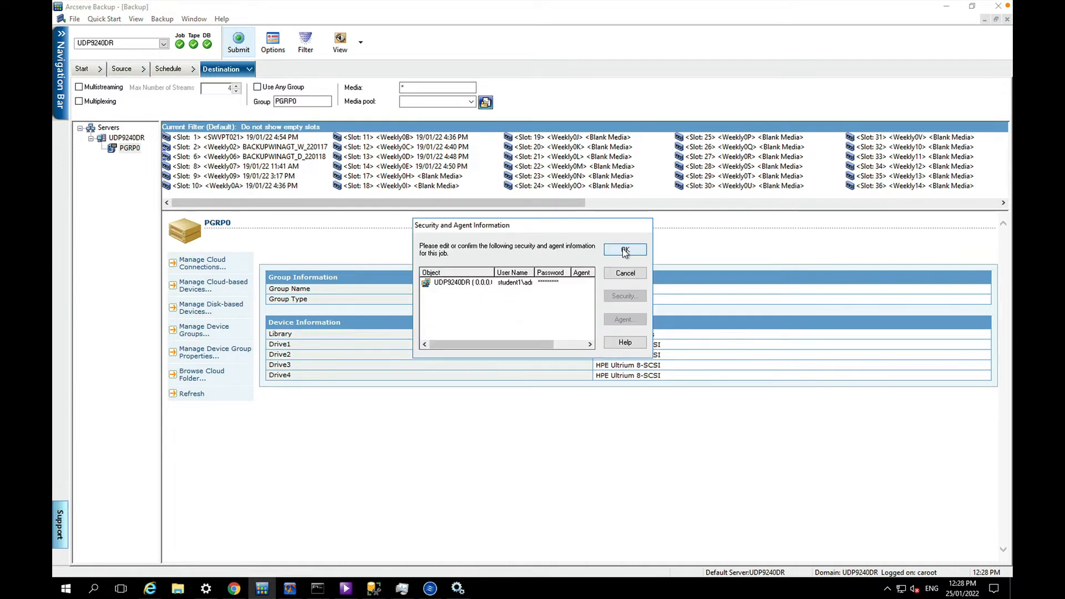
{"action": "left_click", "coordinate": [622, 250]}
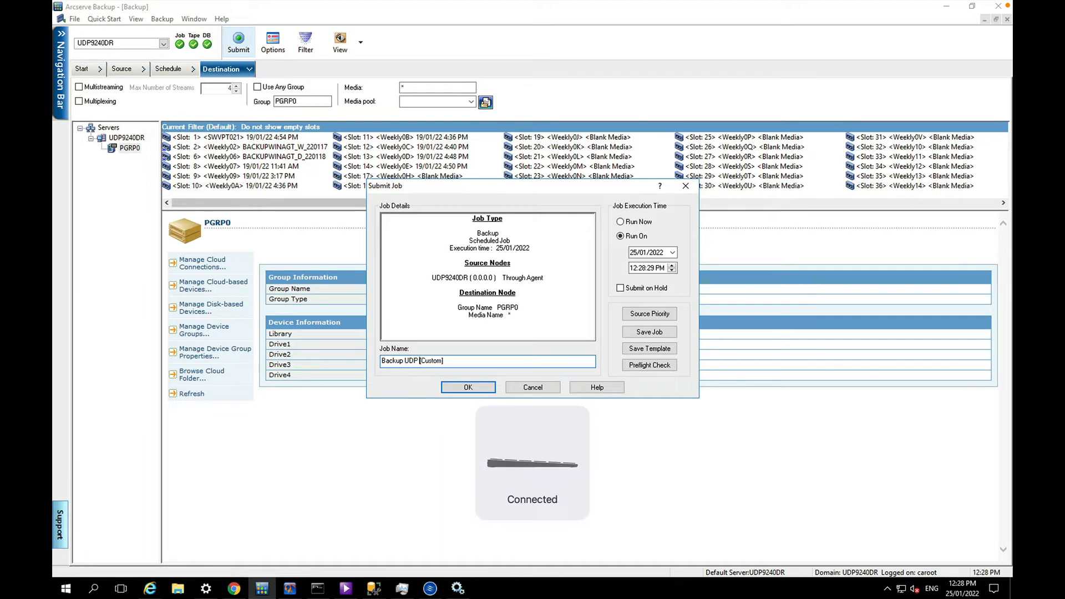
{"action": "type", "text": "Datastore"}
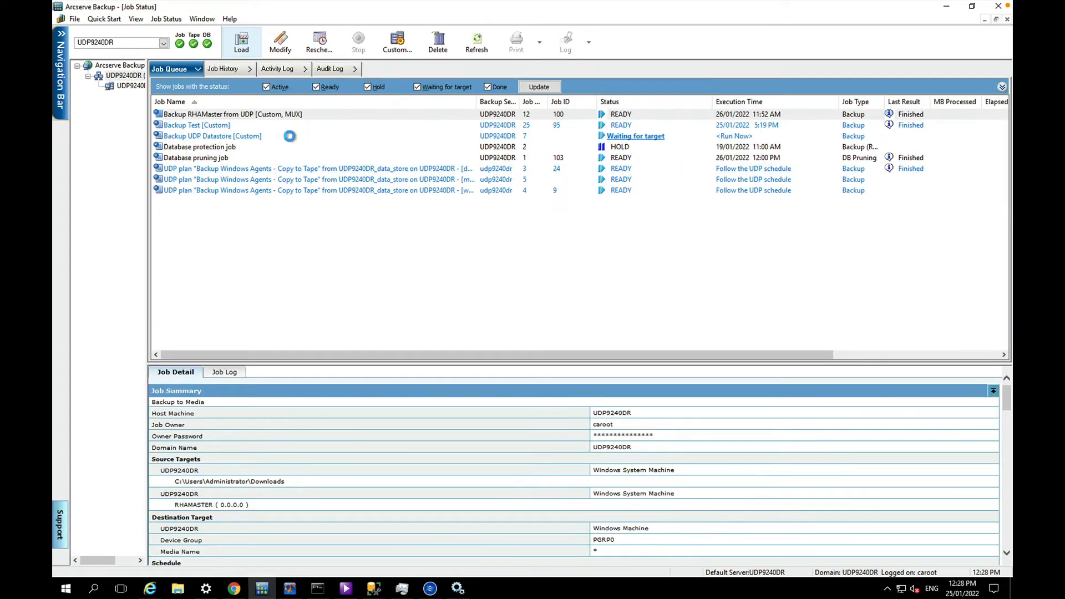
Select the Backup UDP Datastore [Custom] job in the queue and watch it in Job Monitor.
{"action": "left_click", "coordinate": [212, 135]}
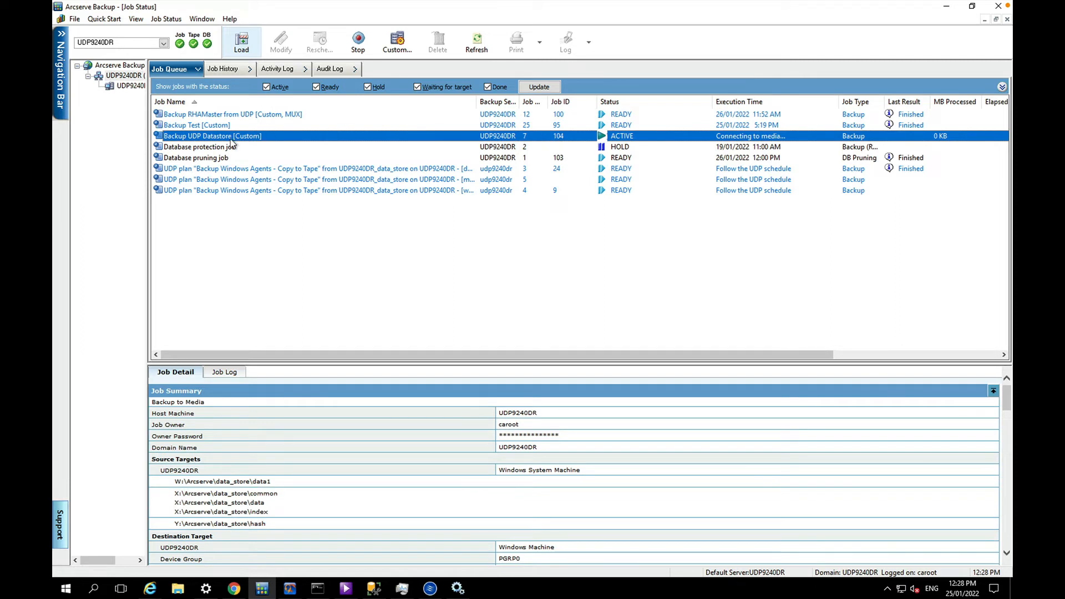
{"action": "mouse_move", "coordinate": [280, 142]}
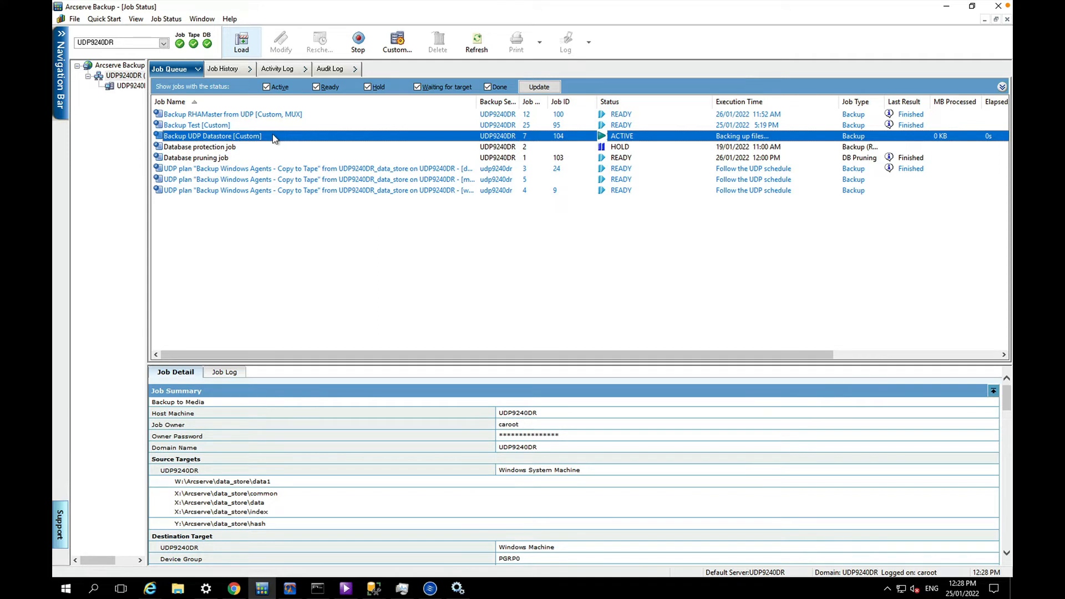
{"action": "mouse_move", "coordinate": [547, 143]}
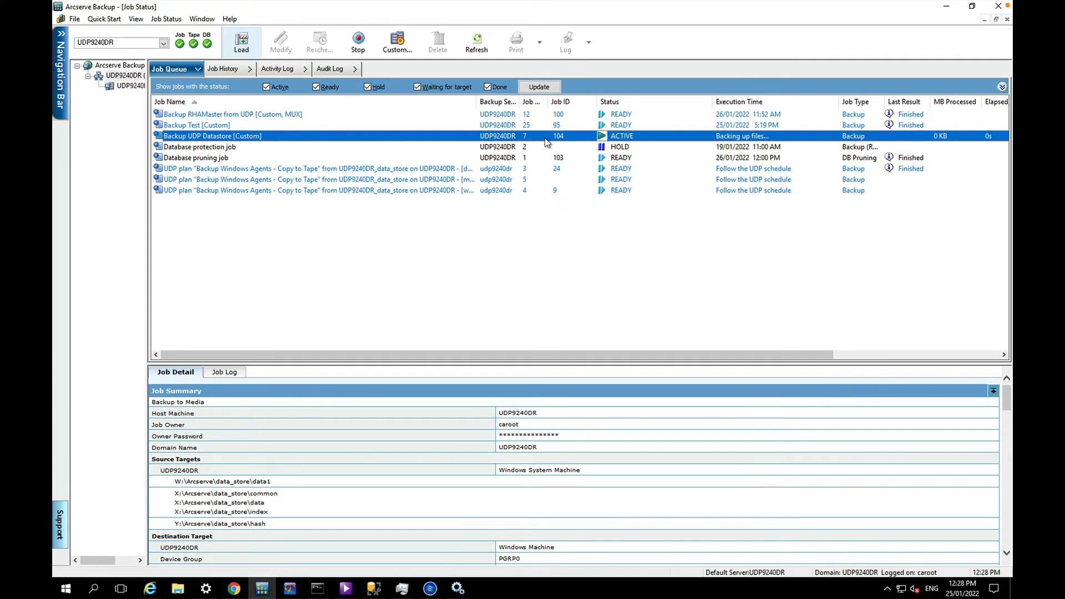
{"action": "double_click", "coordinate": [212, 135]}
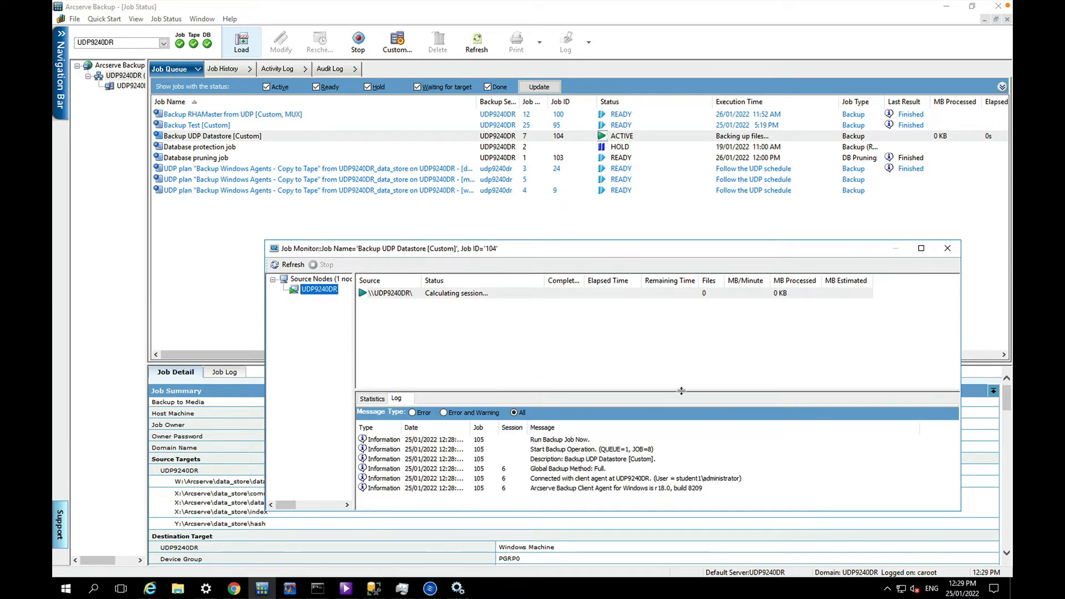
{"action": "mouse_move", "coordinate": [564, 356]}
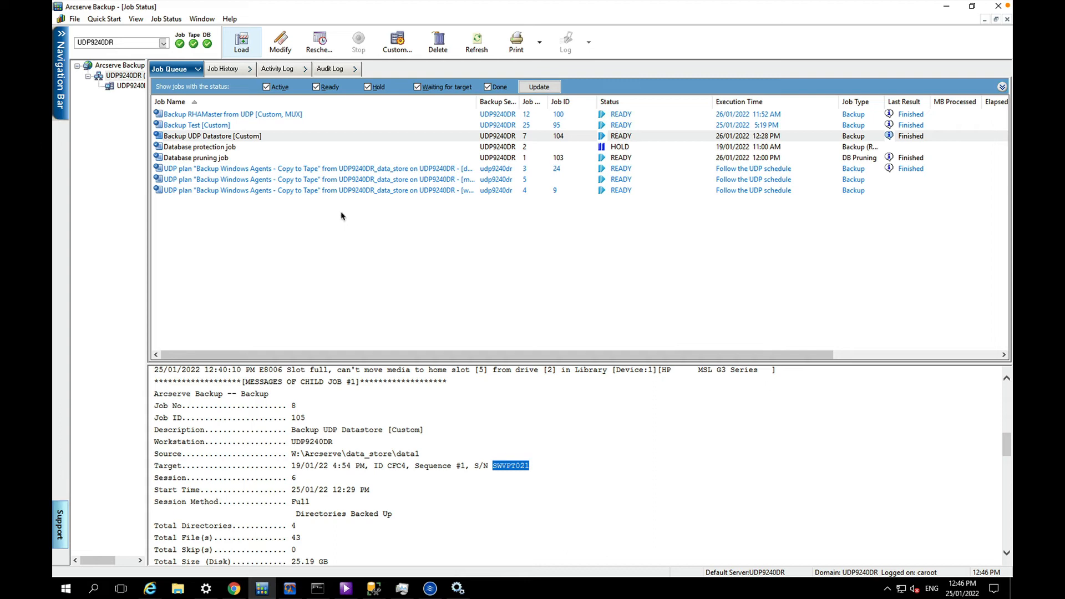
Select the finished Backup UDP Datastore job to read its log for tape SWVPT021.
{"action": "left_click", "coordinate": [211, 136]}
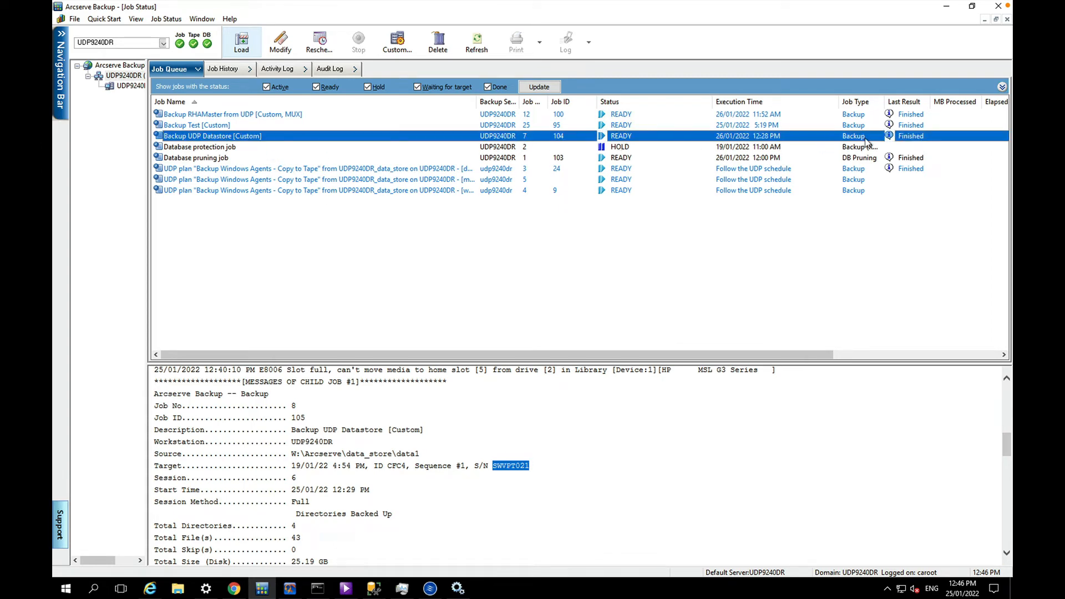
{"action": "mouse_move", "coordinate": [496, 483]}
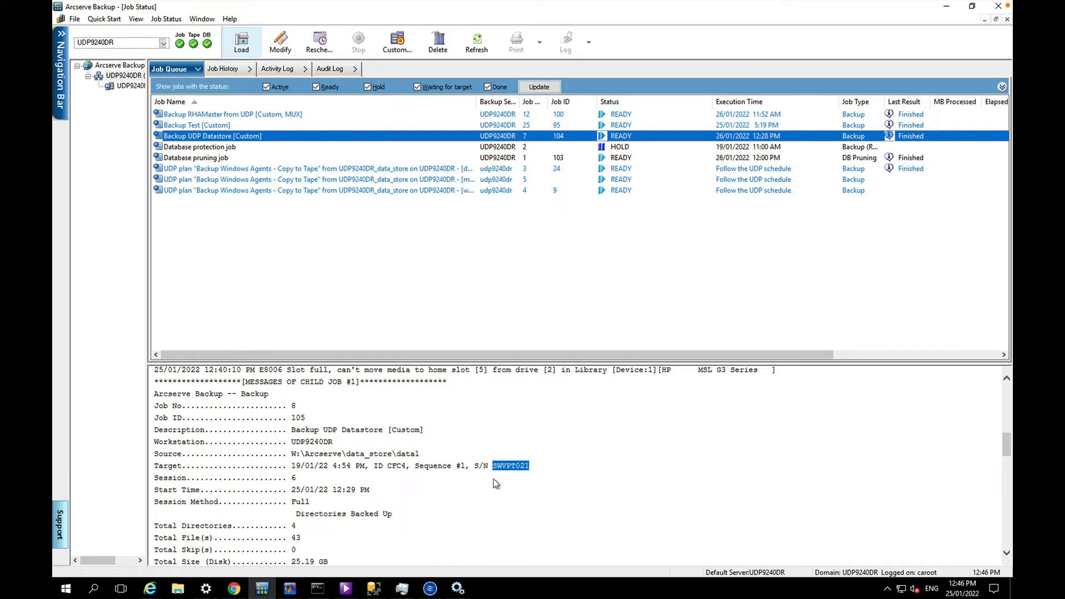
{"action": "mouse_move", "coordinate": [503, 474]}
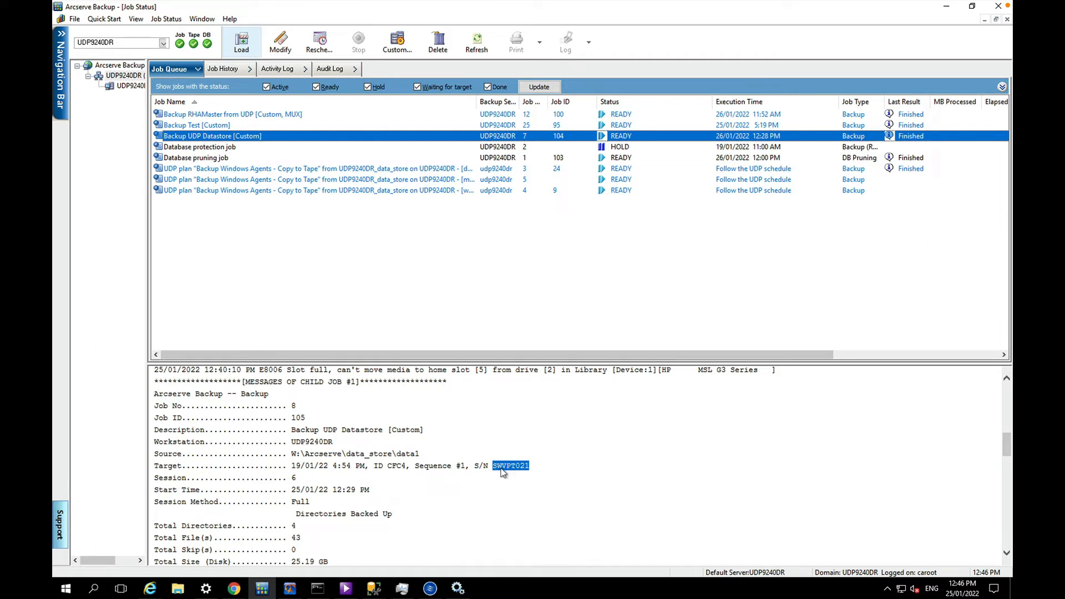
{"action": "mouse_move", "coordinate": [508, 477]}
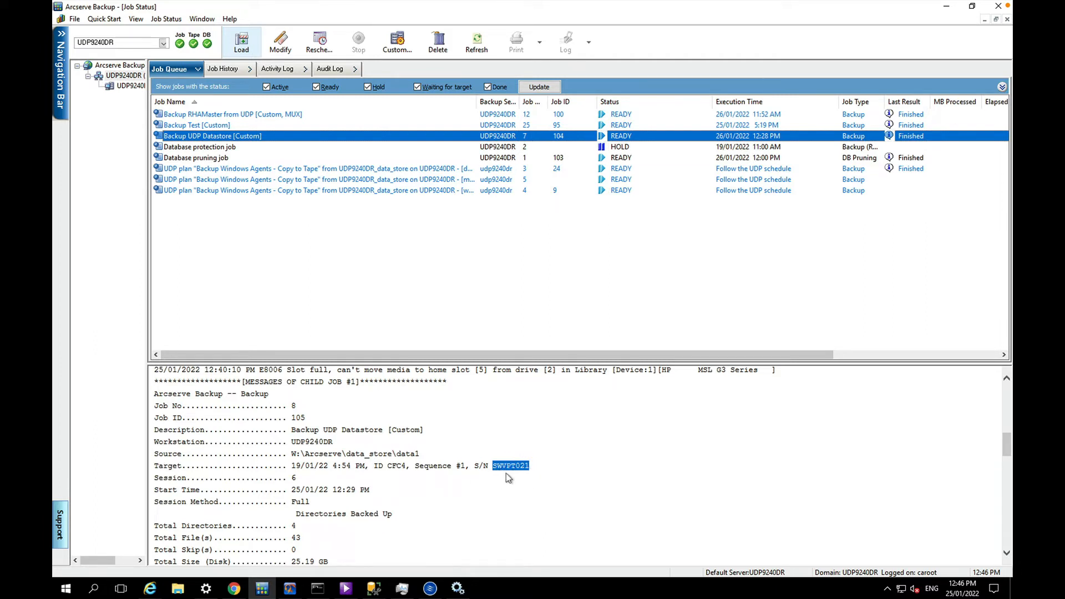
{"action": "mouse_move", "coordinate": [429, 588]}
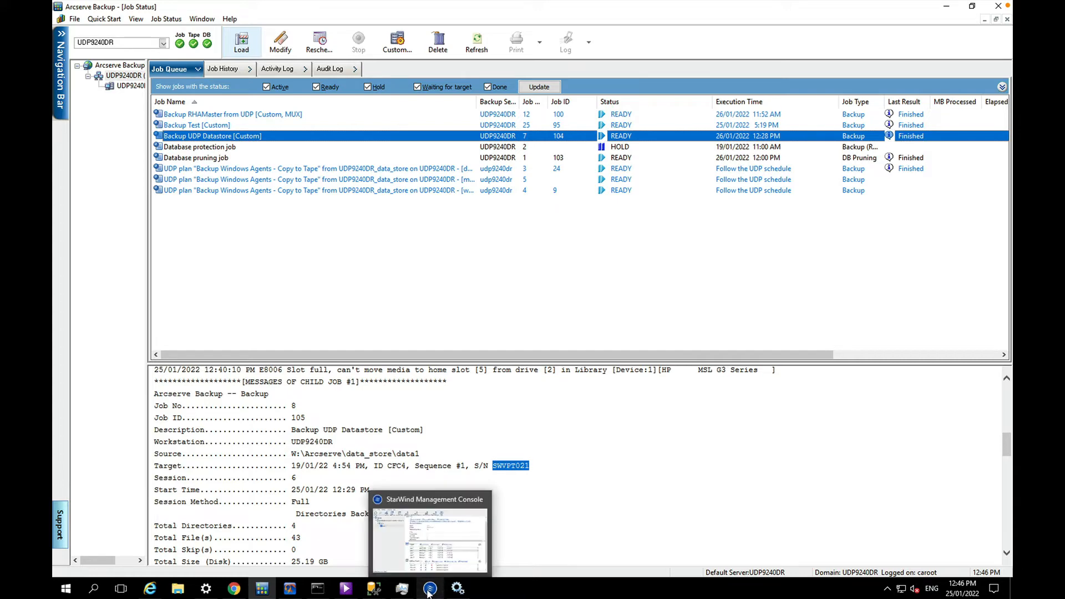
{"action": "left_click", "coordinate": [428, 588]}
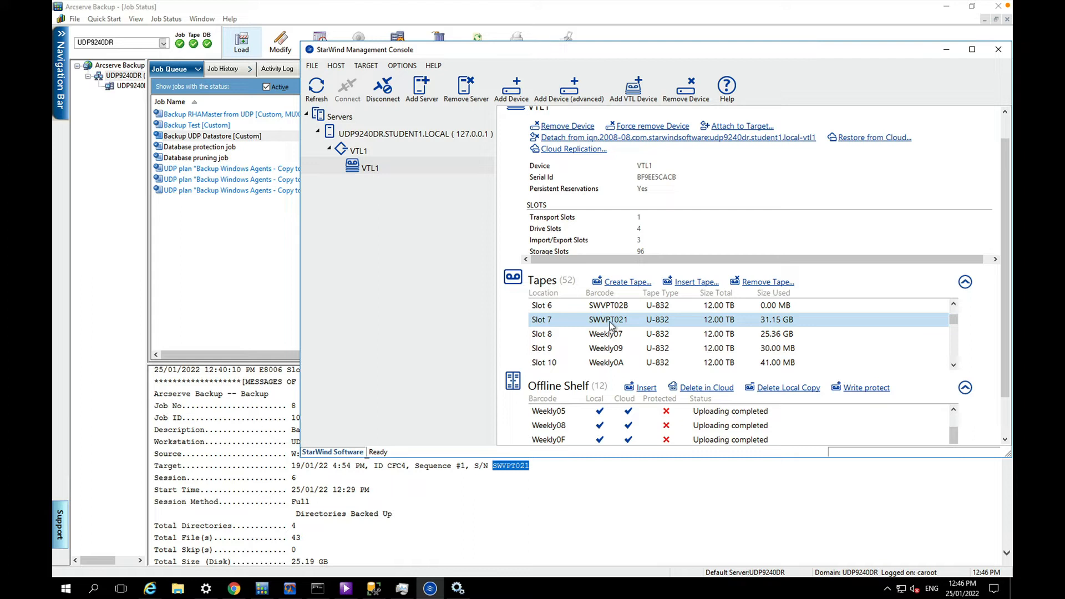
{"action": "mouse_move", "coordinate": [667, 326]}
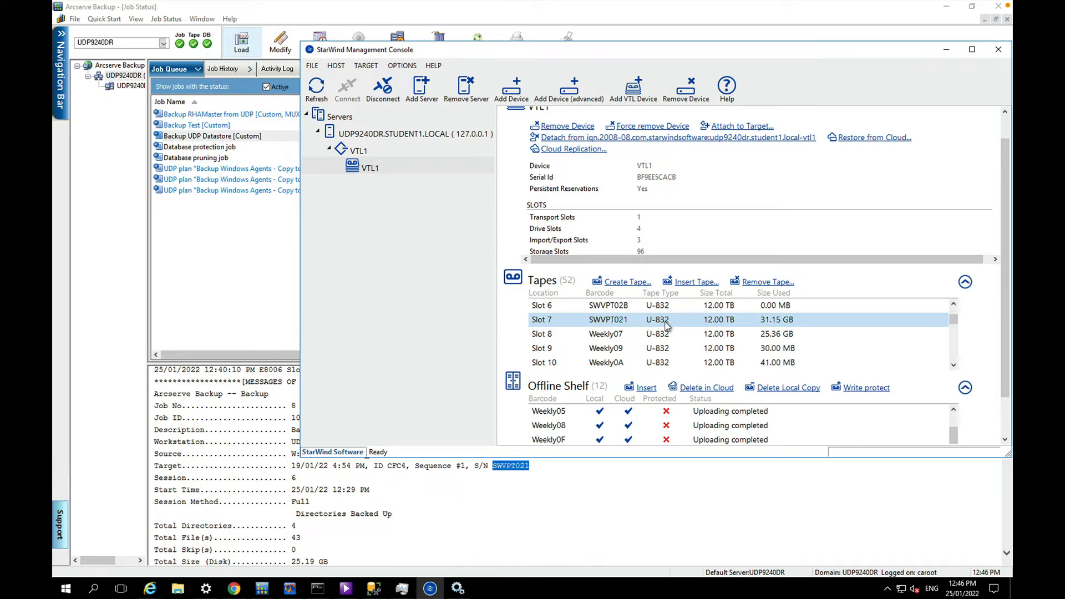
{"action": "mouse_move", "coordinate": [770, 325]}
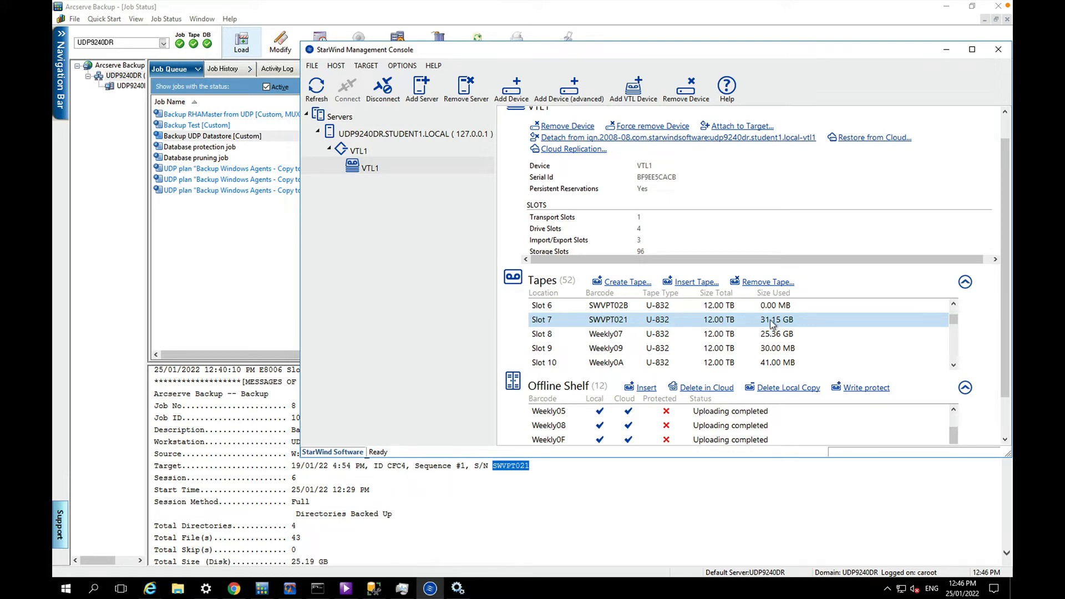
{"action": "mouse_move", "coordinate": [733, 330]}
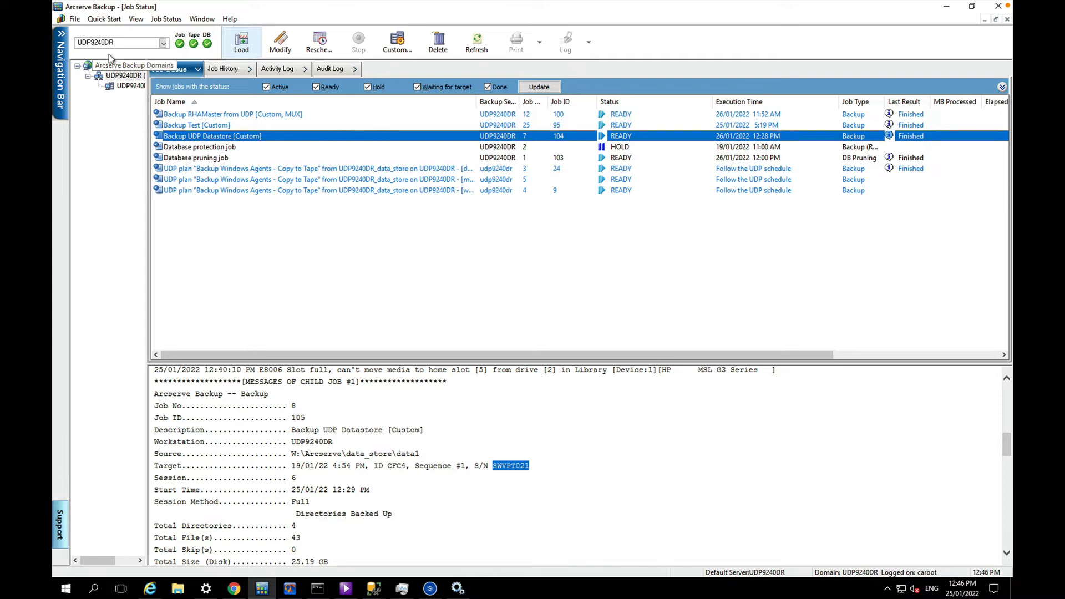
Start a new restore from Quick Start and list the sessions on tape SWVPT021.
{"action": "left_click", "coordinate": [103, 19]}
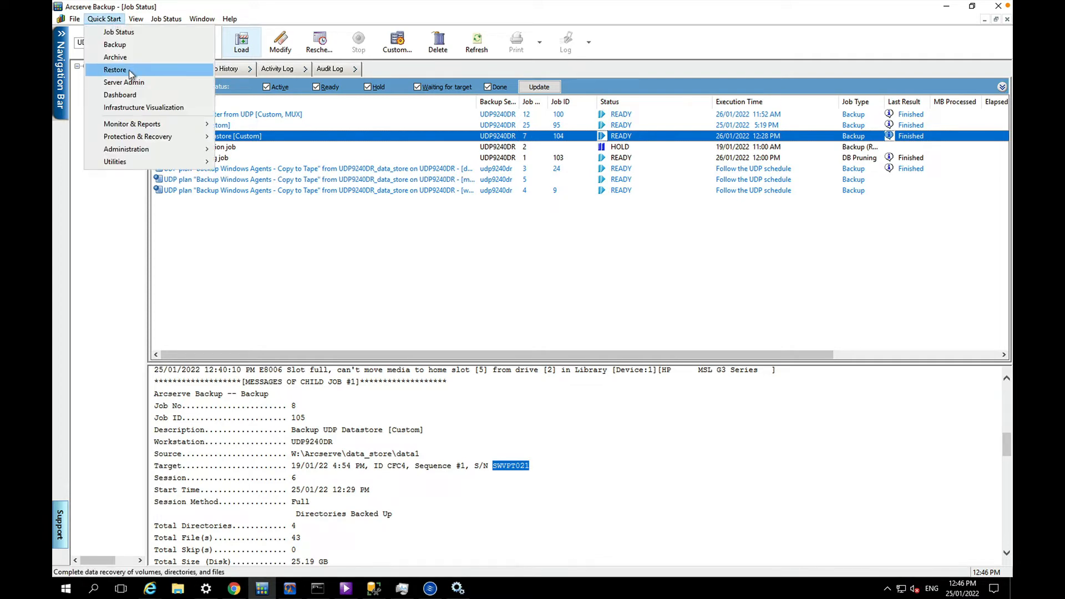
{"action": "left_click", "coordinate": [114, 68]}
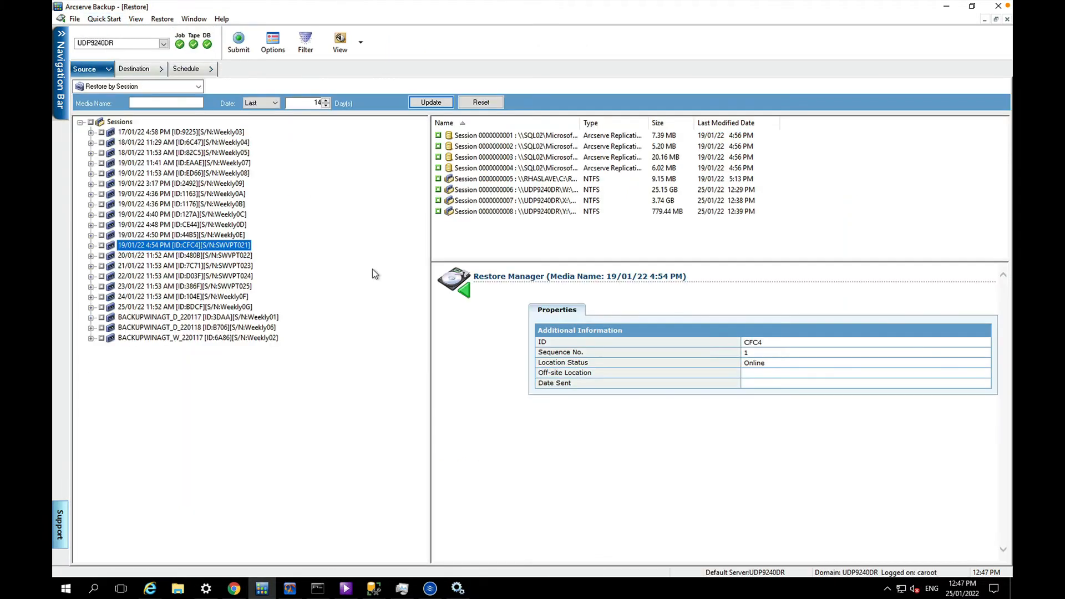
{"action": "mouse_move", "coordinate": [426, 236]}
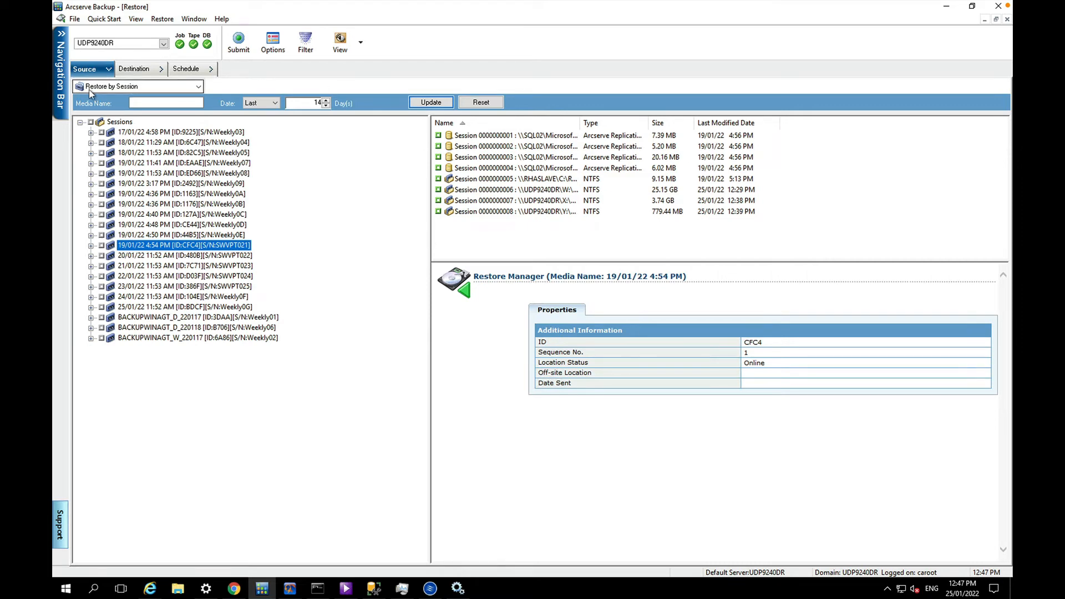
{"action": "mouse_move", "coordinate": [107, 95]}
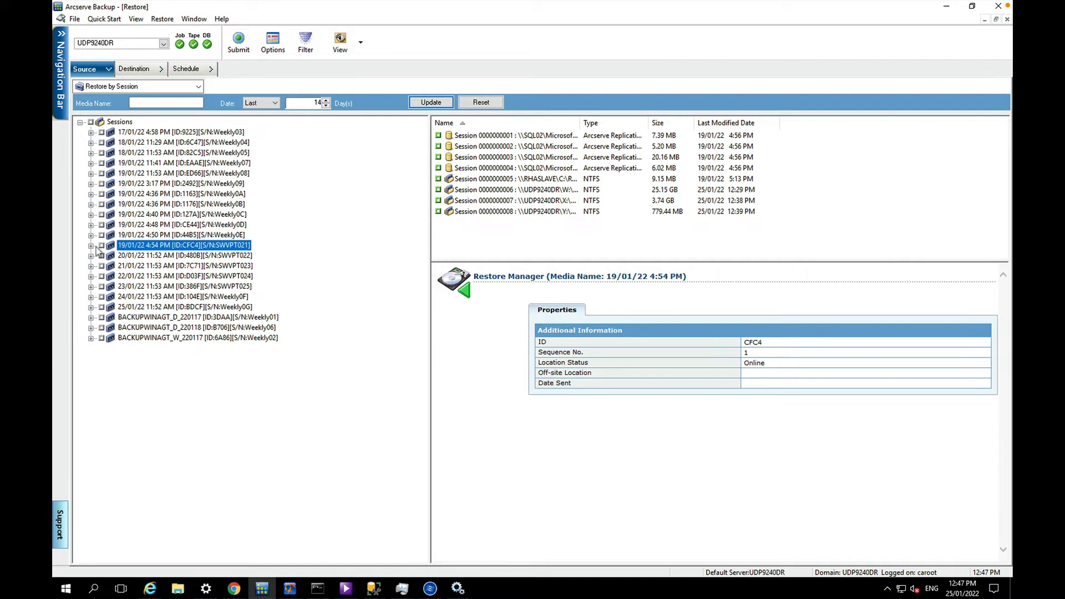
{"action": "left_click", "coordinate": [90, 245]}
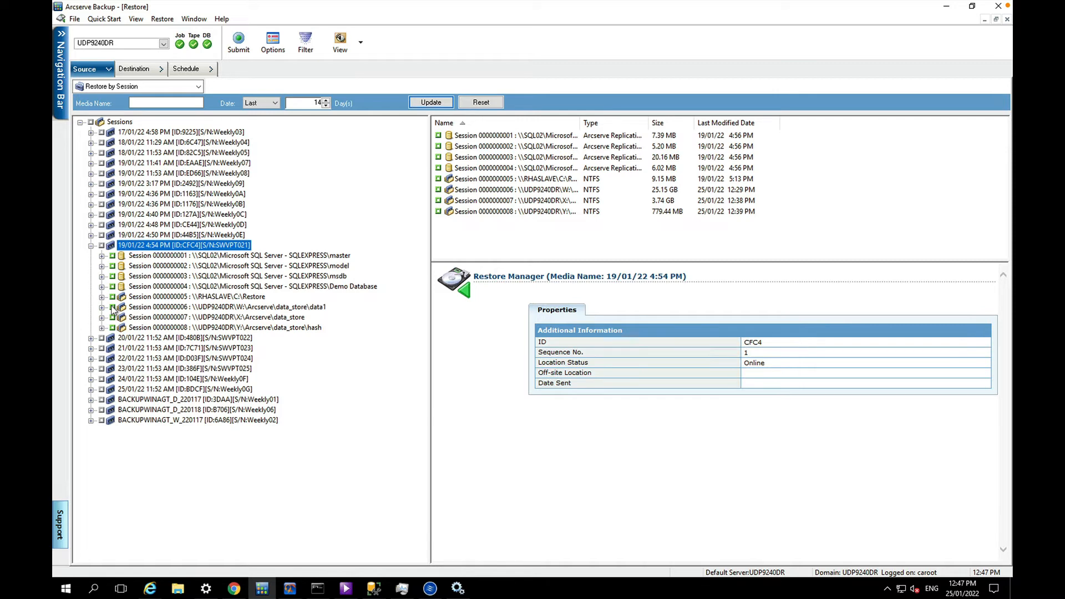
Mark the data1, hash and data_store sessions for restore.
{"action": "left_click", "coordinate": [220, 306]}
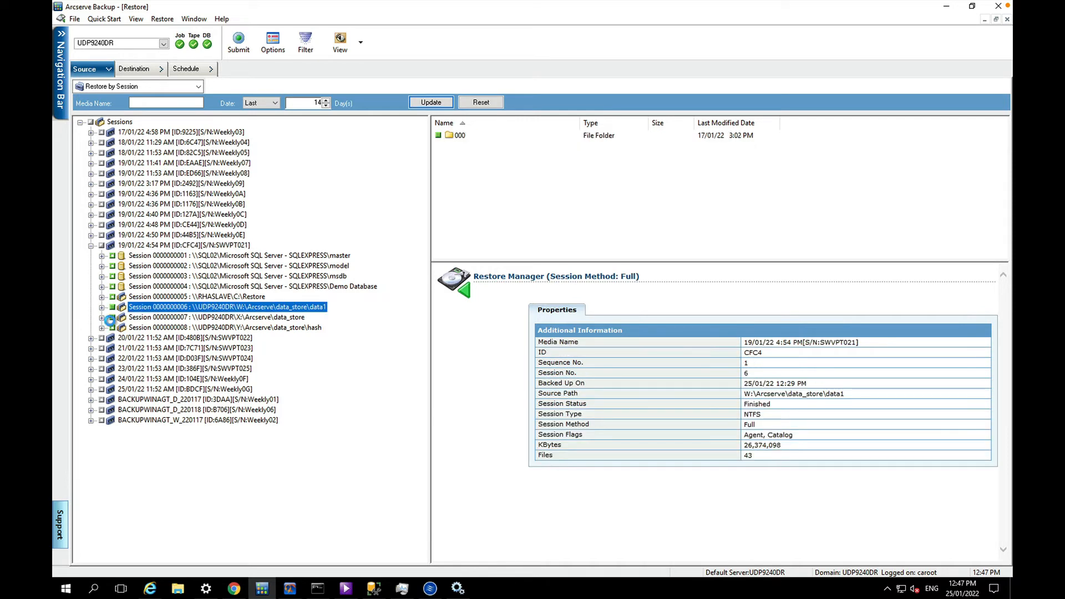
{"action": "left_click", "coordinate": [224, 327]}
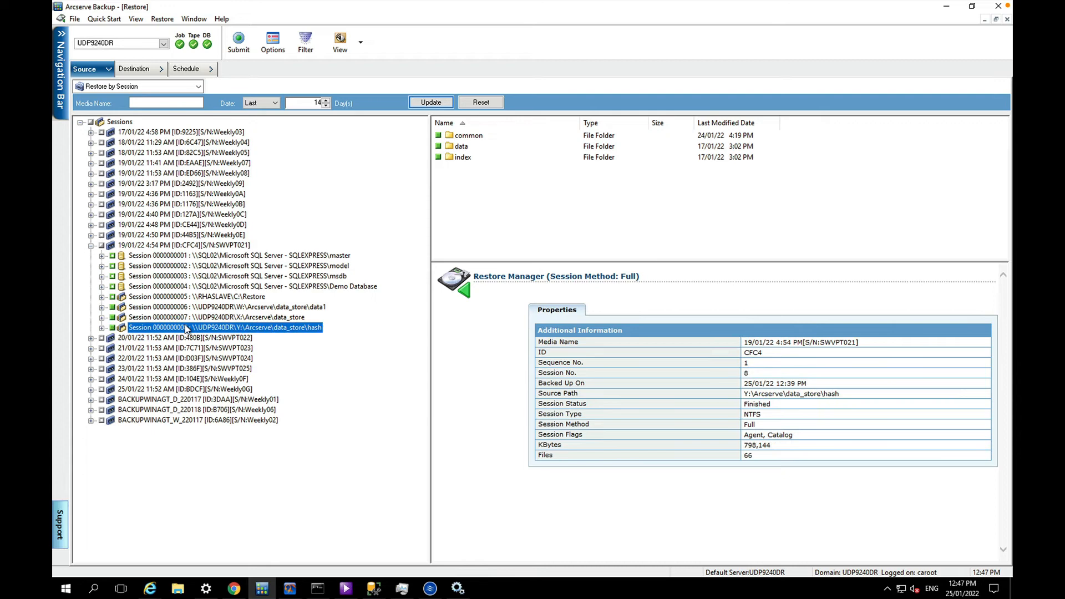
{"action": "left_click", "coordinate": [224, 327]}
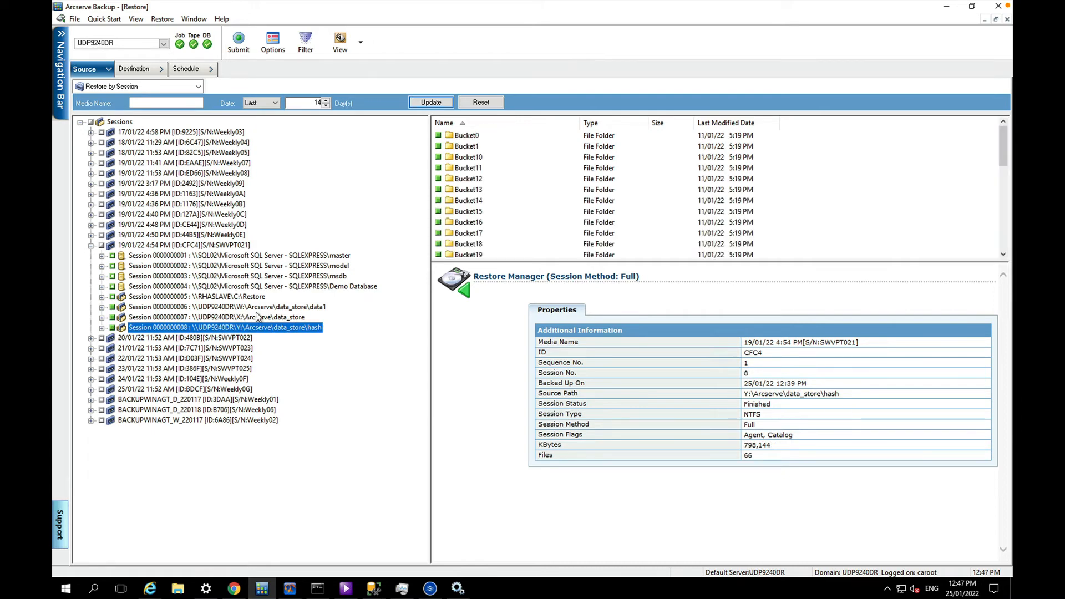
{"action": "mouse_move", "coordinate": [243, 320]}
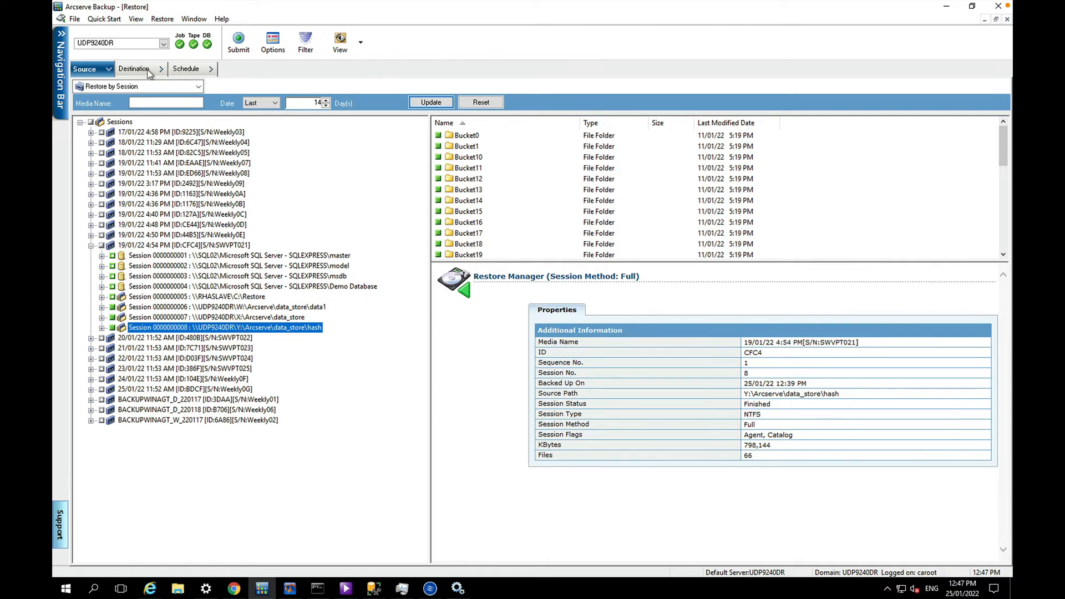
Set the restore destination to \\UDP9240DR\W:\restore instead of the original locations.
{"action": "left_click", "coordinate": [135, 69]}
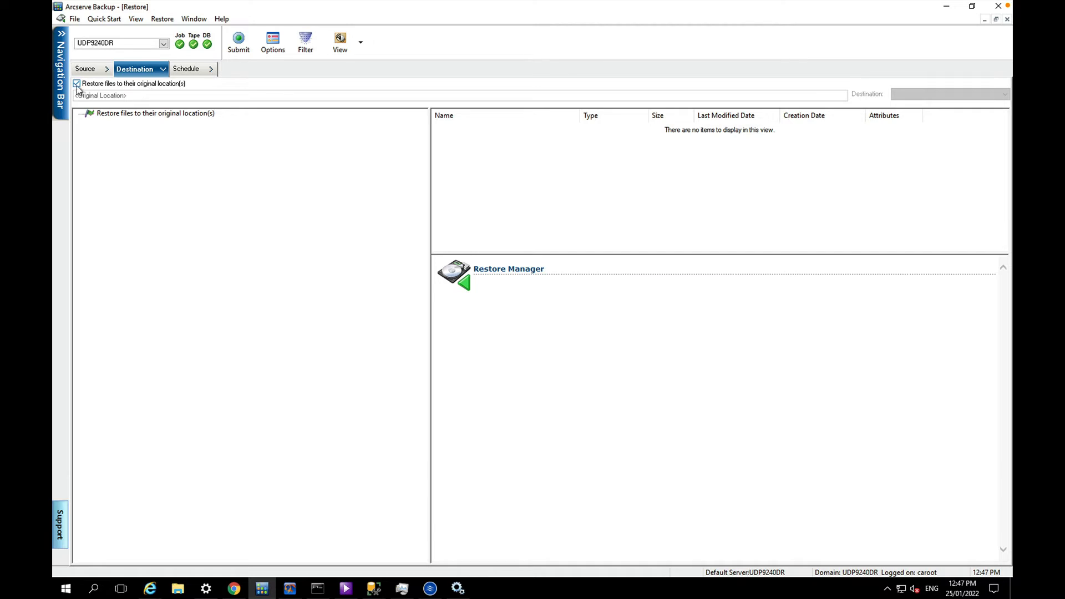
{"action": "left_click", "coordinate": [76, 83]}
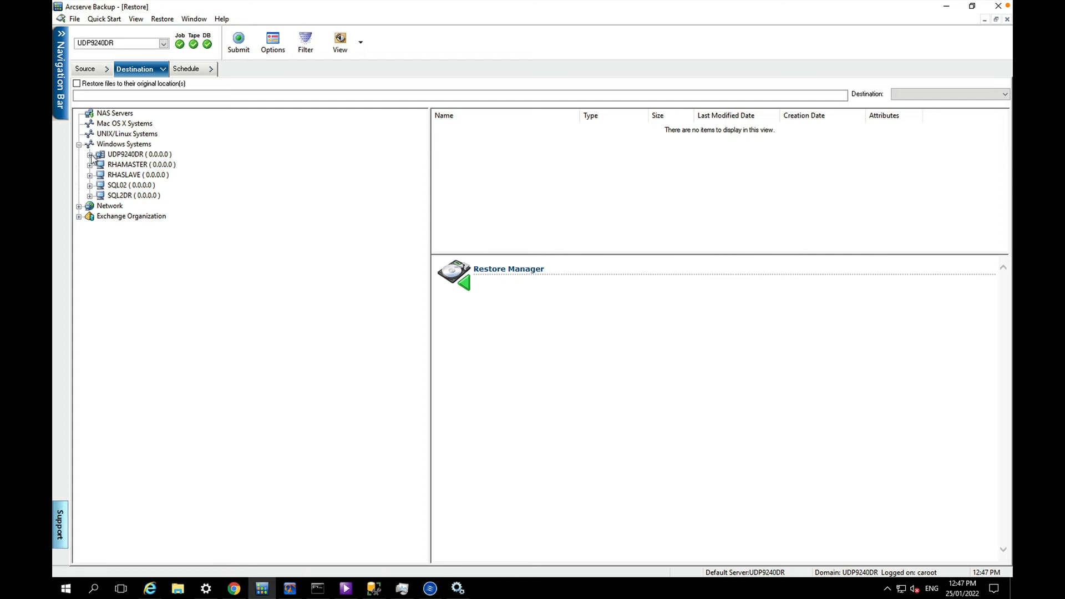
{"action": "left_click", "coordinate": [114, 113]}
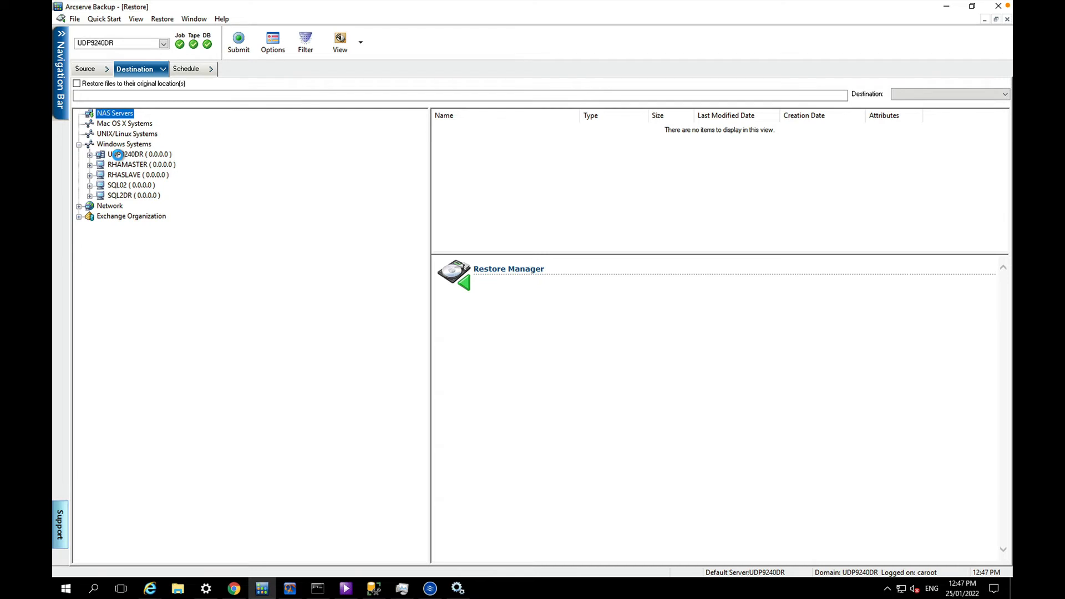
{"action": "left_click", "coordinate": [90, 154]}
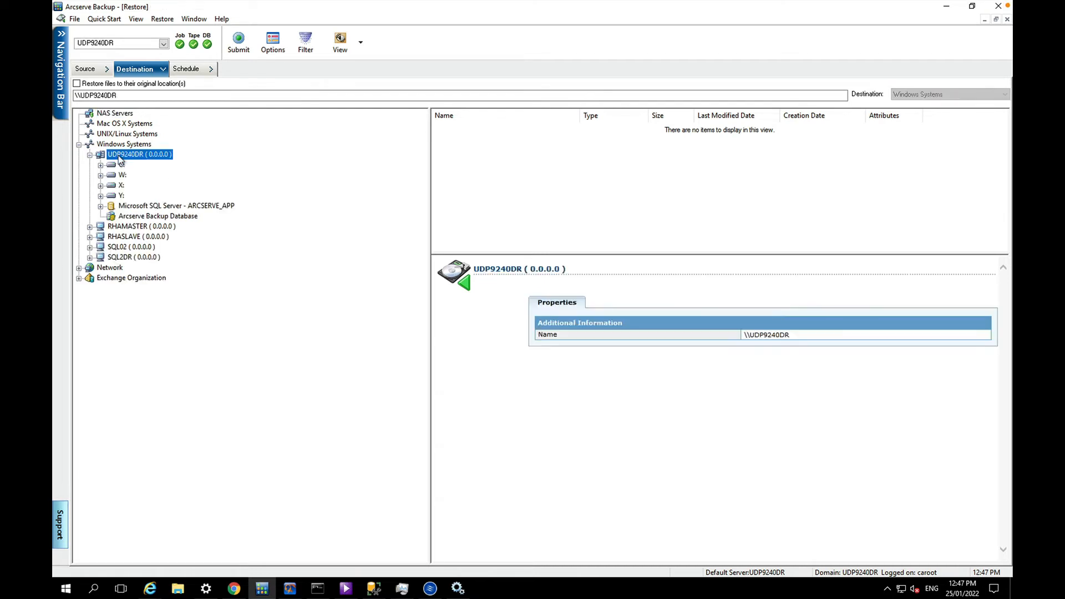
{"action": "left_click", "coordinate": [140, 154]}
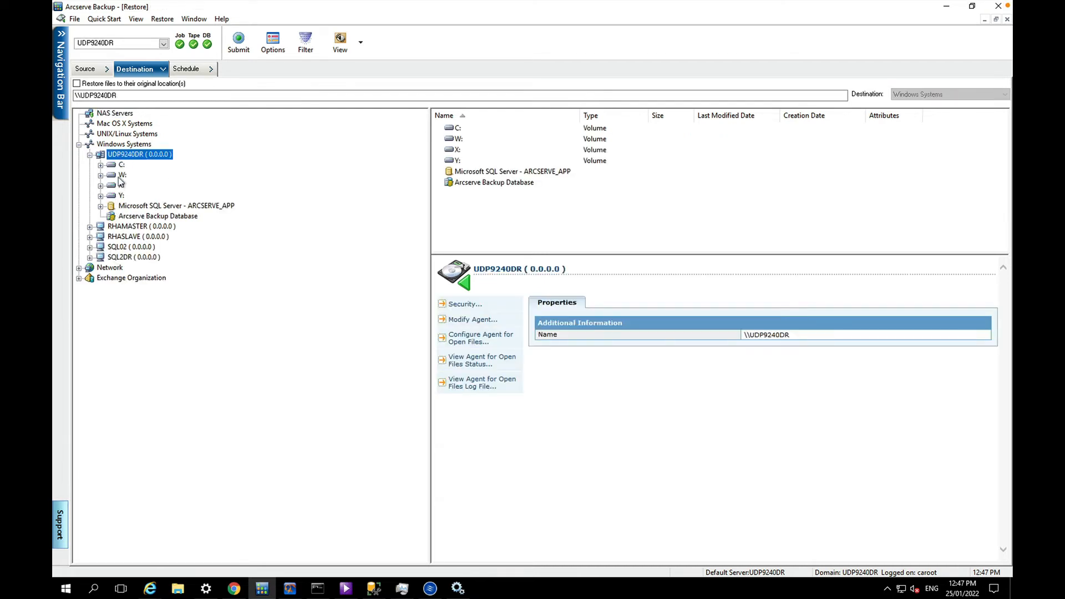
{"action": "left_click", "coordinate": [122, 174]}
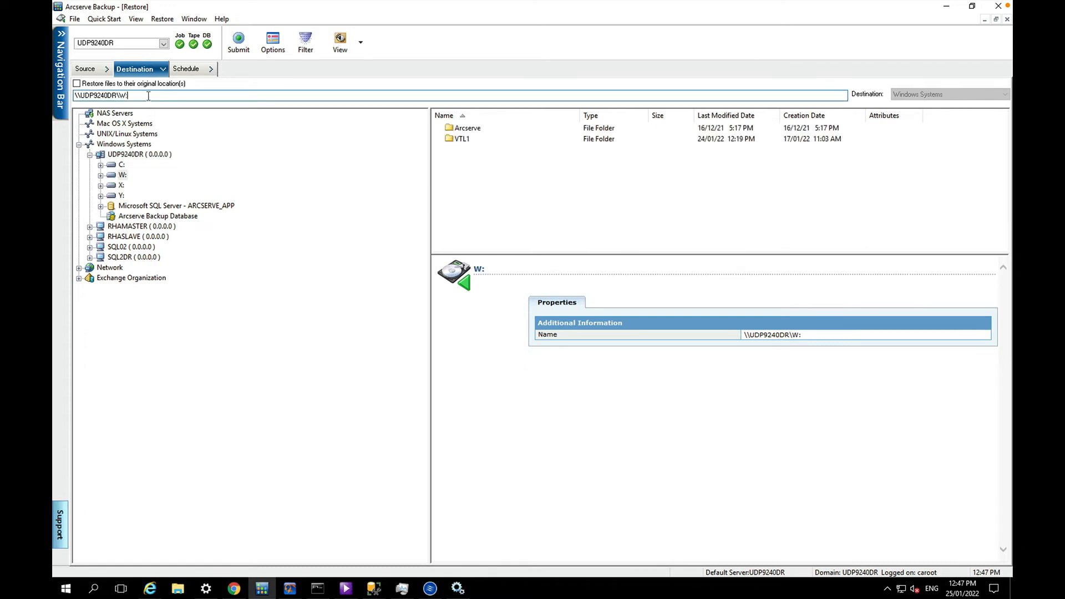
{"action": "type", "text": "\\restore"}
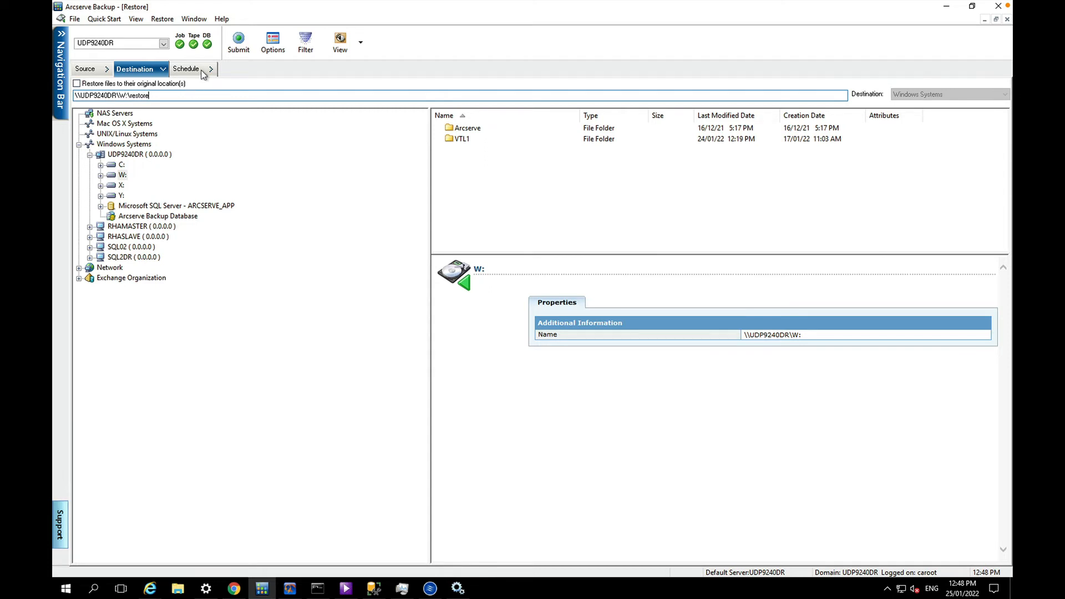
{"action": "left_click", "coordinate": [185, 69]}
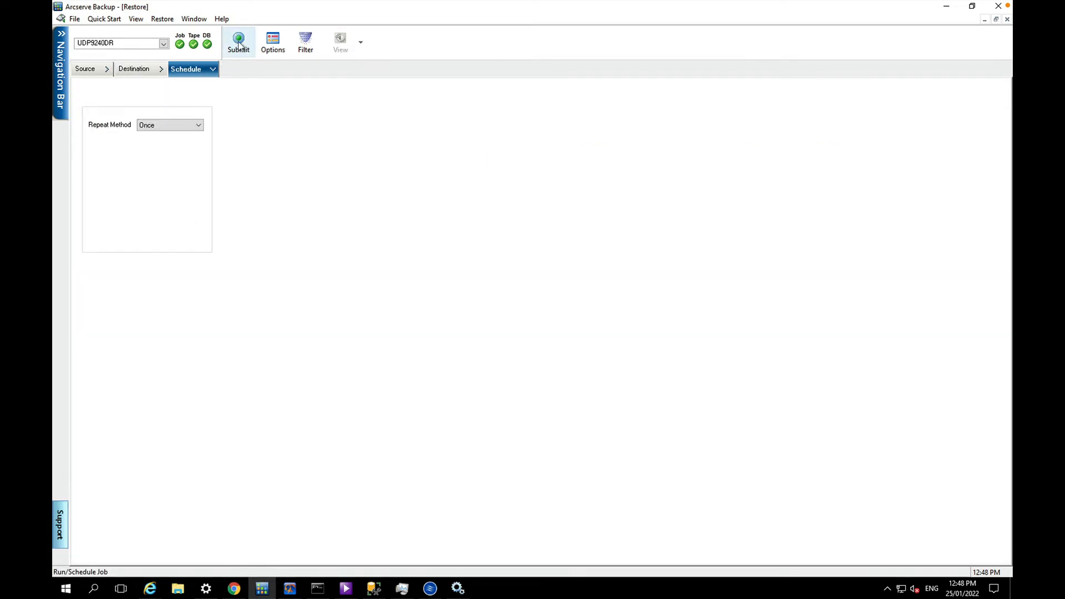
Submit the Restore on 2022-01-25 job to W:\restore, accepting the tapes and session credentials, set to Run Now.
{"action": "left_click", "coordinate": [238, 41]}
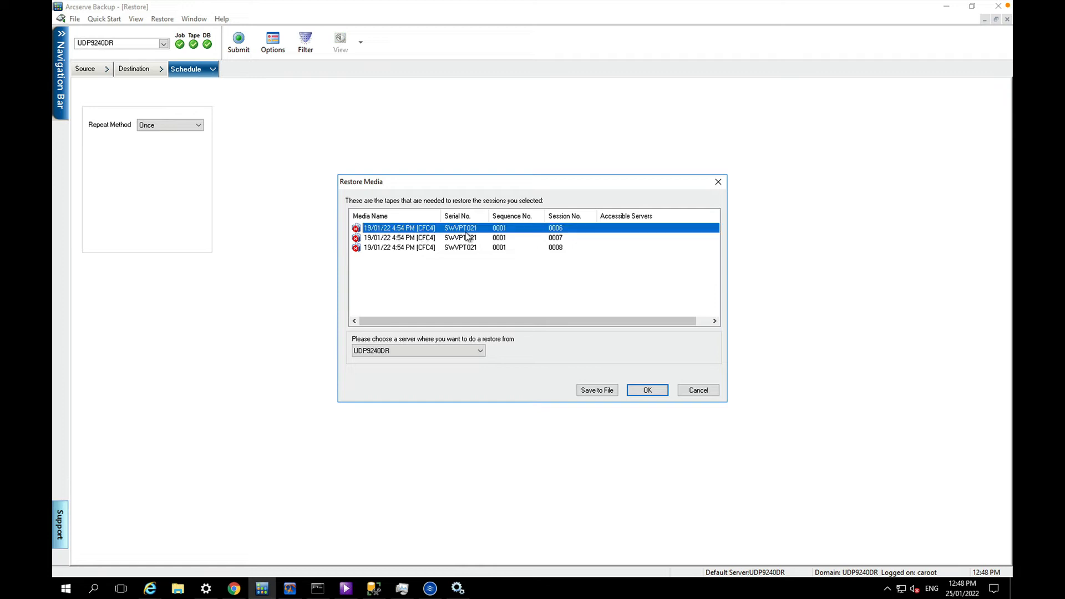
{"action": "mouse_move", "coordinate": [530, 350]}
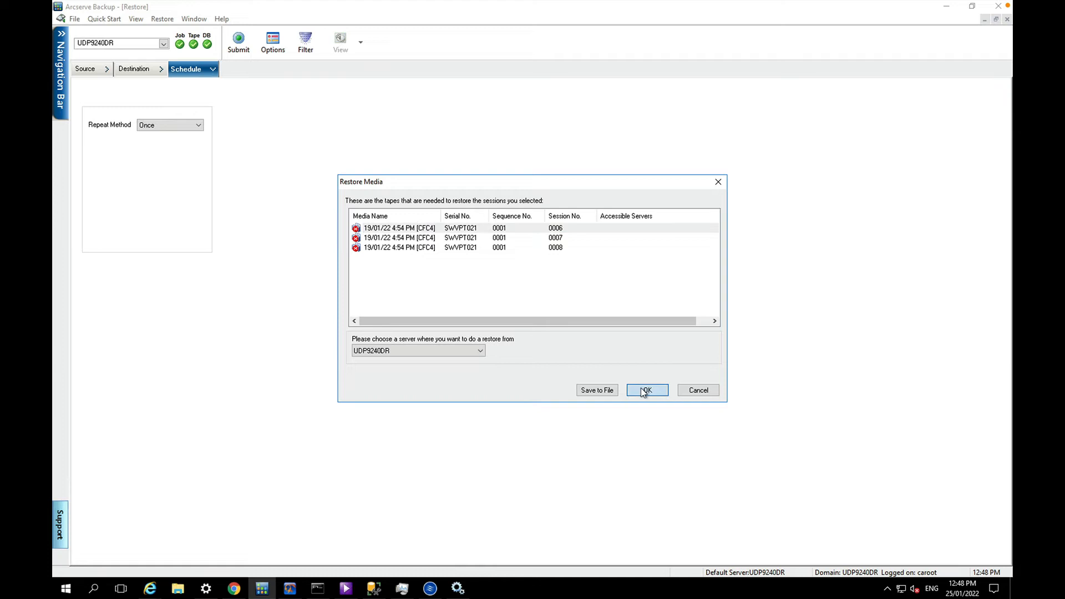
{"action": "left_click", "coordinate": [646, 389]}
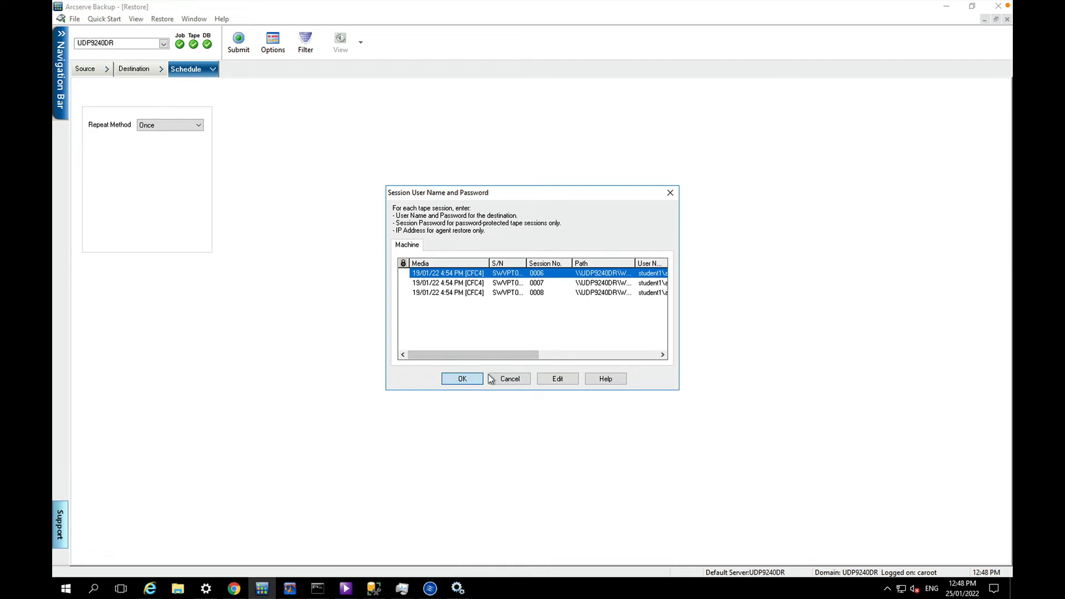
{"action": "left_click", "coordinate": [461, 378]}
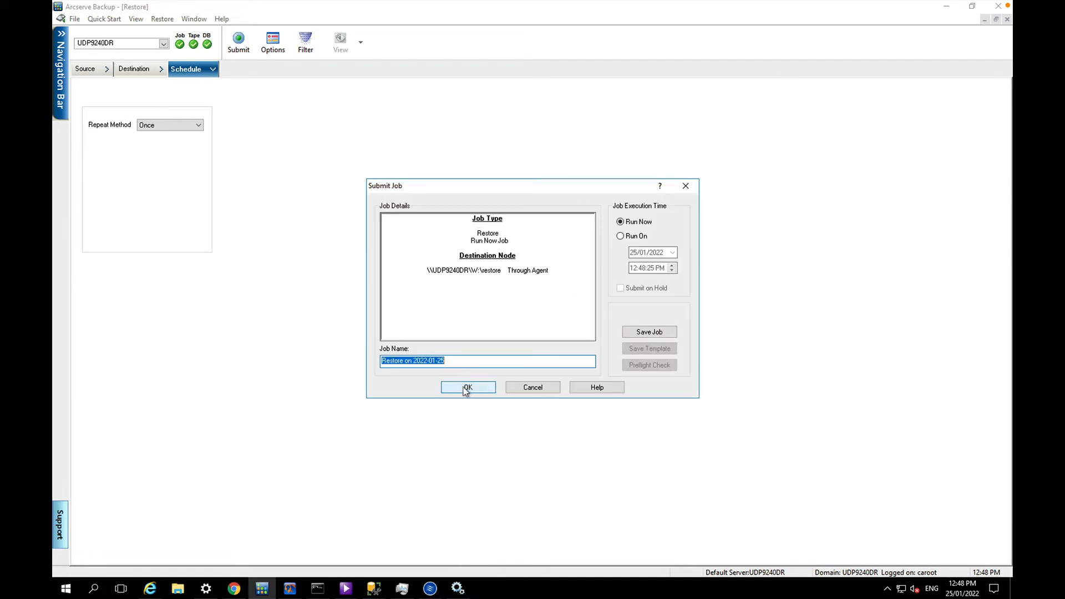
{"action": "left_click", "coordinate": [467, 387]}
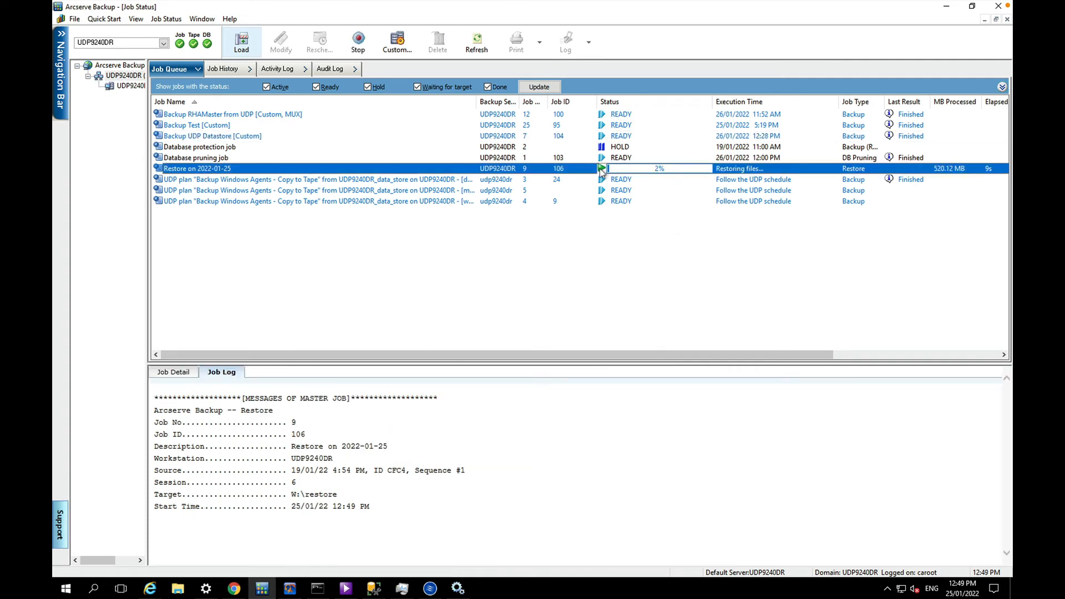
{"action": "mouse_move", "coordinate": [682, 172]}
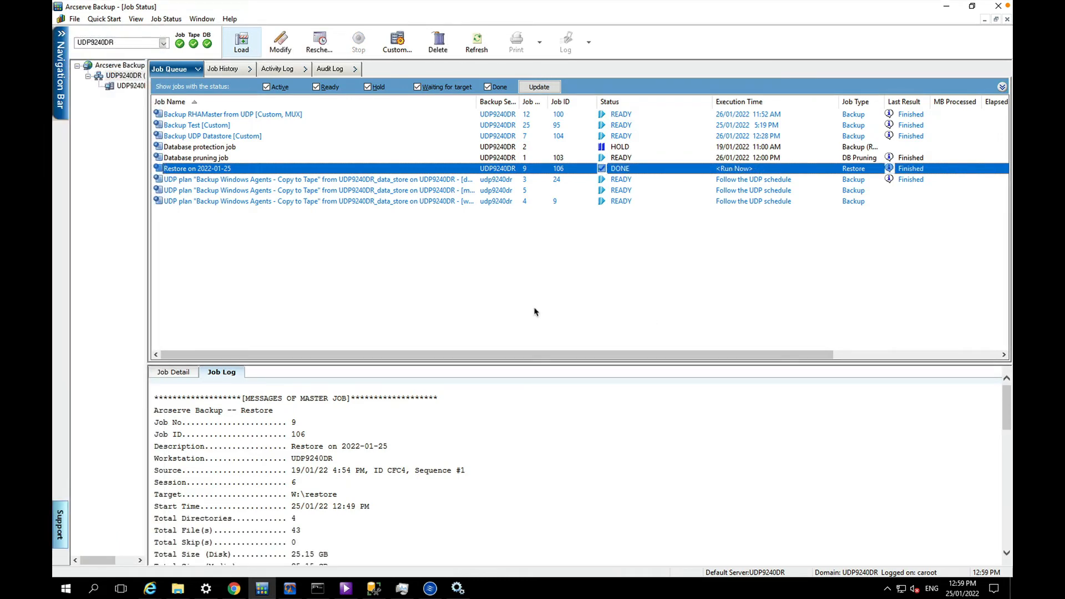
{"action": "mouse_move", "coordinate": [391, 361]}
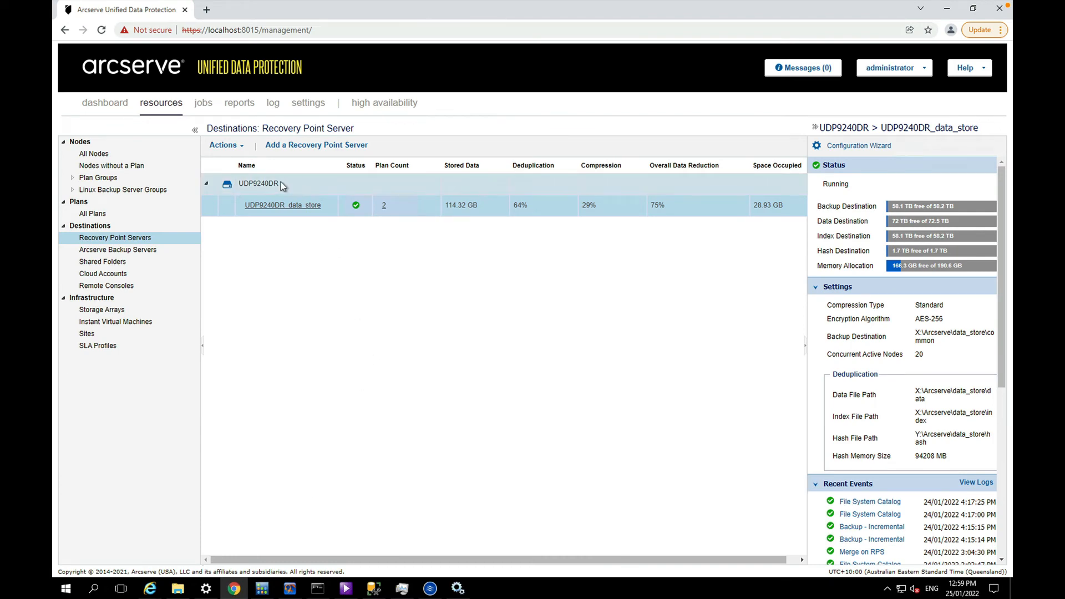
Start Import Data Store on the UDP9240DR recovery point server.
{"action": "right_click", "coordinate": [258, 183]}
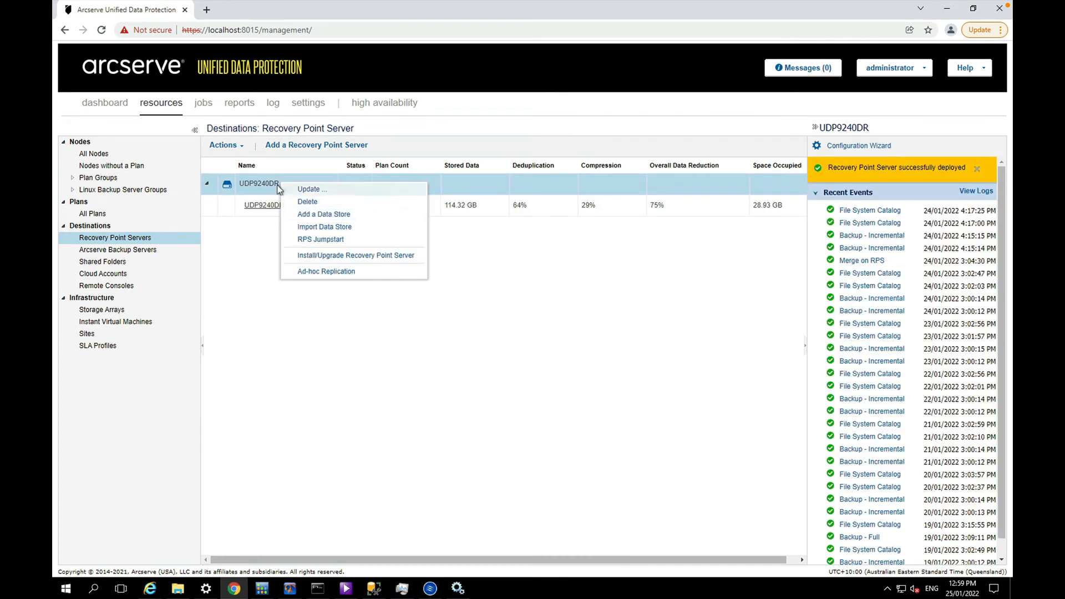
{"action": "left_click", "coordinate": [324, 226]}
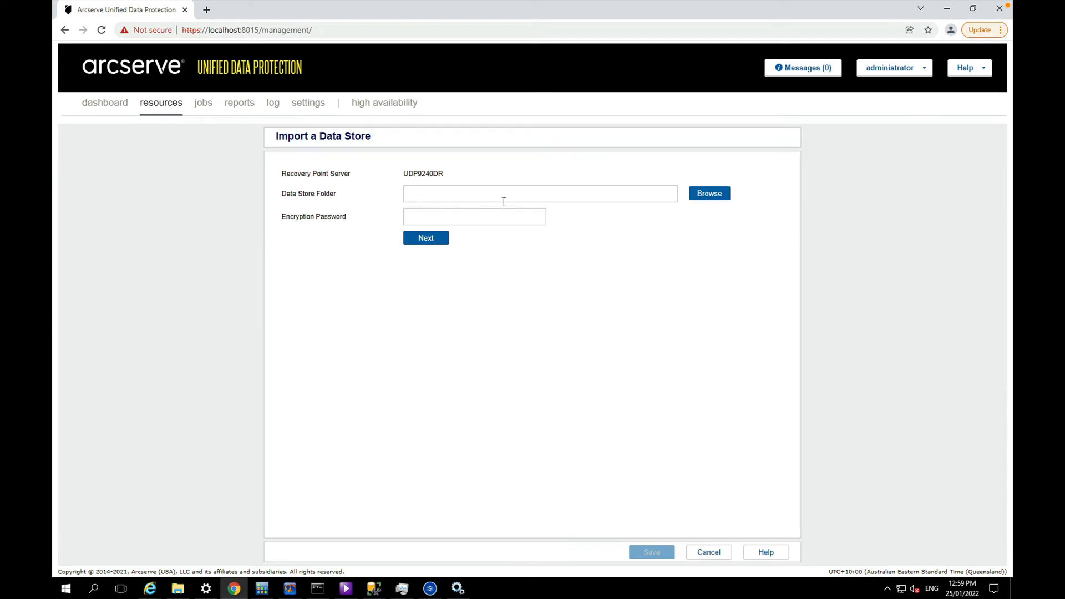
Choose W:\restore\Arcserve\data_store\common as the data store folder.
{"action": "left_click", "coordinate": [708, 193]}
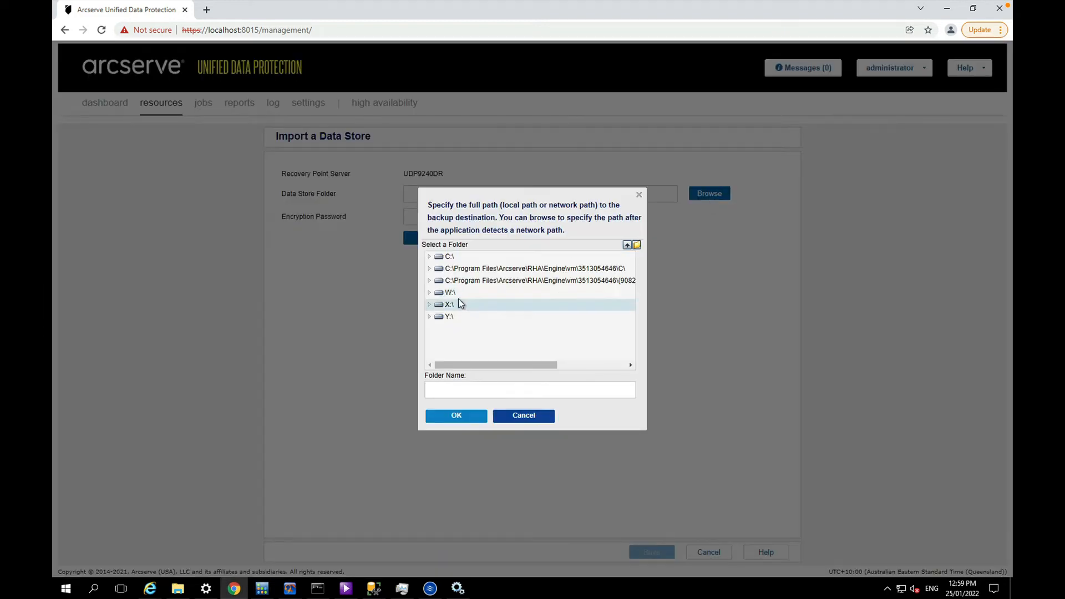
{"action": "left_click", "coordinate": [430, 292]}
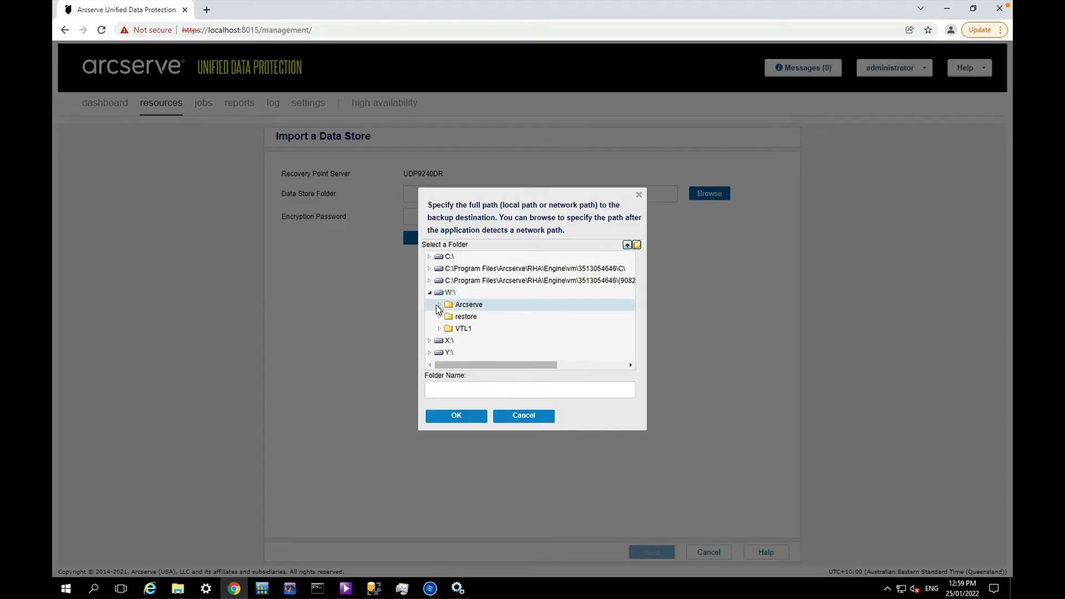
{"action": "left_click", "coordinate": [439, 304]}
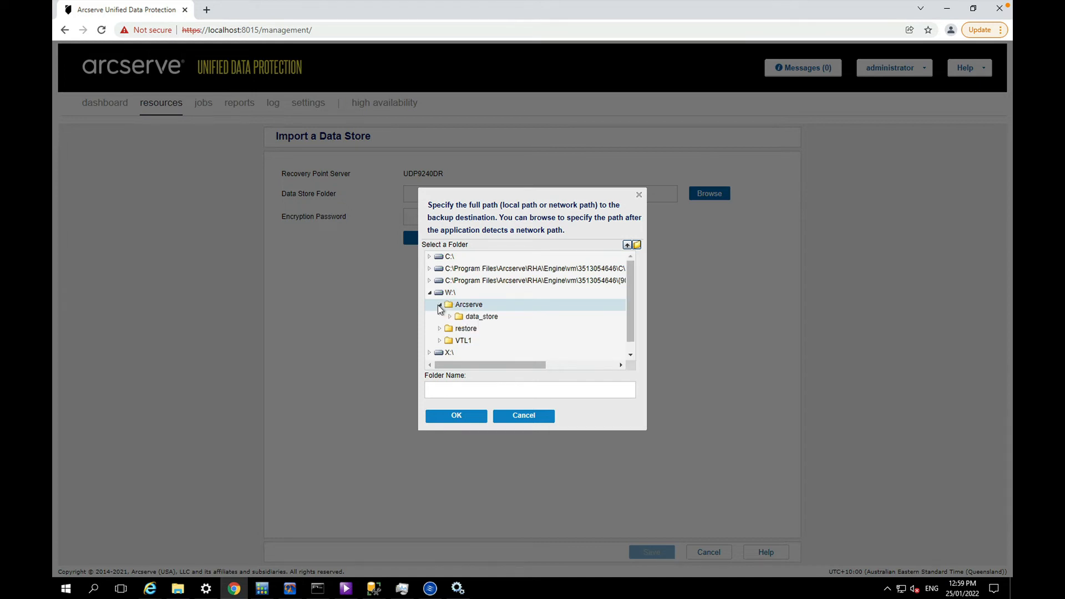
{"action": "left_click", "coordinate": [440, 316]}
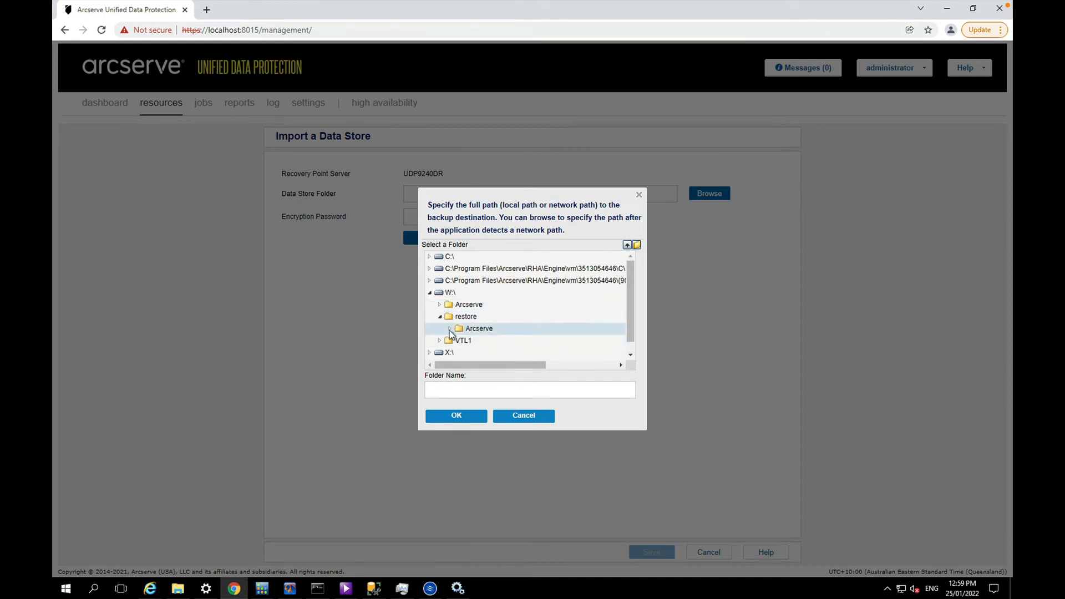
{"action": "left_click", "coordinate": [449, 328]}
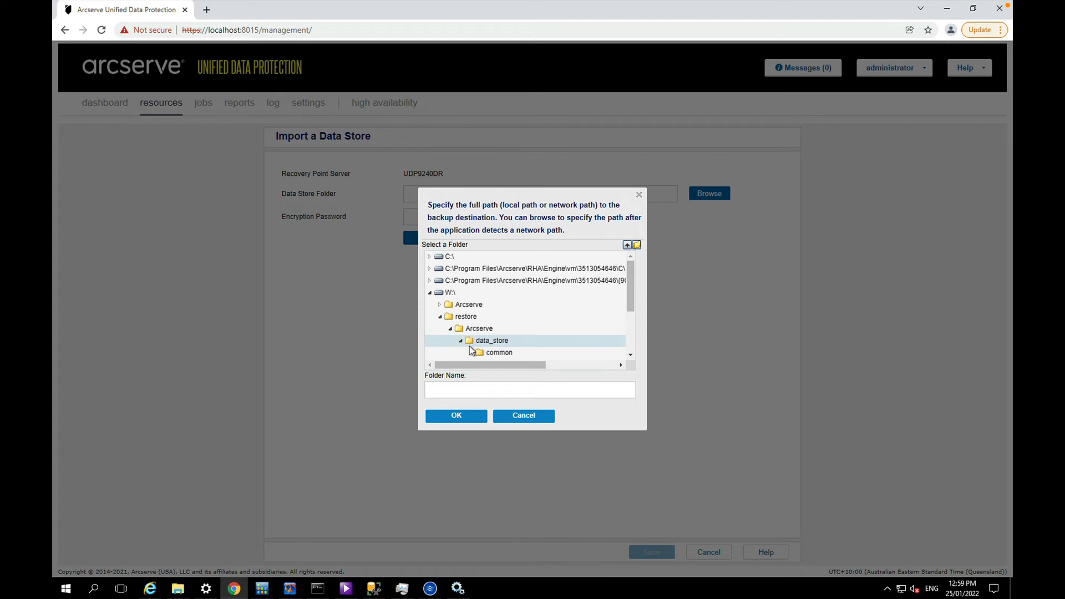
{"action": "left_click", "coordinate": [498, 352]}
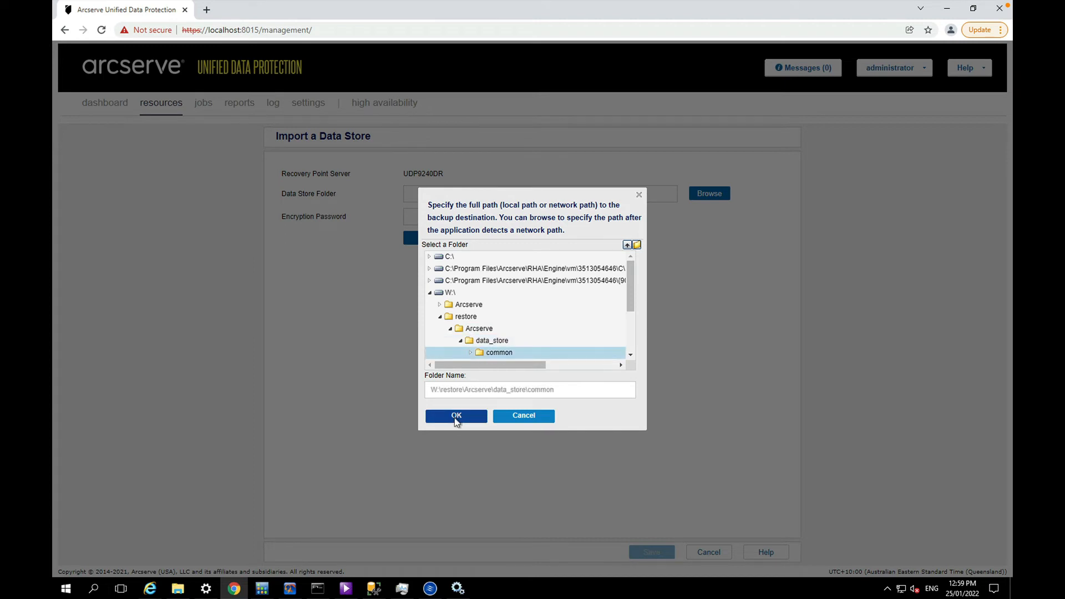
{"action": "left_click", "coordinate": [455, 416]}
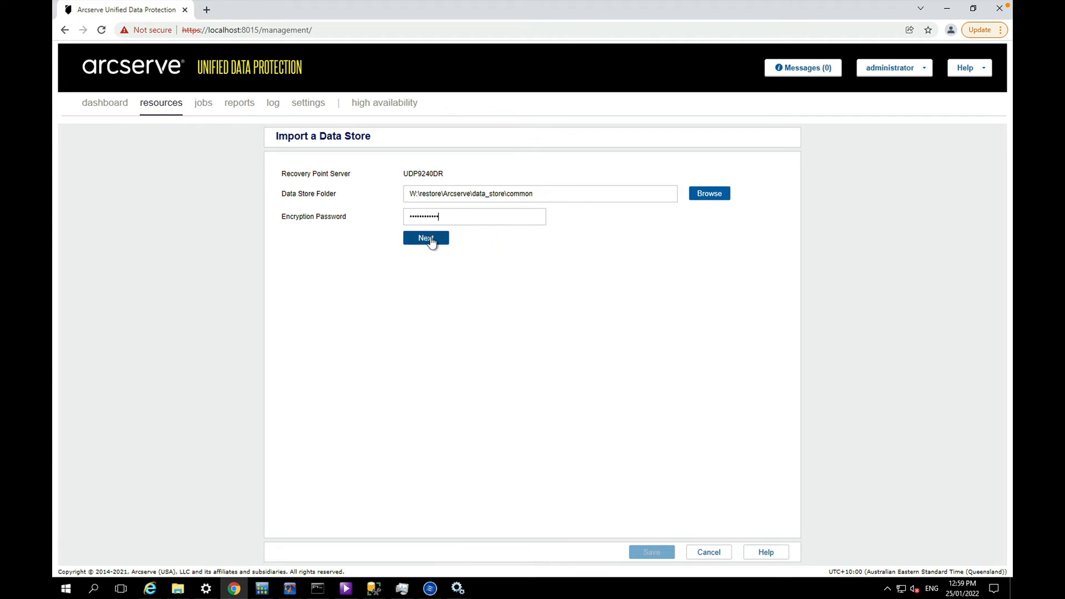
Load the settings of UDP9240DR_data_store showing its X: data/index and Y: hash destinations.
{"action": "left_click", "coordinate": [425, 238]}
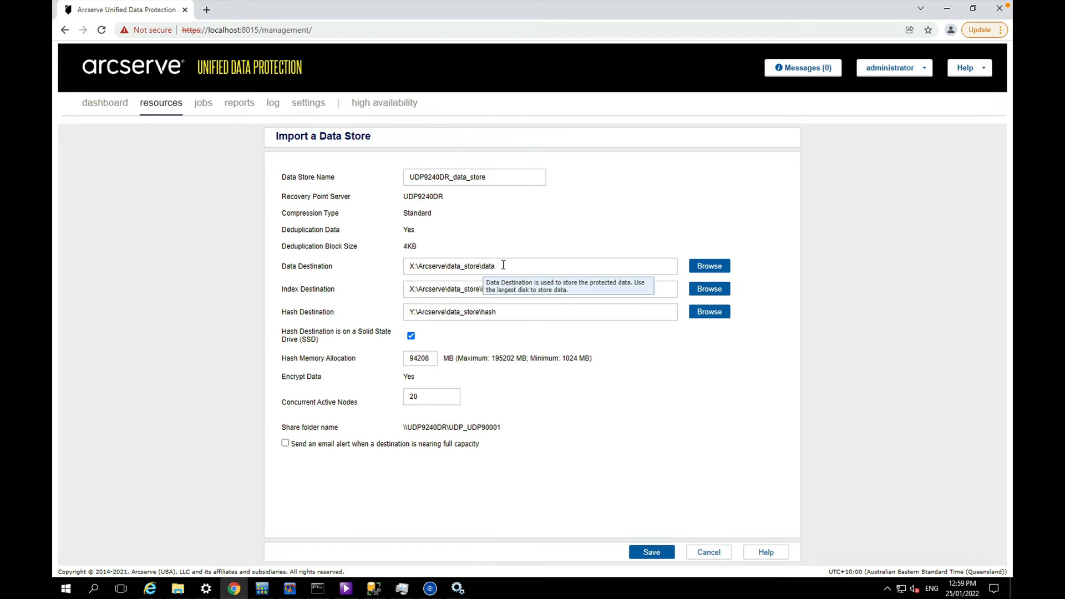
{"action": "mouse_move", "coordinate": [514, 326]}
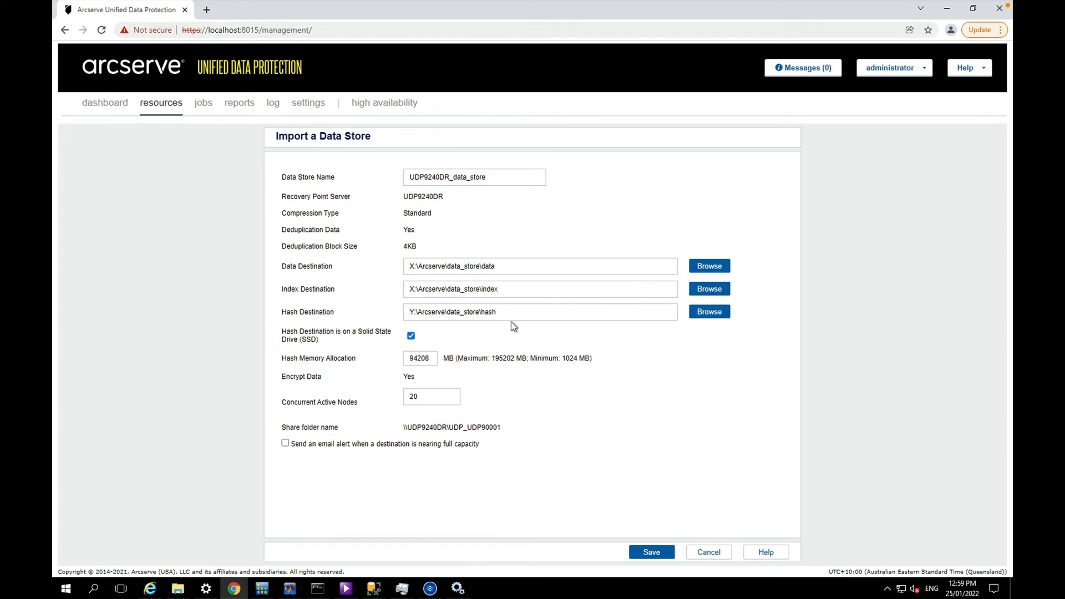
{"action": "mouse_move", "coordinate": [499, 313]}
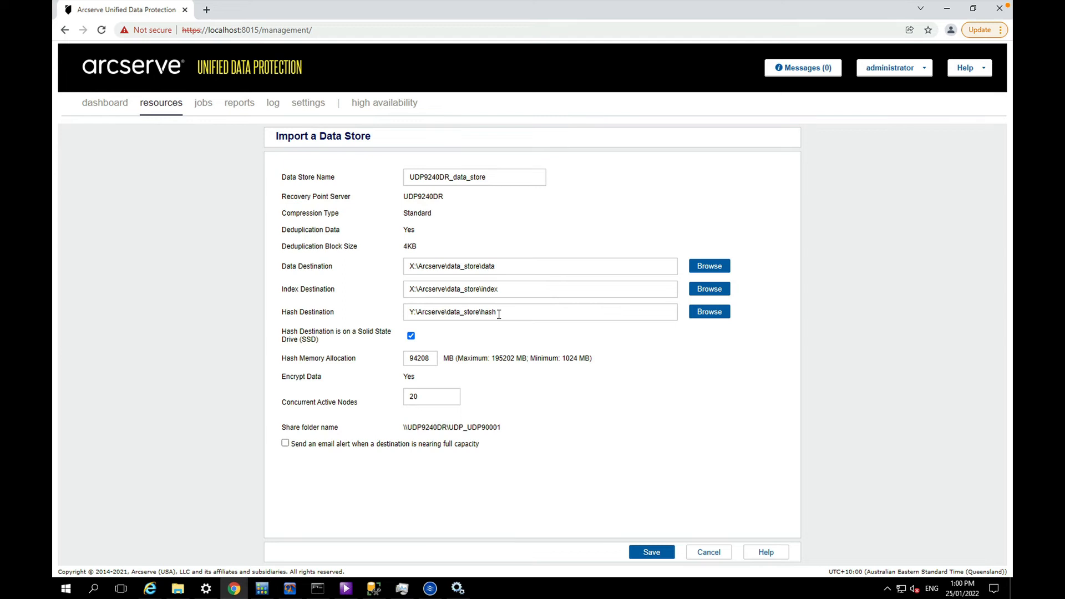
{"action": "mouse_move", "coordinate": [394, 316]}
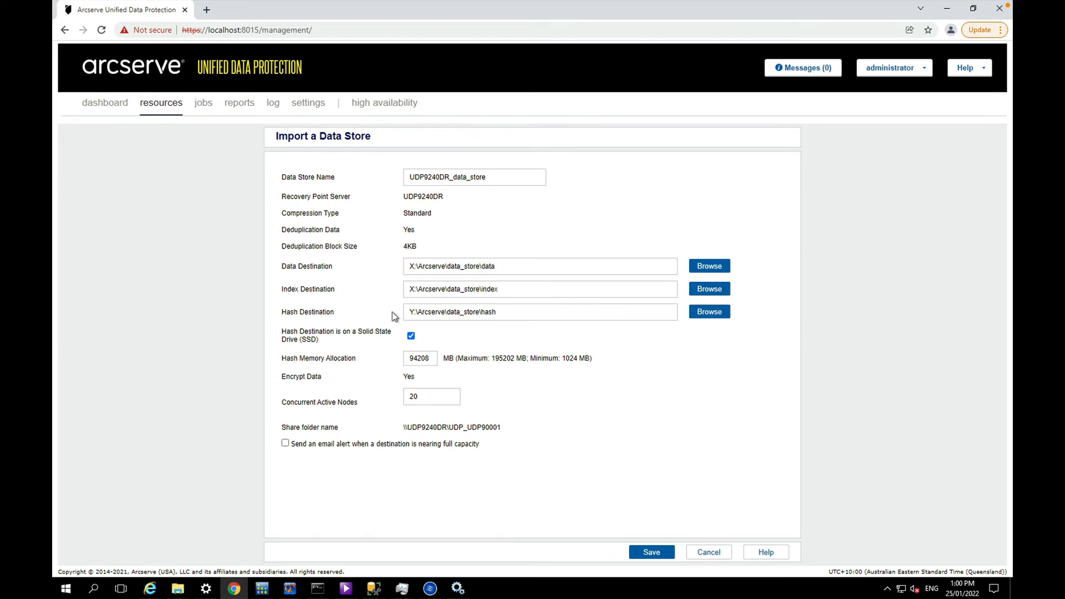
{"action": "mouse_move", "coordinate": [410, 335]}
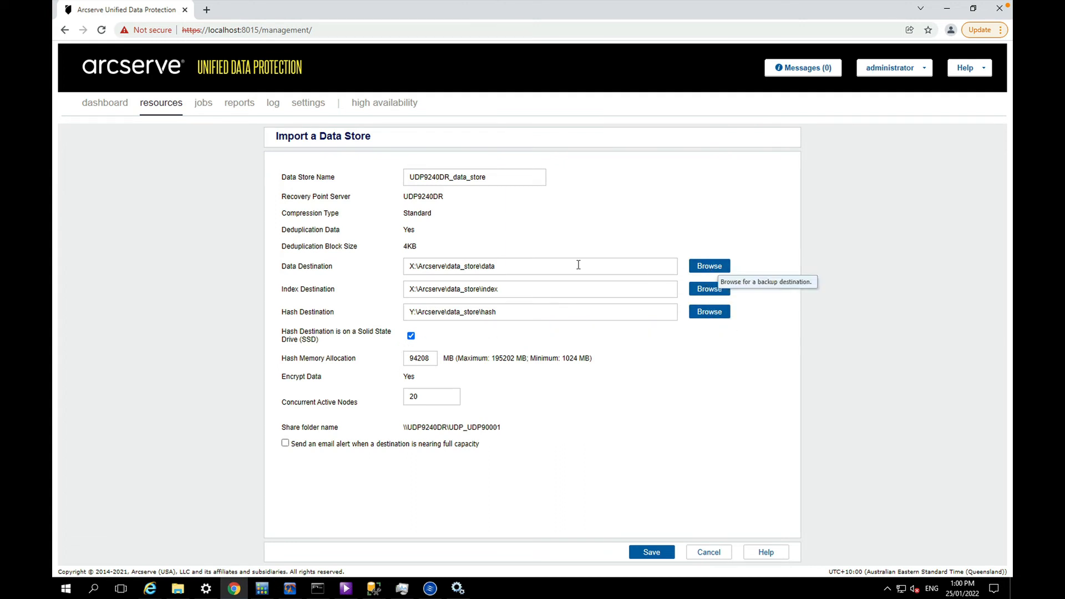
Set the data destination to W:\restore\Arcserve\data_store\data.
{"action": "left_click", "coordinate": [709, 265]}
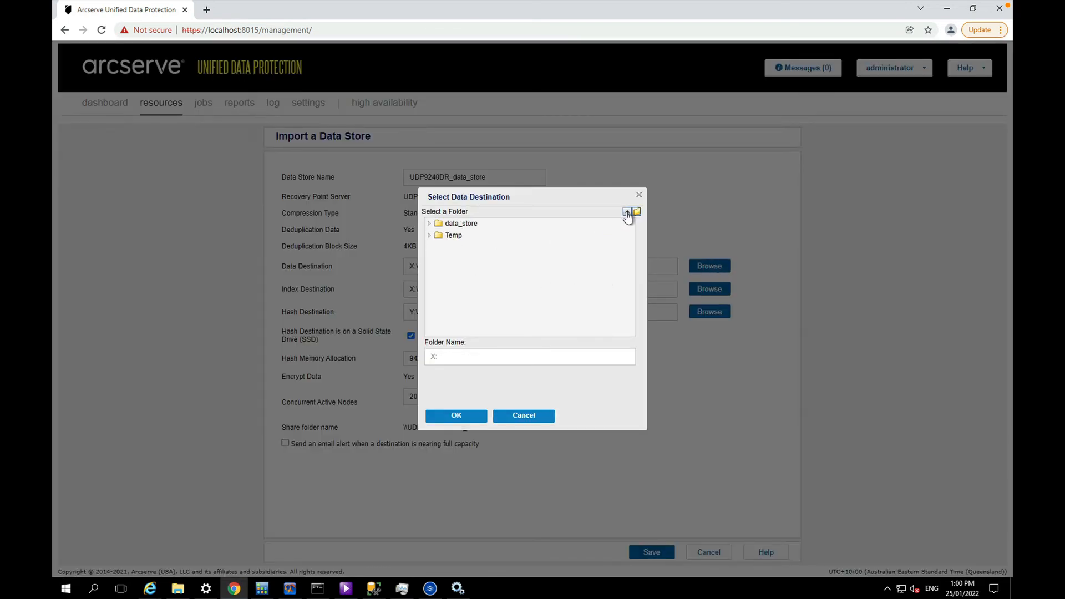
{"action": "left_click", "coordinate": [627, 210]}
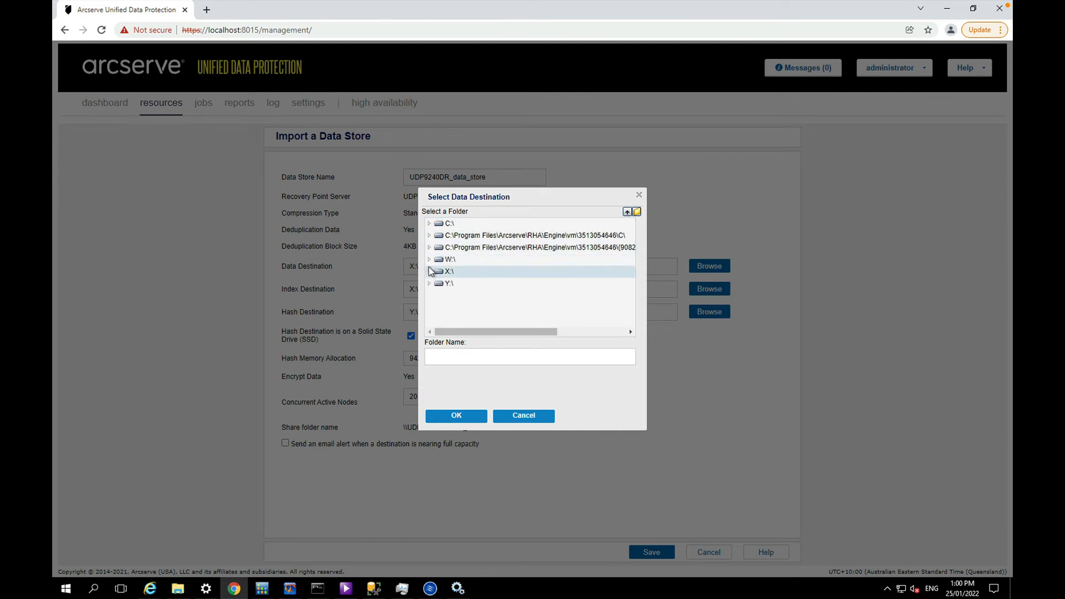
{"action": "left_click", "coordinate": [430, 259]}
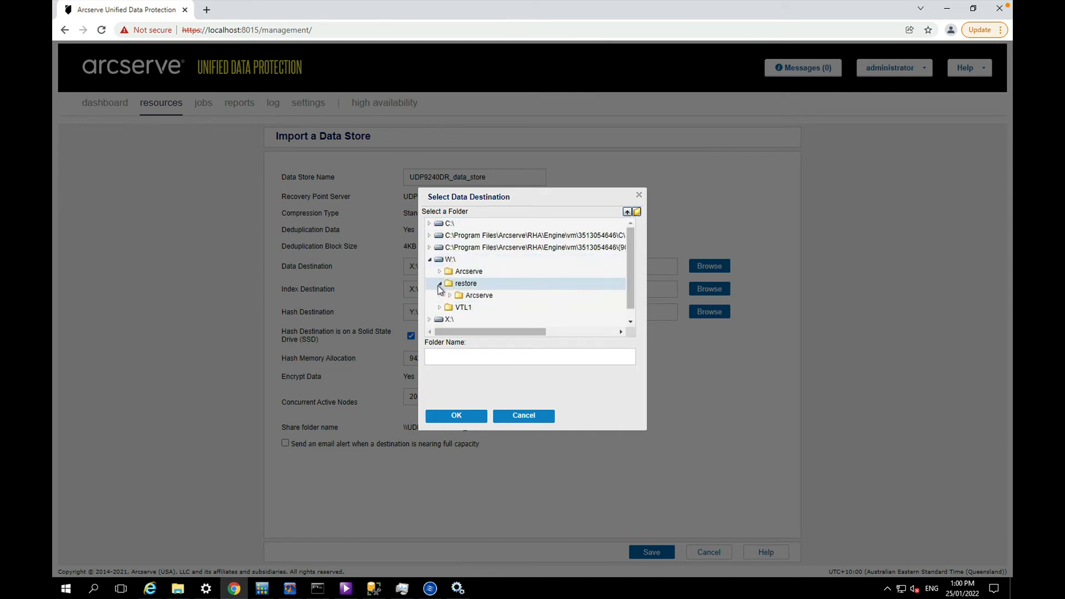
{"action": "left_click", "coordinate": [450, 295]}
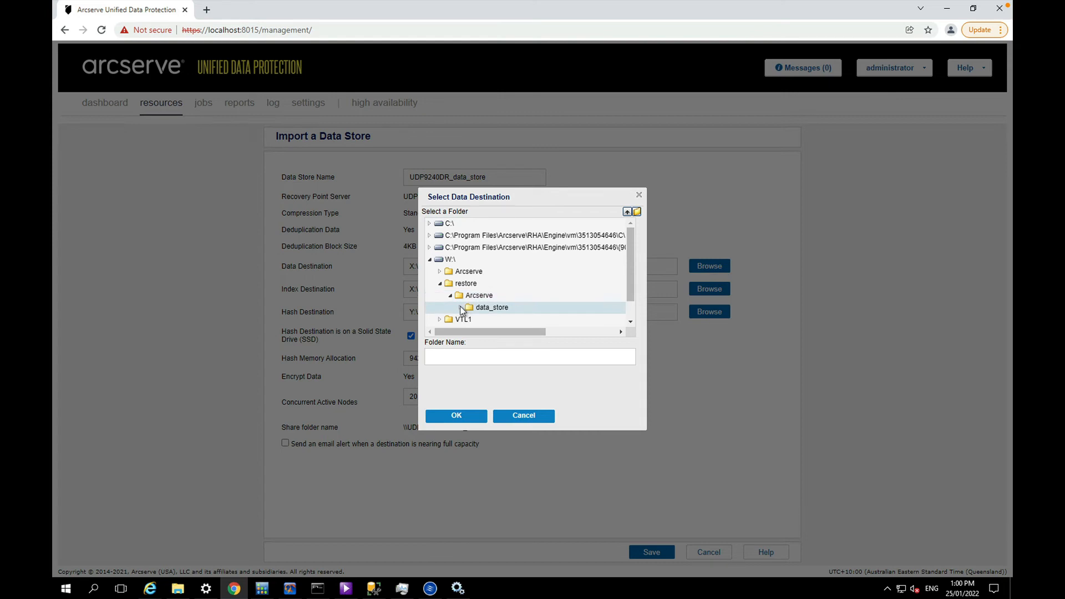
{"action": "left_click", "coordinate": [460, 307]}
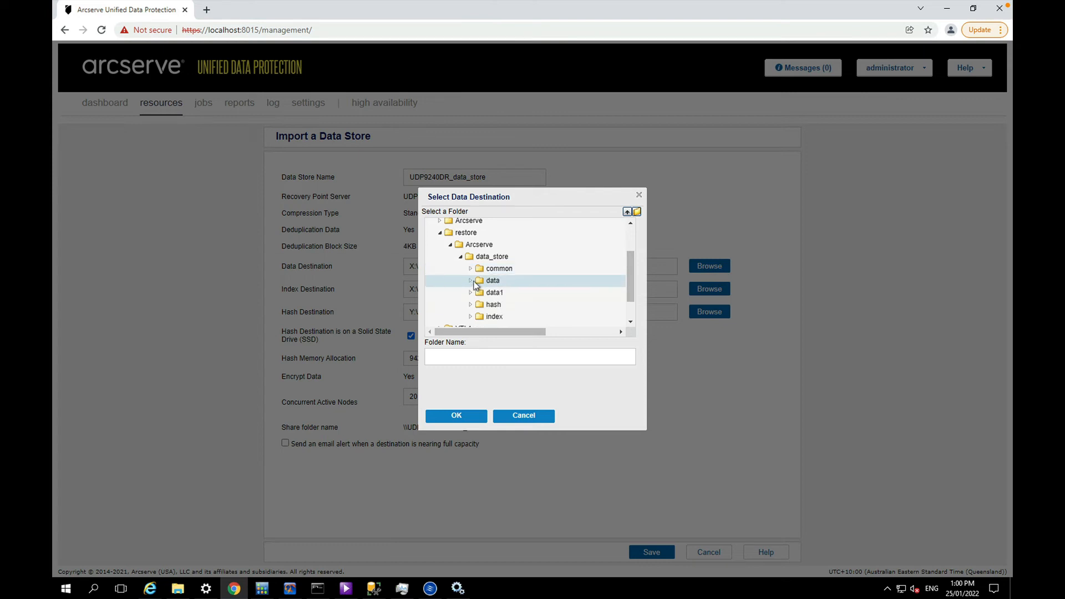
{"action": "left_click", "coordinate": [456, 415]}
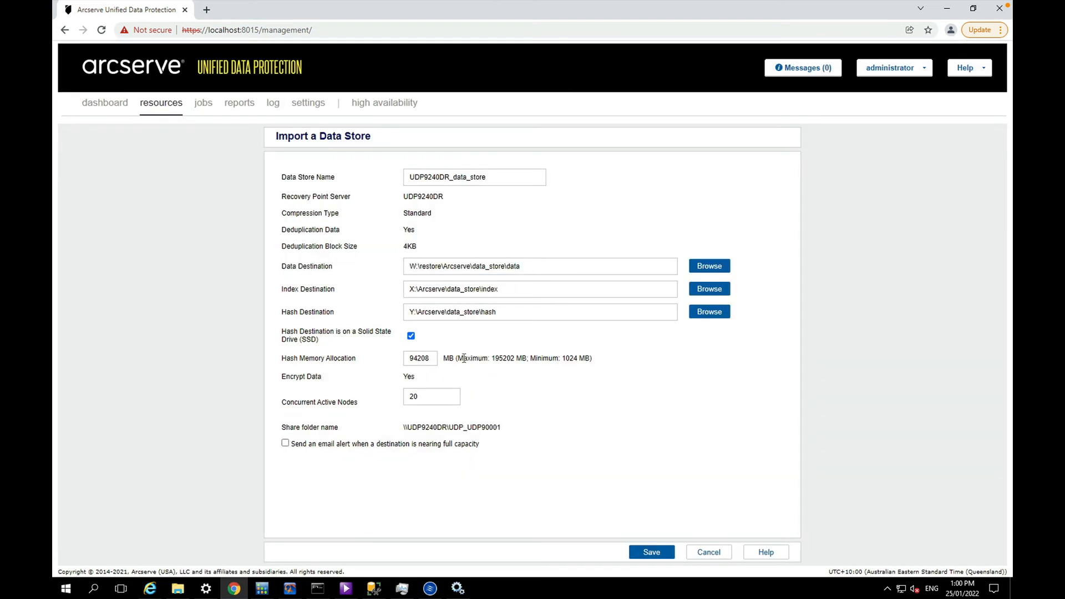
{"action": "mouse_move", "coordinate": [473, 289]}
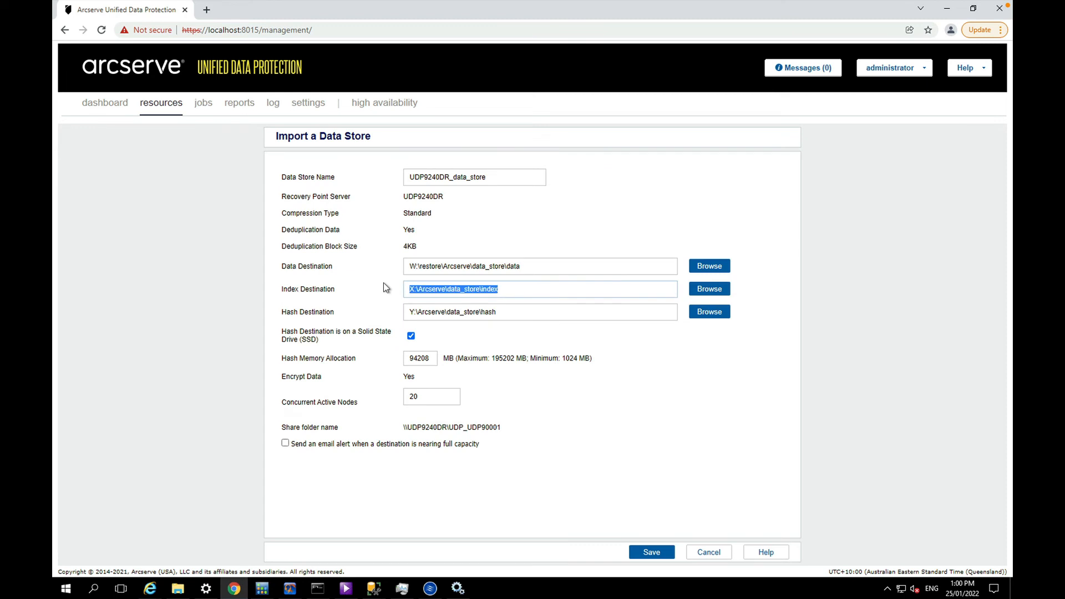
Set the index destination to w:\restore\Arcserve\data_store\index.
{"action": "type", "text": "w:\\restore"}
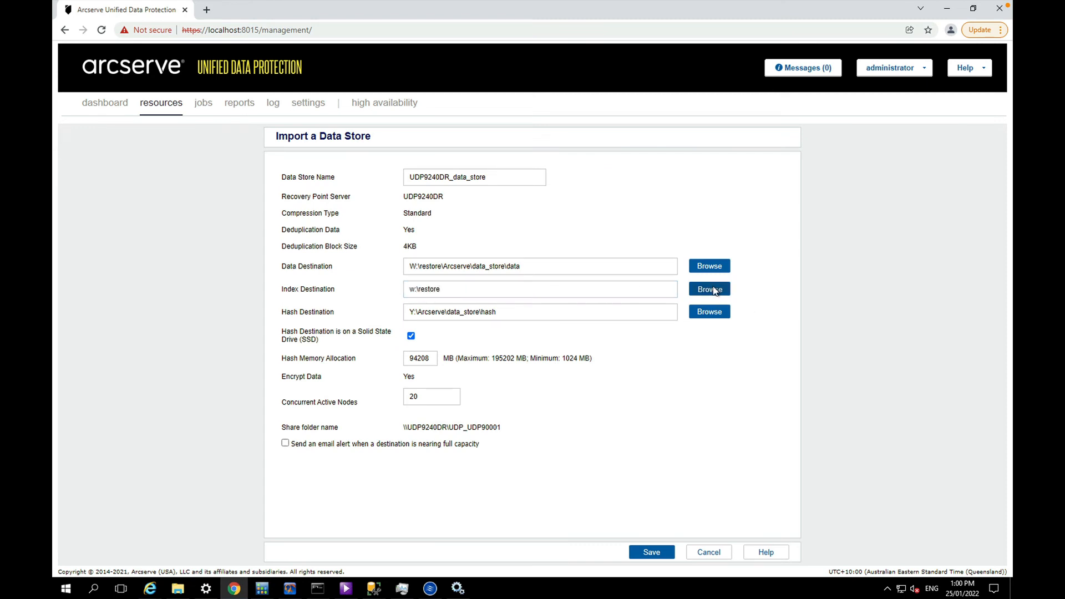
{"action": "left_click", "coordinate": [708, 288]}
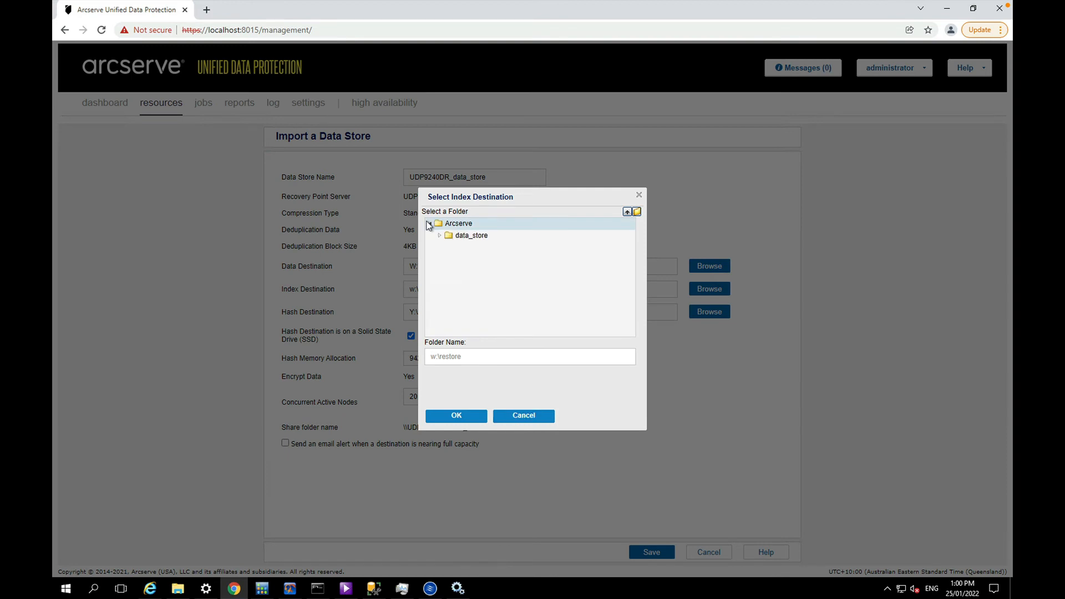
{"action": "left_click", "coordinate": [441, 235]}
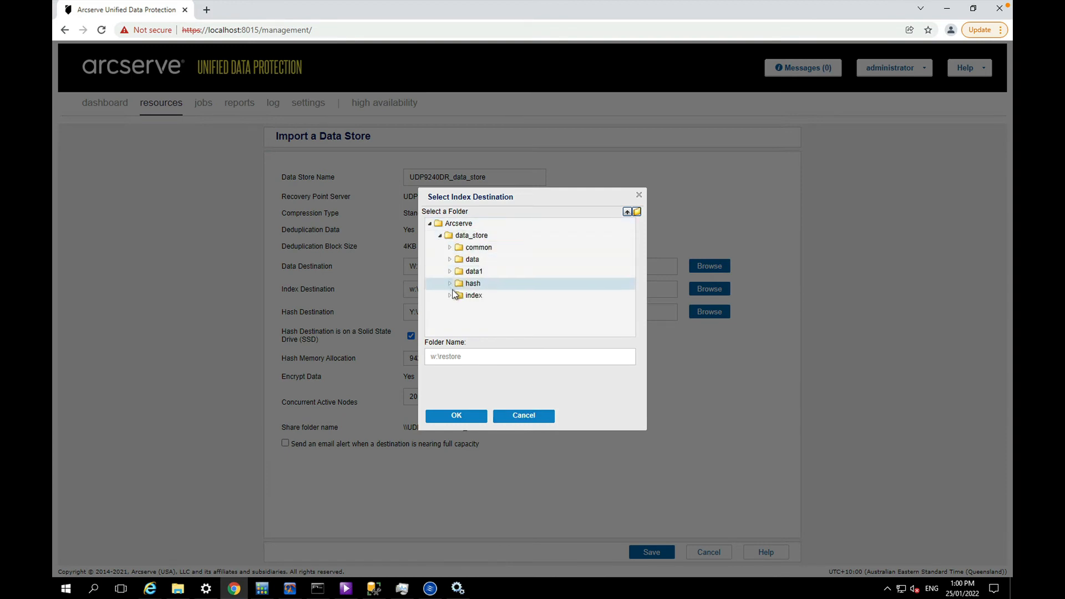
{"action": "left_click", "coordinate": [456, 415]}
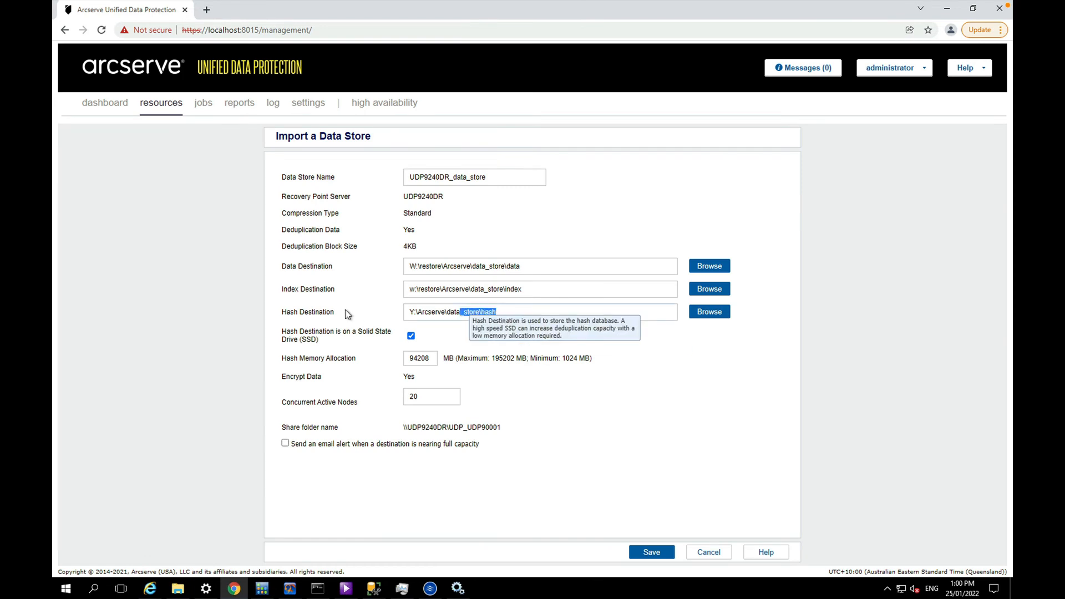
Set the hash destination to w:\restore\Arcserve\data_store\hash.
{"action": "type", "text": "w:\\rest"}
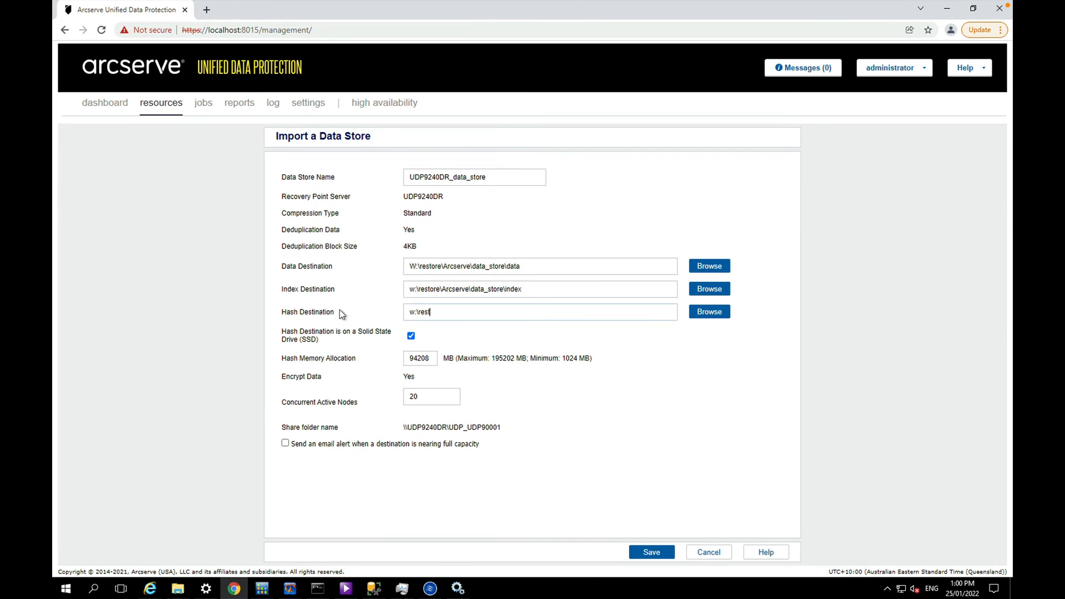
{"action": "left_click", "coordinate": [709, 312]}
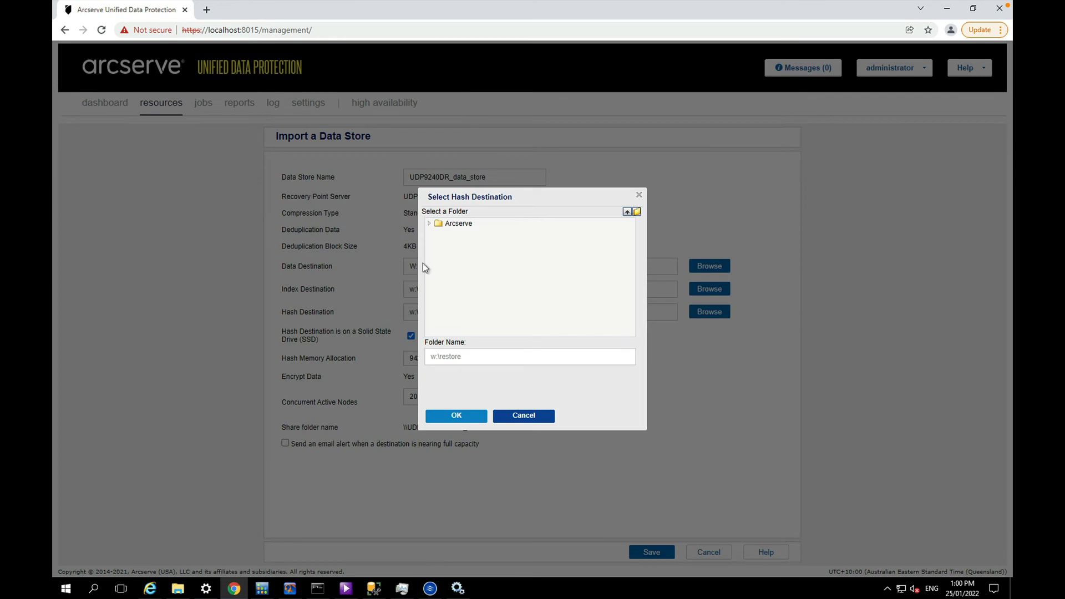
{"action": "left_click", "coordinate": [429, 223]}
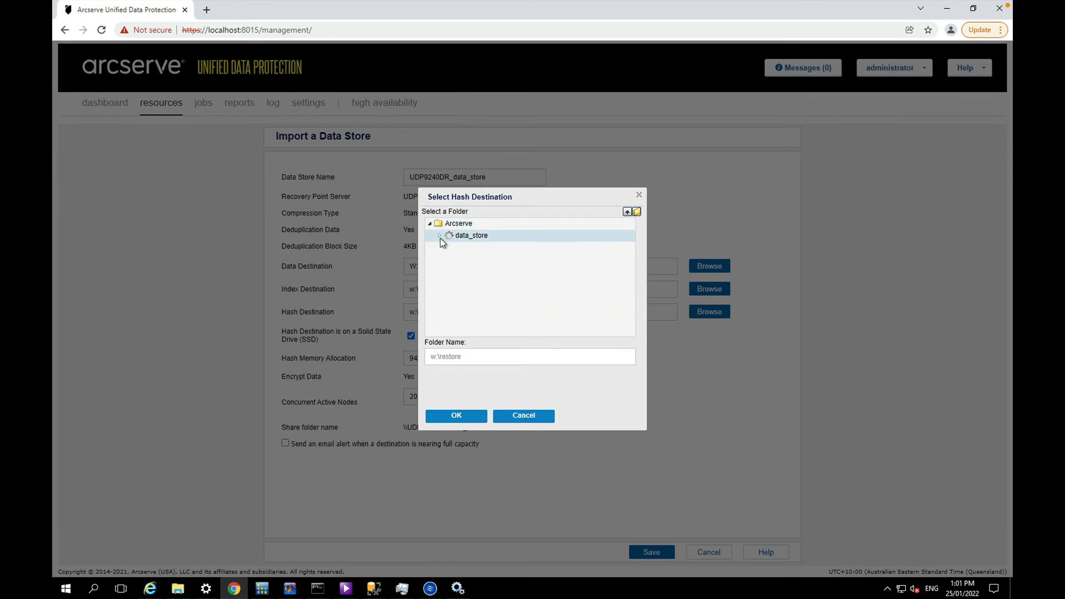
{"action": "left_click", "coordinate": [440, 235]}
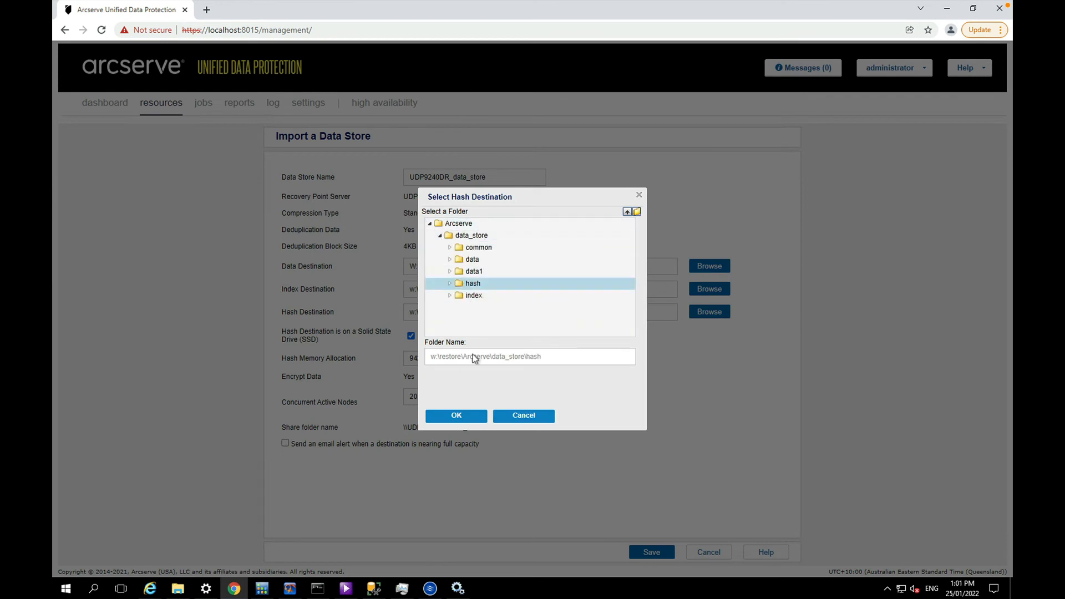
{"action": "left_click", "coordinate": [456, 415]}
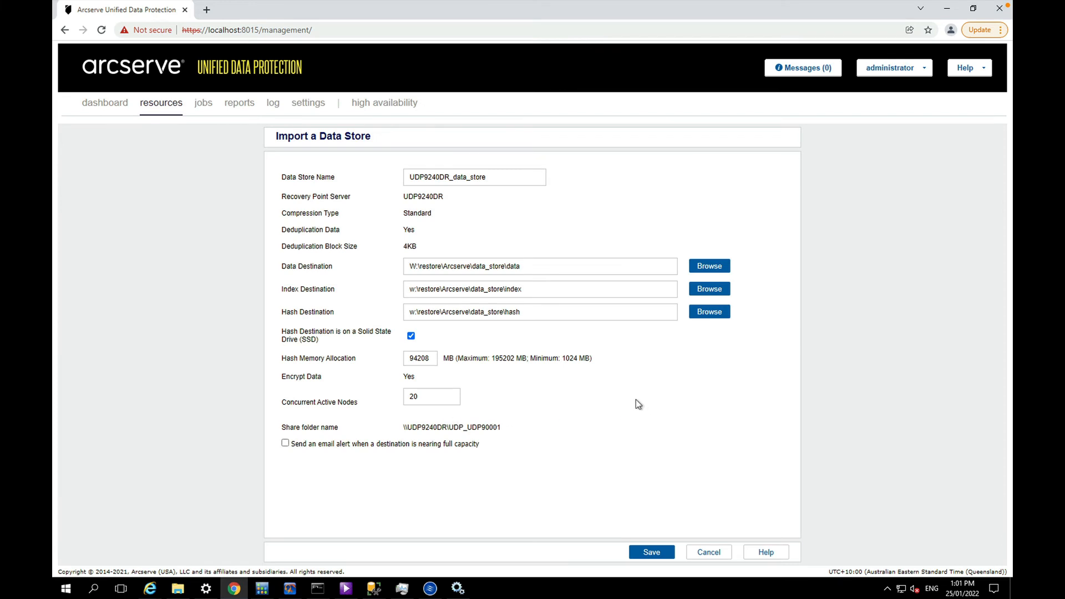
{"action": "mouse_move", "coordinate": [293, 362]}
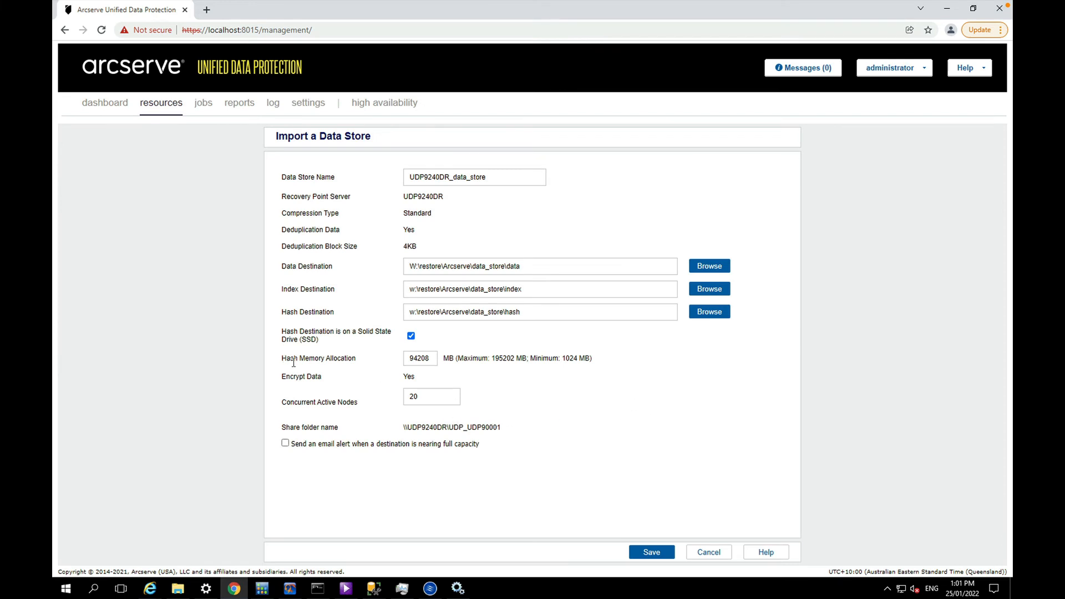
{"action": "mouse_move", "coordinate": [488, 462]}
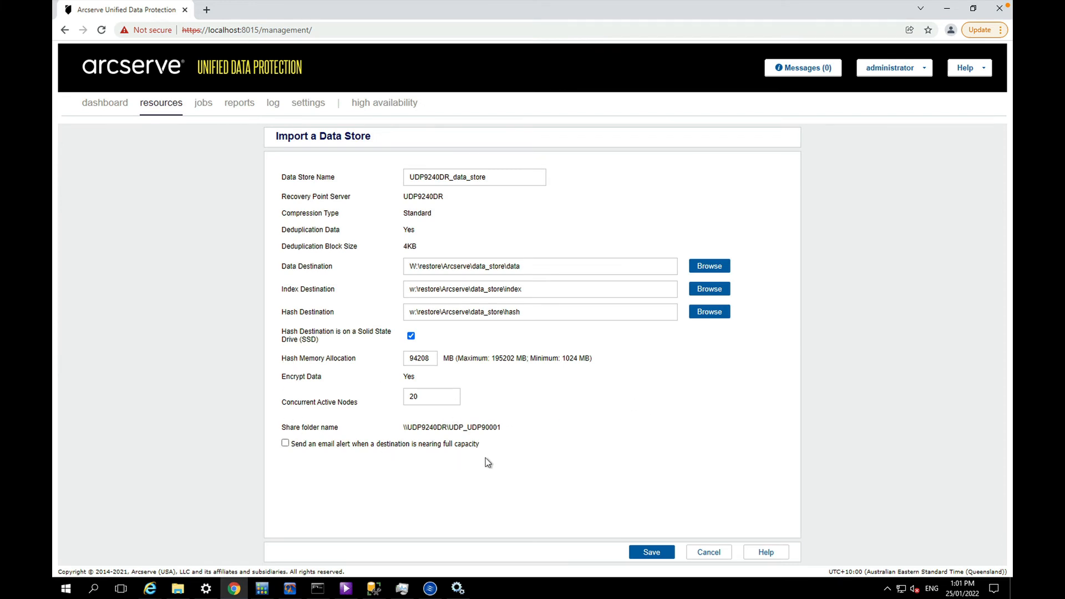
{"action": "mouse_move", "coordinate": [553, 513]}
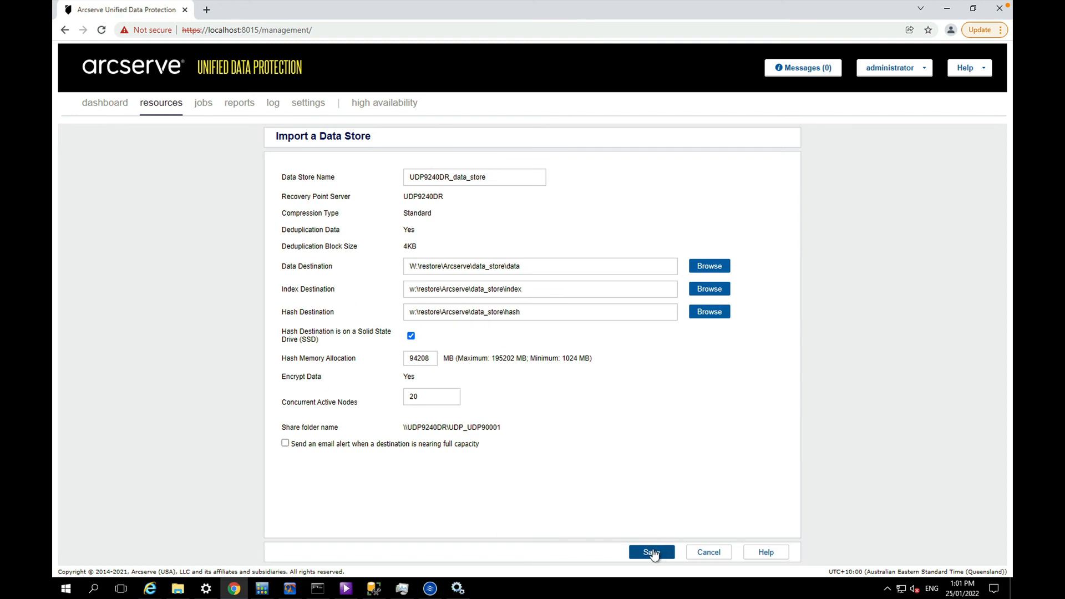
Save the data store import, which fails because UDP9240DR_data_store with the same ID is running.
{"action": "left_click", "coordinate": [650, 551]}
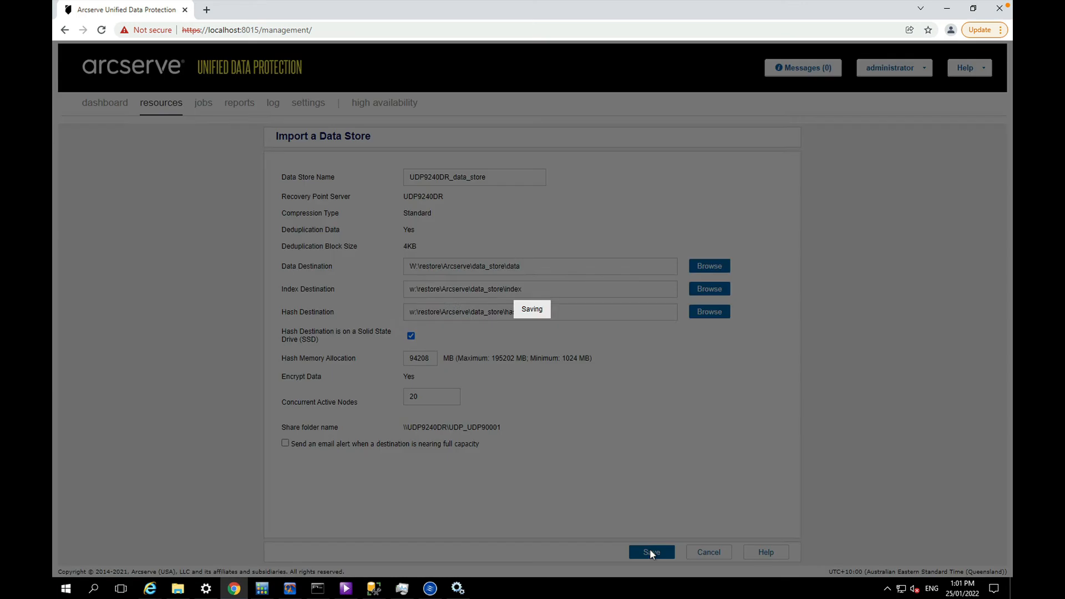
{"action": "left_click", "coordinate": [650, 551]}
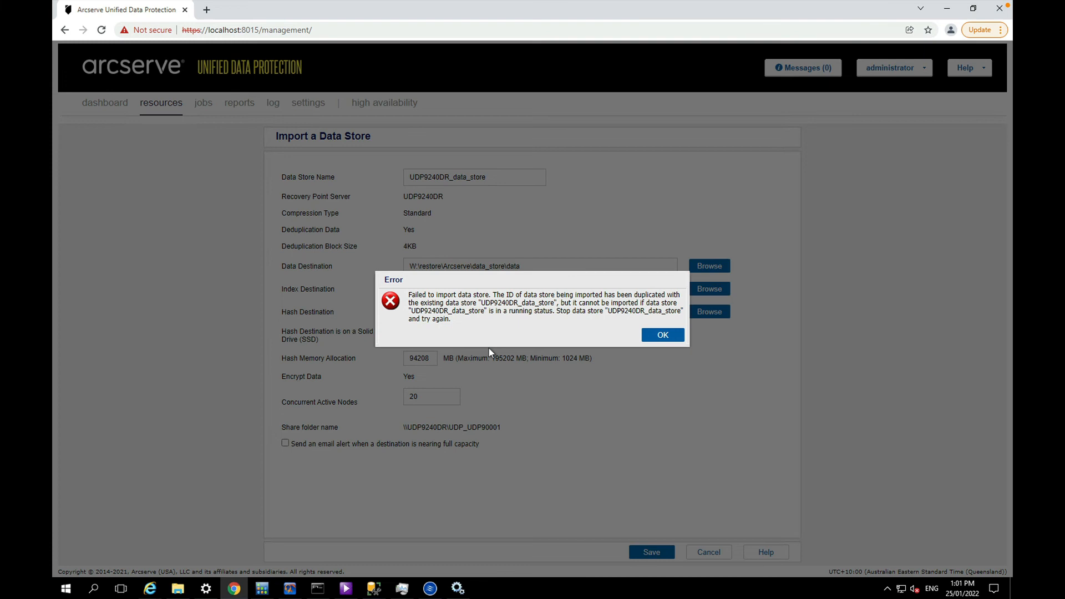
{"action": "mouse_move", "coordinate": [446, 348]}
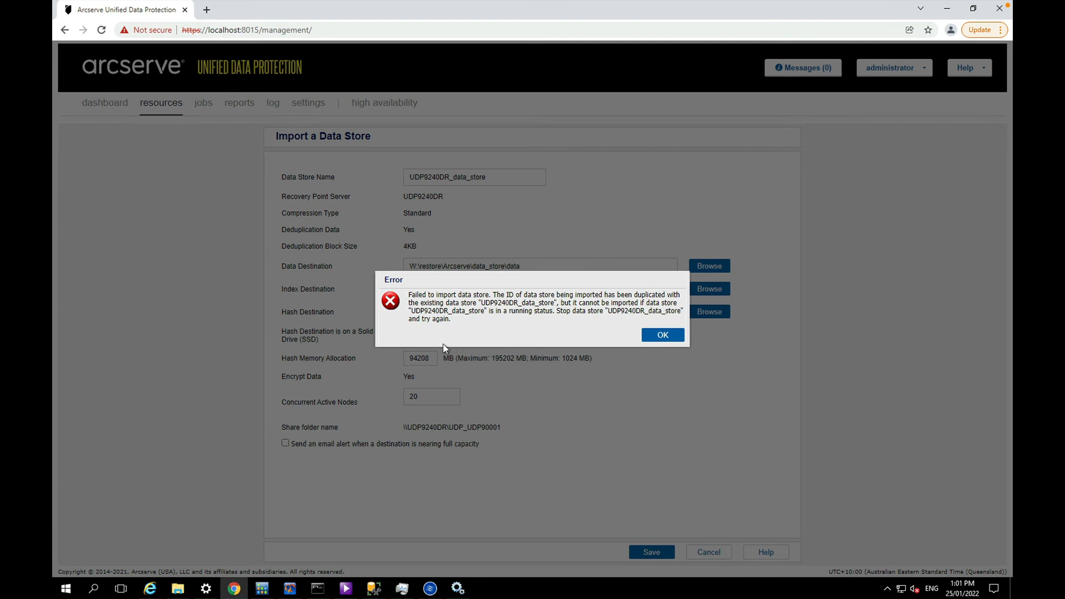
{"action": "mouse_move", "coordinate": [547, 326]}
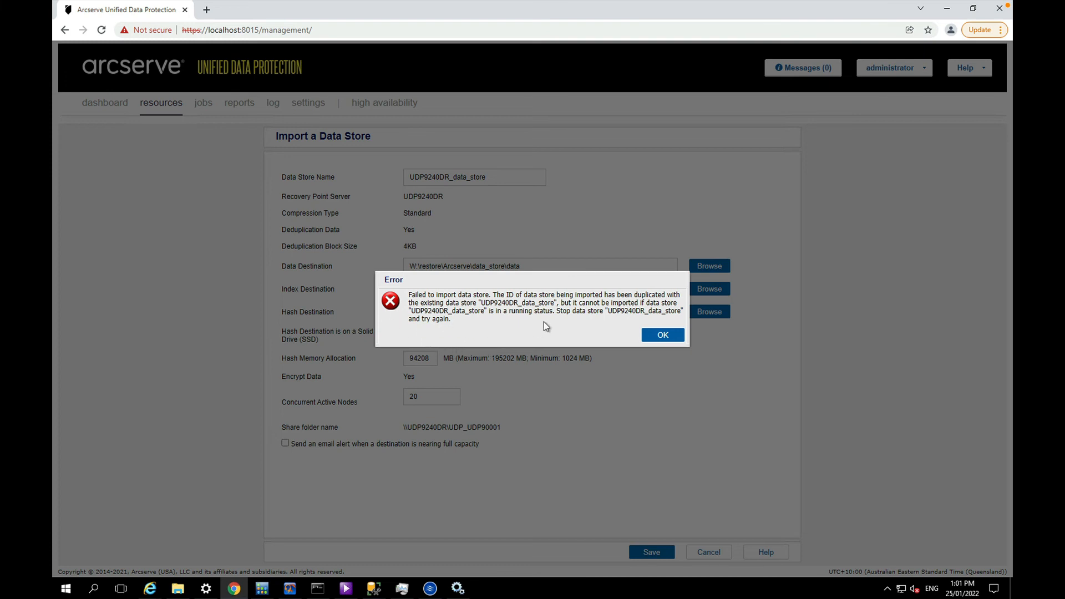
{"action": "mouse_move", "coordinate": [624, 319]}
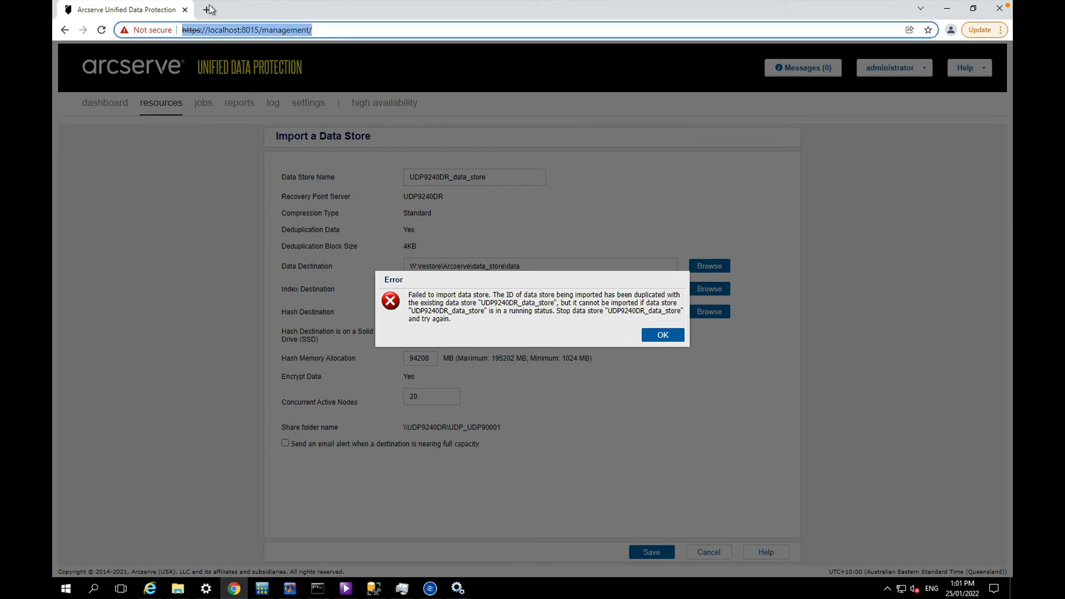
From a second console tab under resources > Recovery Point Servers, stop the running UDP9240DR_data_store.
{"action": "left_click", "coordinate": [342, 10]}
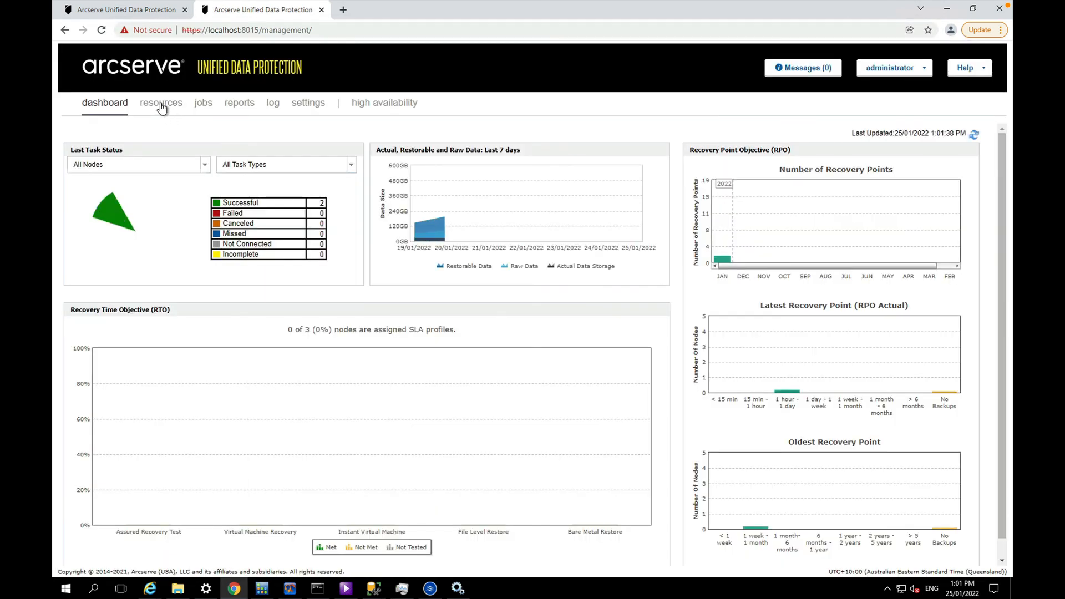
{"action": "left_click", "coordinate": [159, 102]}
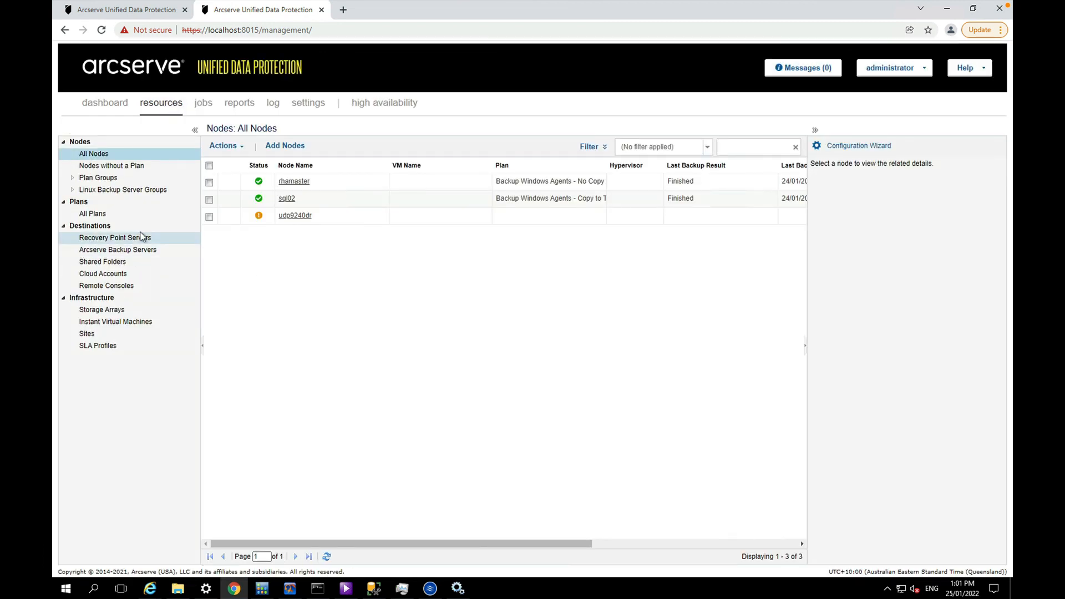
{"action": "left_click", "coordinate": [114, 238]}
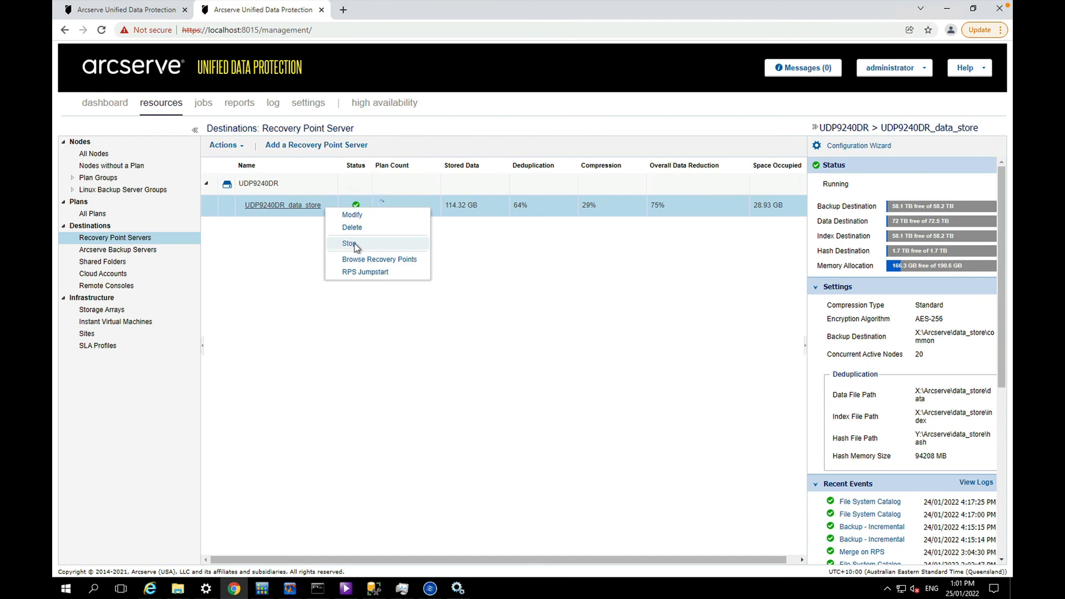
{"action": "left_click", "coordinate": [347, 243]}
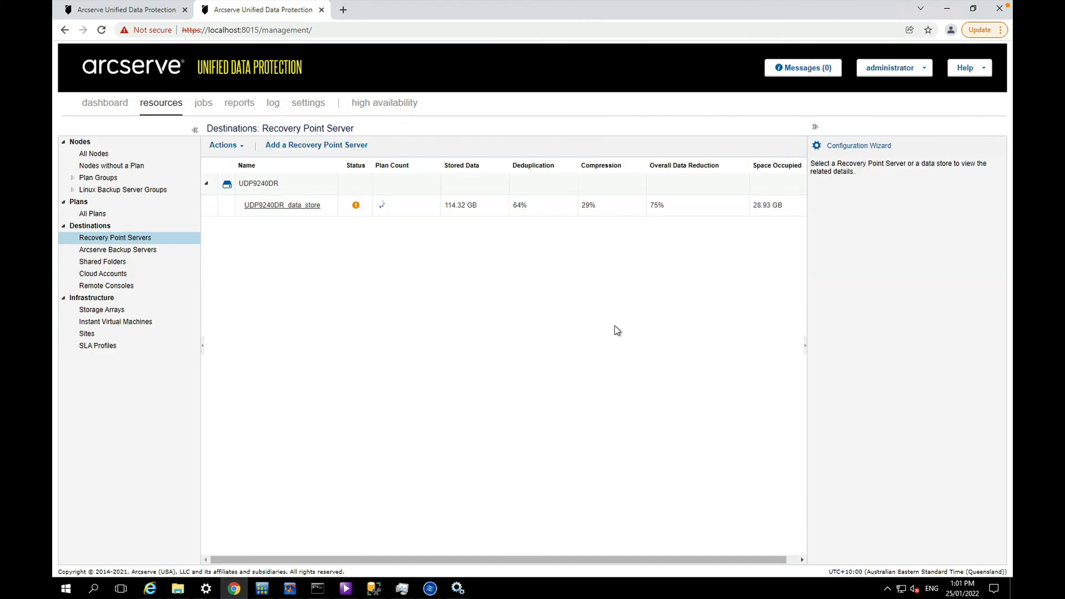
{"action": "left_click", "coordinate": [283, 205]}
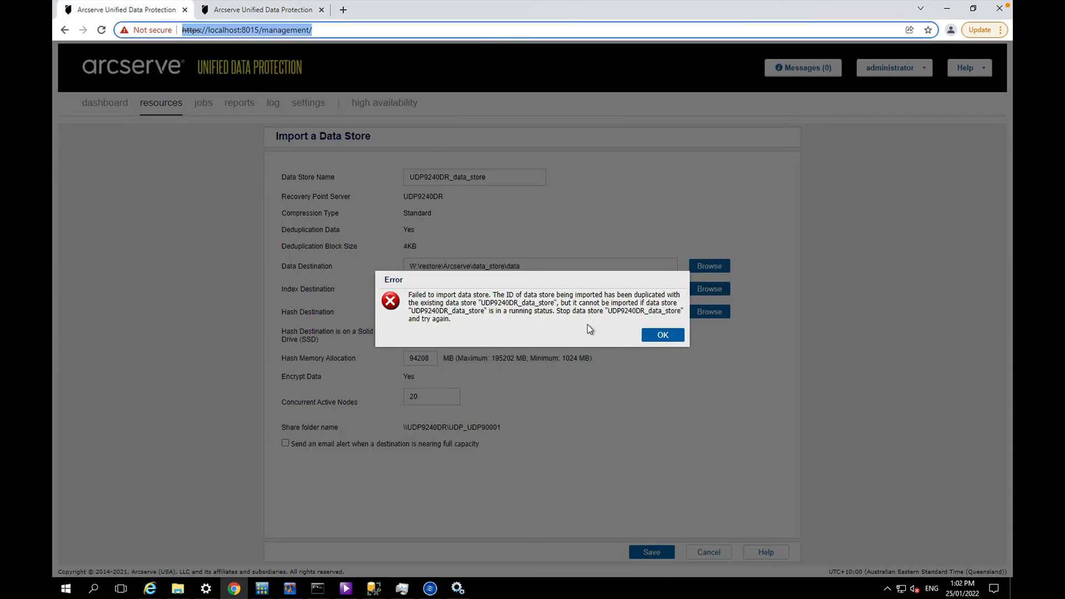
Dismiss the error, save the import again and confirm overwriting the existing UDP9240DR_data_store.
{"action": "left_click", "coordinate": [663, 335]}
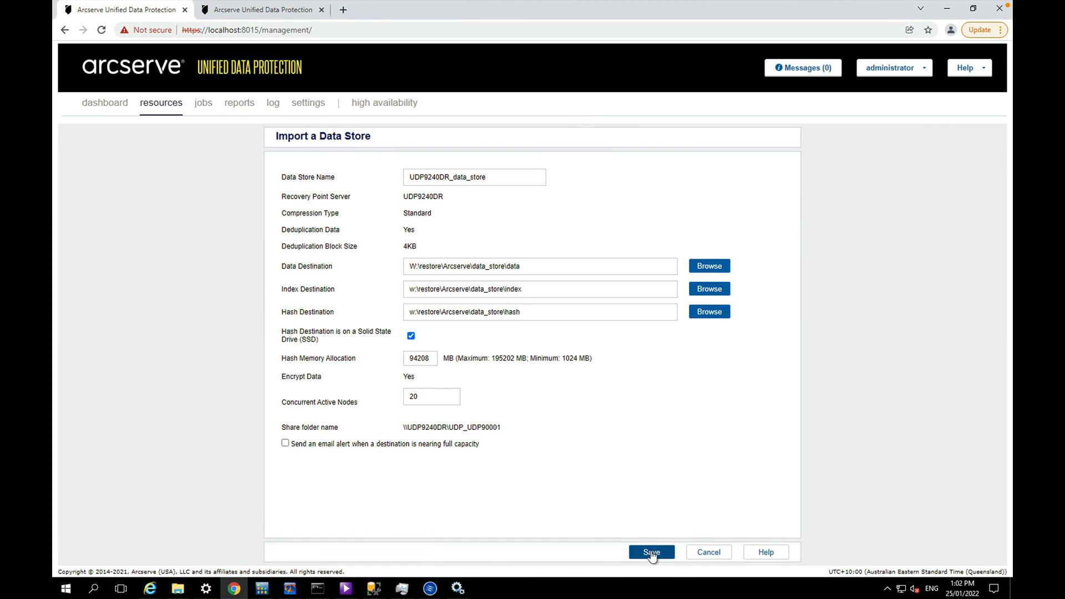
{"action": "left_click", "coordinate": [651, 551]}
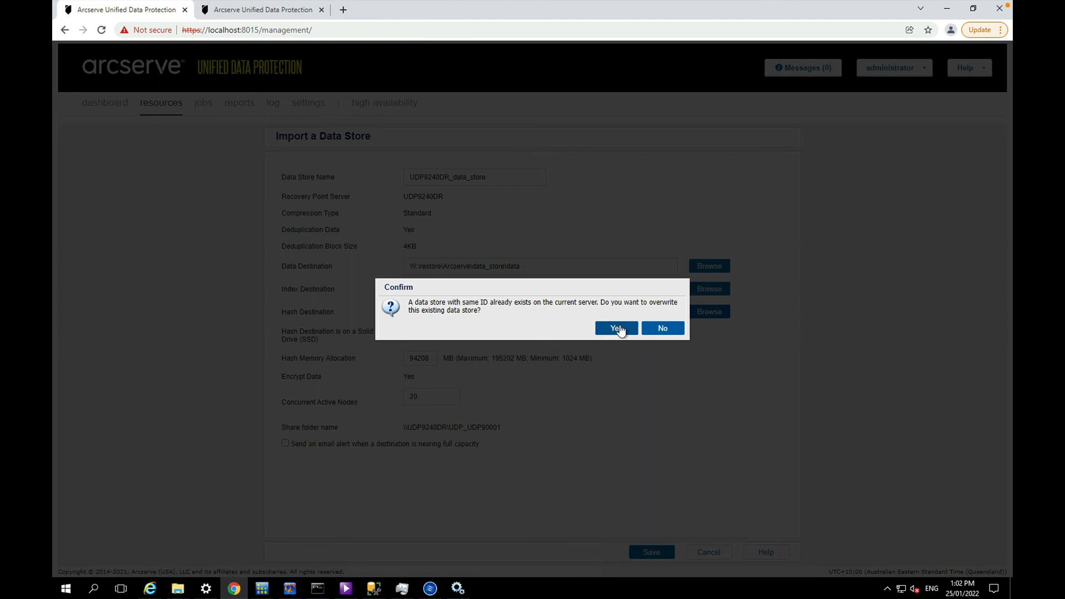
{"action": "left_click", "coordinate": [616, 328]}
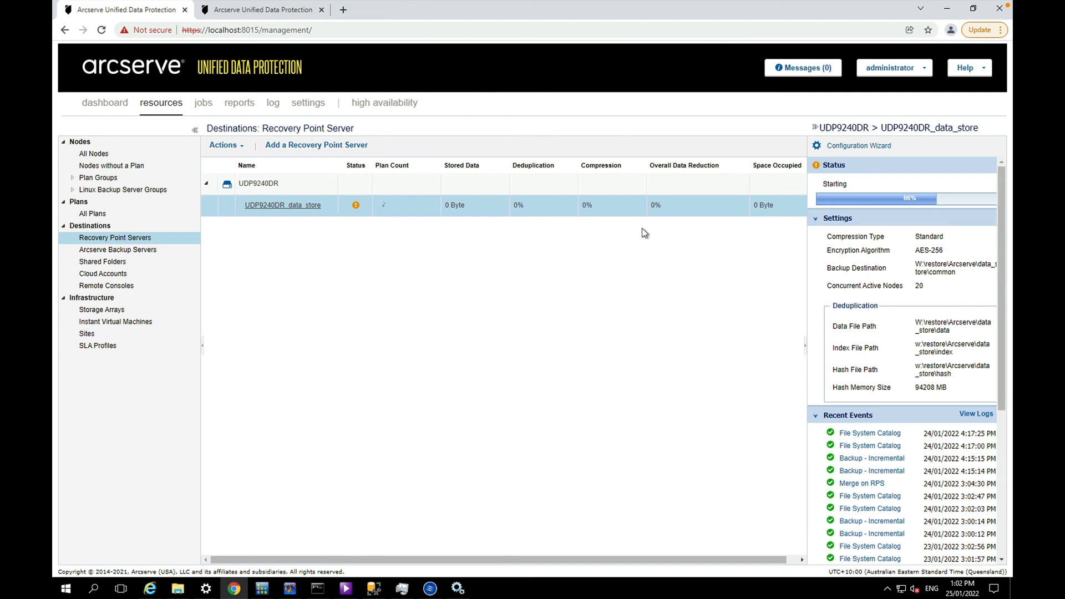
{"action": "mouse_move", "coordinate": [942, 335]}
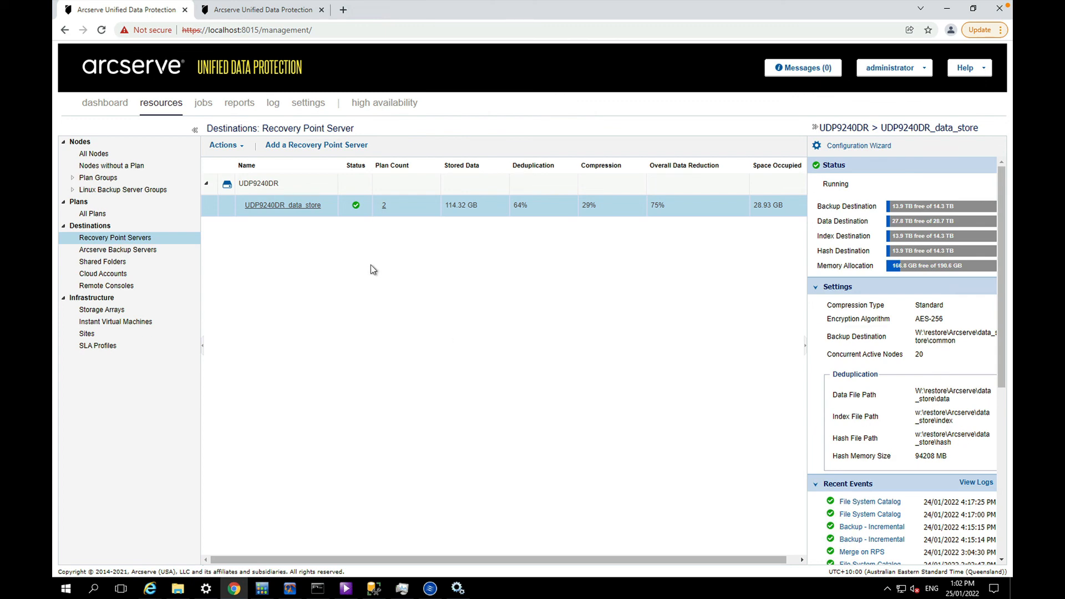
Browse the running data store's recovery points, listing nine each for SQL02 and RHAMaster.
{"action": "left_click", "coordinate": [283, 205]}
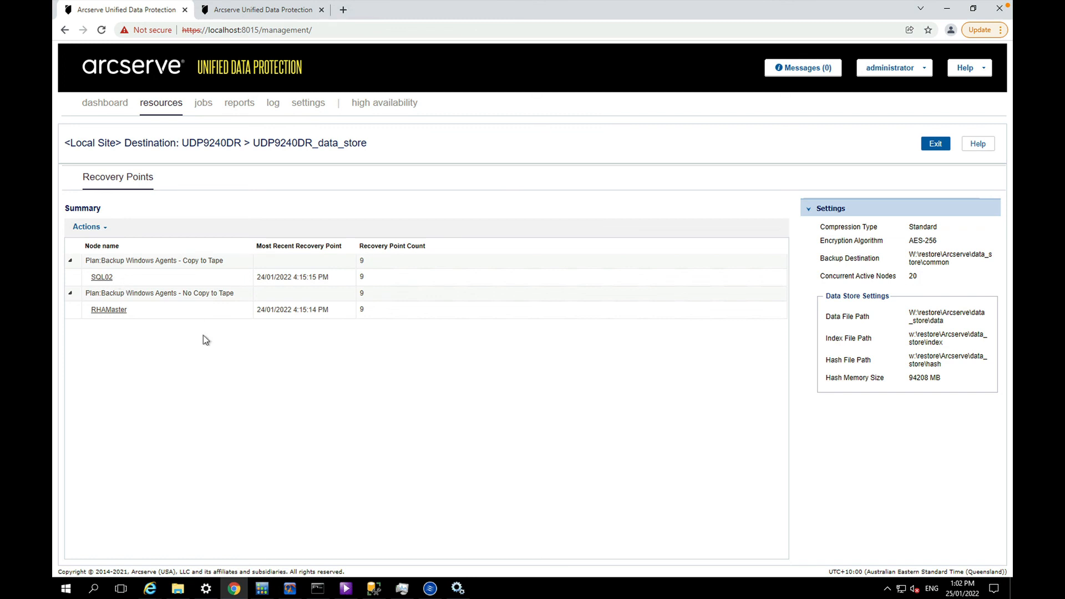
{"action": "mouse_move", "coordinate": [396, 392]}
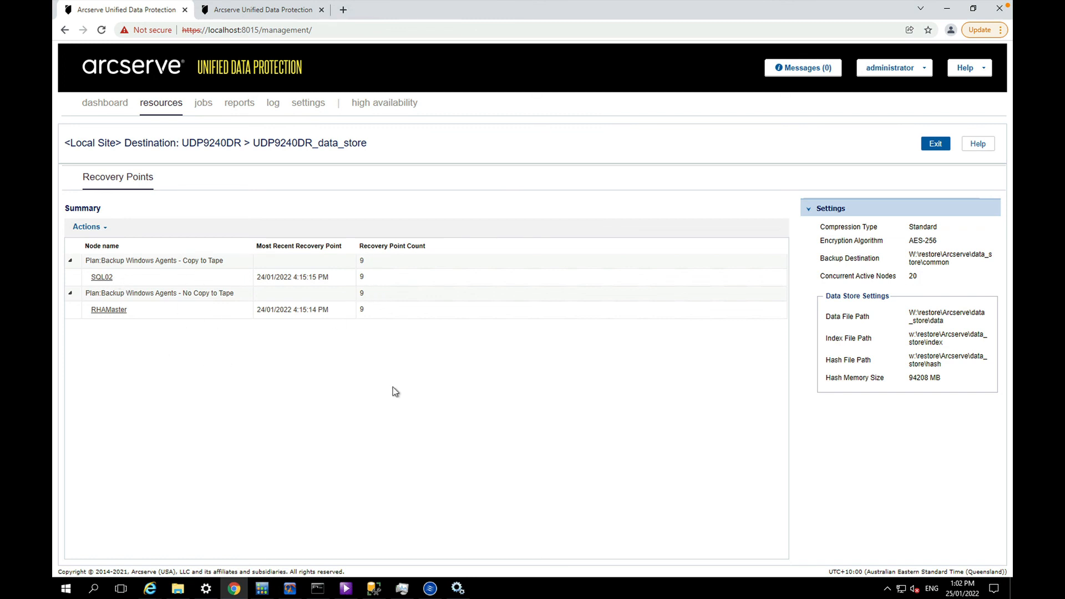